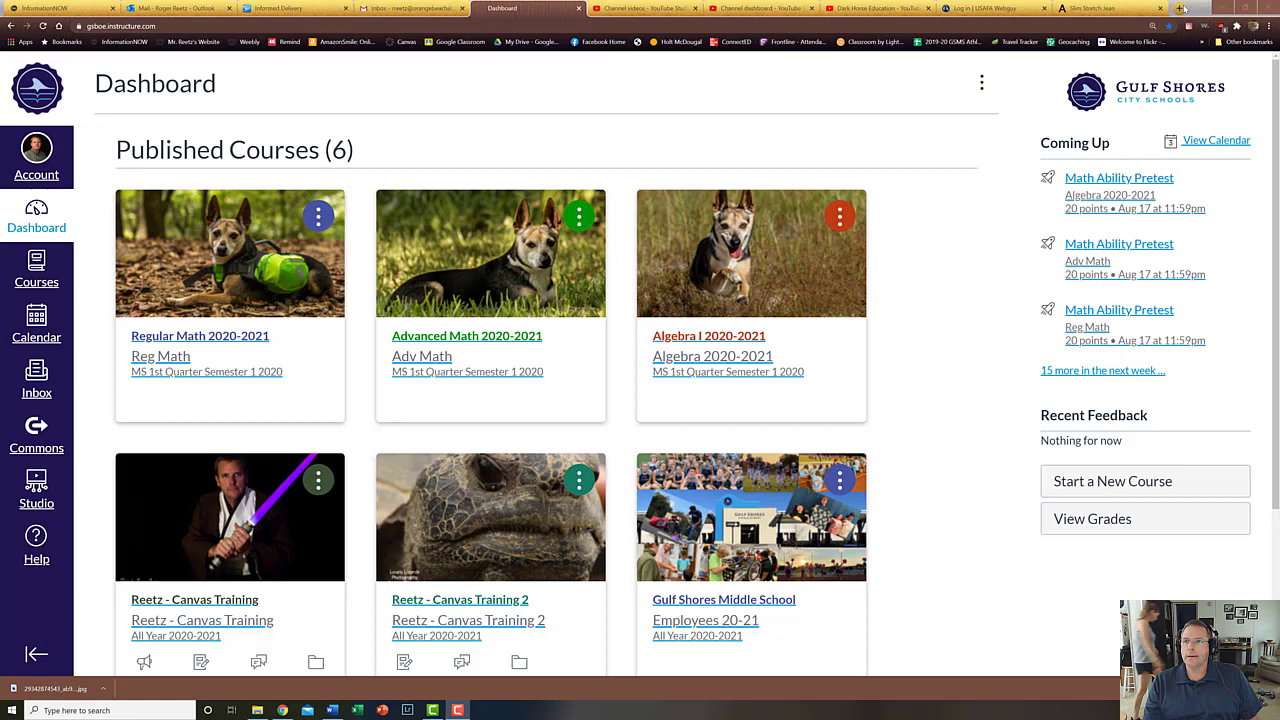
{"action": "mouse_move", "coordinate": [1216, 8]}
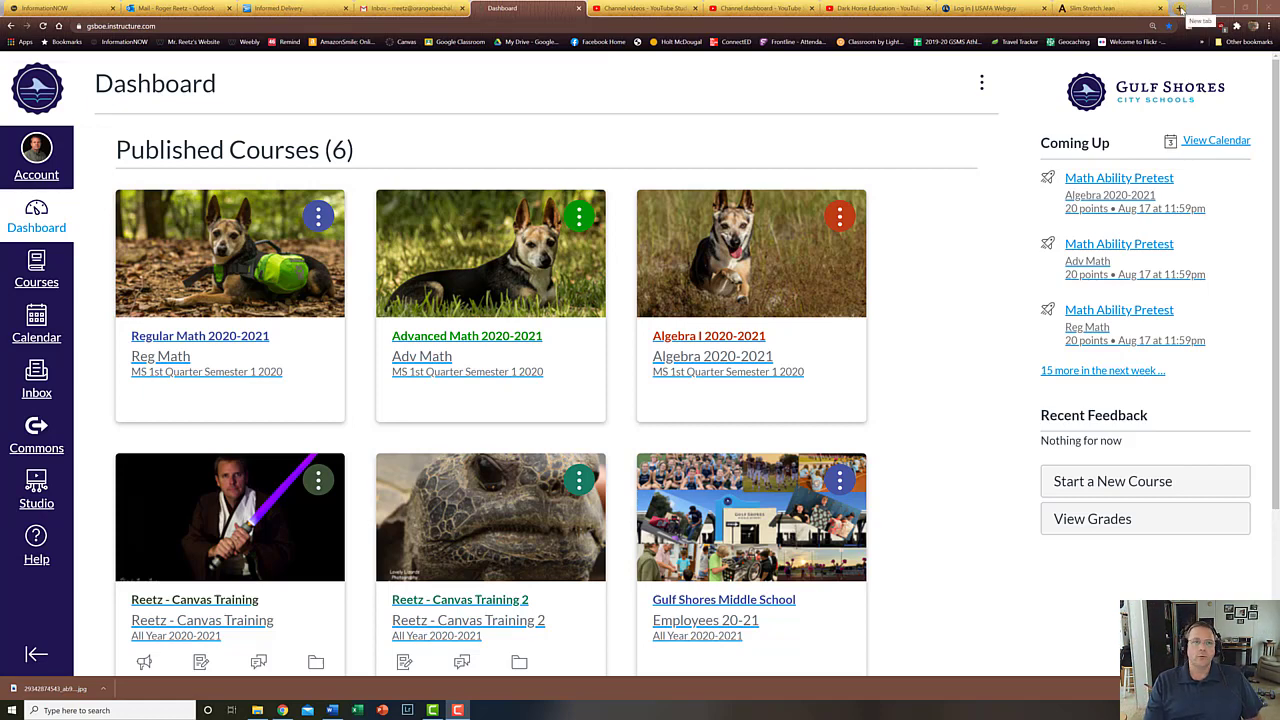
Visit the Gulf Shores City Schools site, dismiss the Bus Routes popup, show the Quicklinks school list, return to Canvas
{"action": "left_click", "coordinate": [1174, 8]}
{"action": "type", "text": "gsboe.org"}
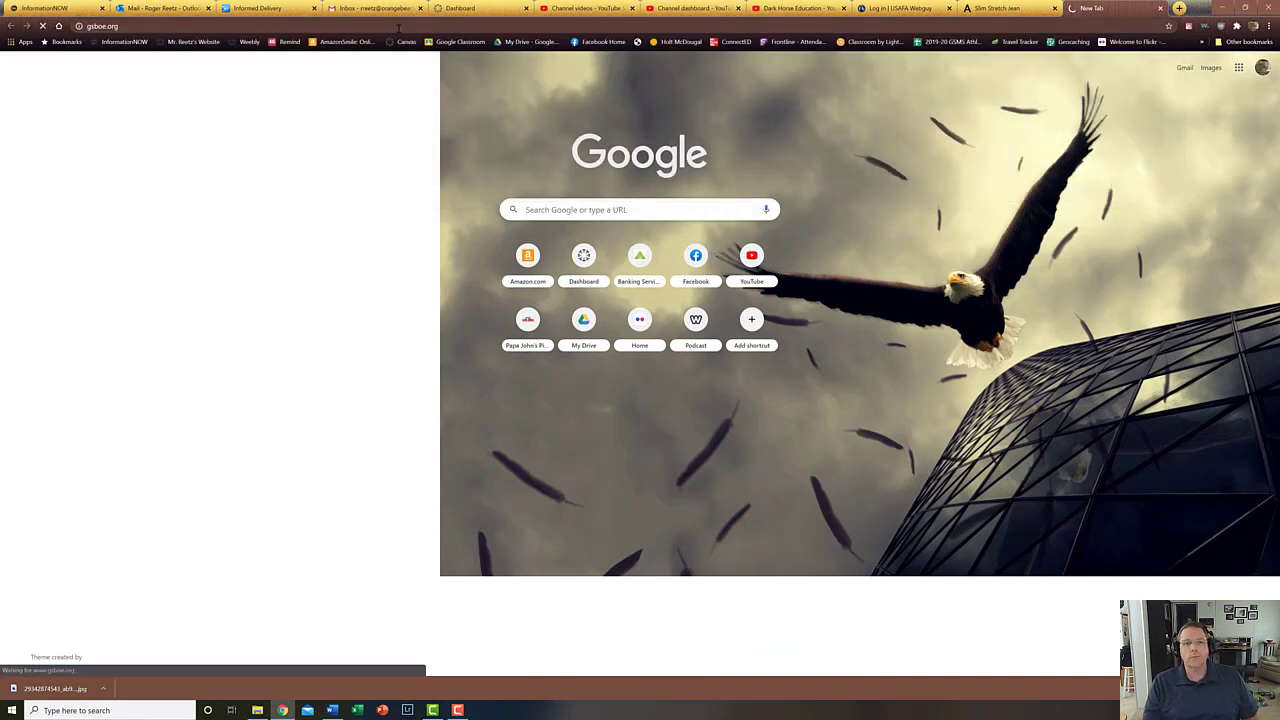
{"action": "left_click", "coordinate": [1116, 8]}
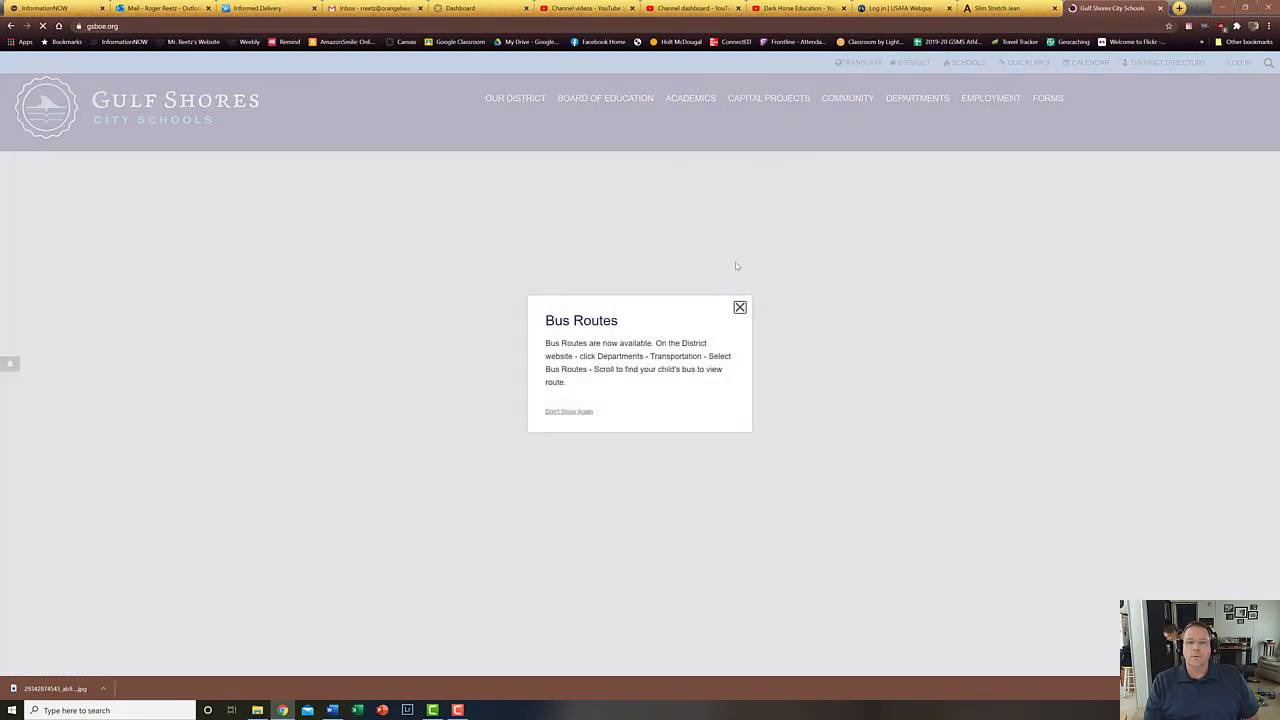
{"action": "left_click", "coordinate": [740, 308]}
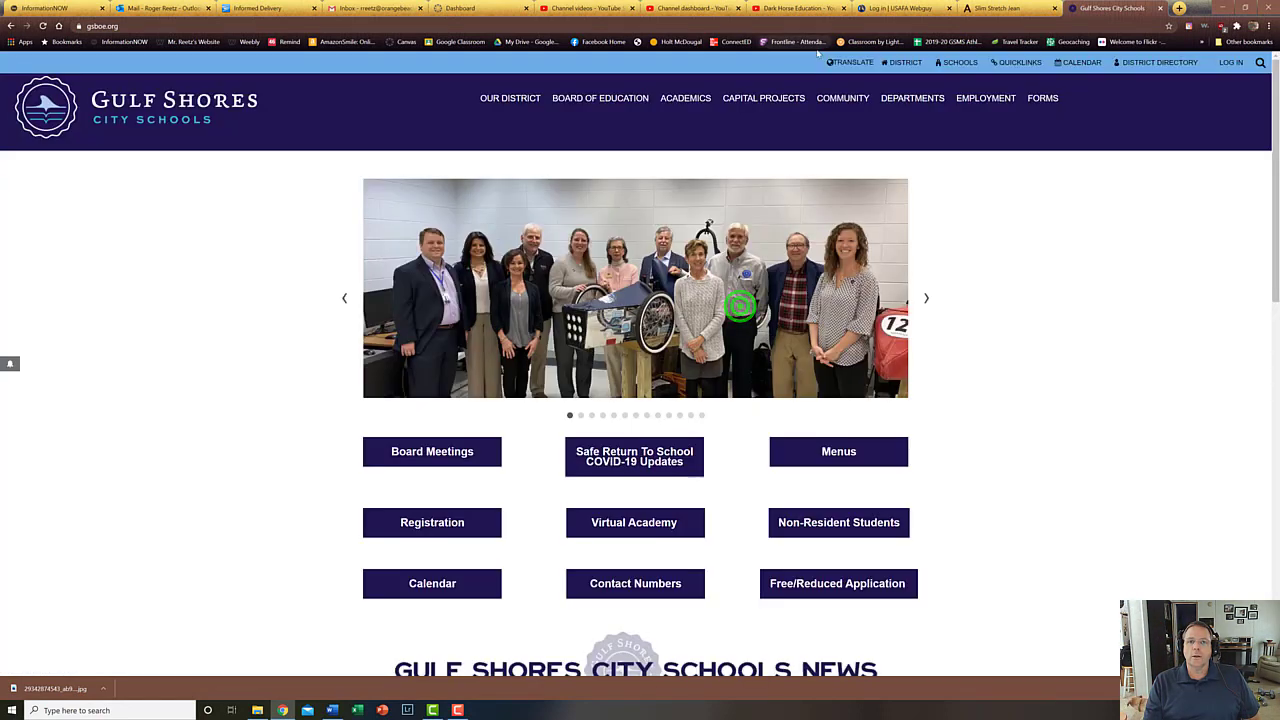
{"action": "left_click", "coordinate": [958, 62]}
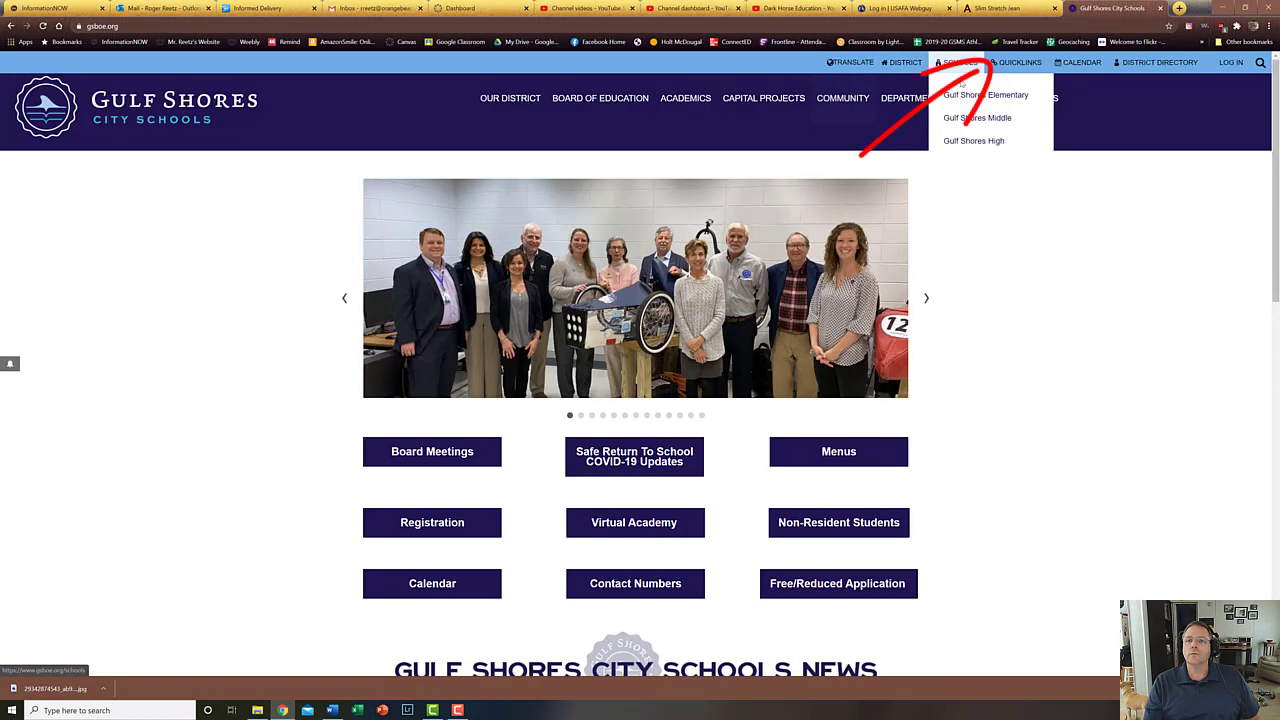
{"action": "left_click", "coordinate": [1020, 62]}
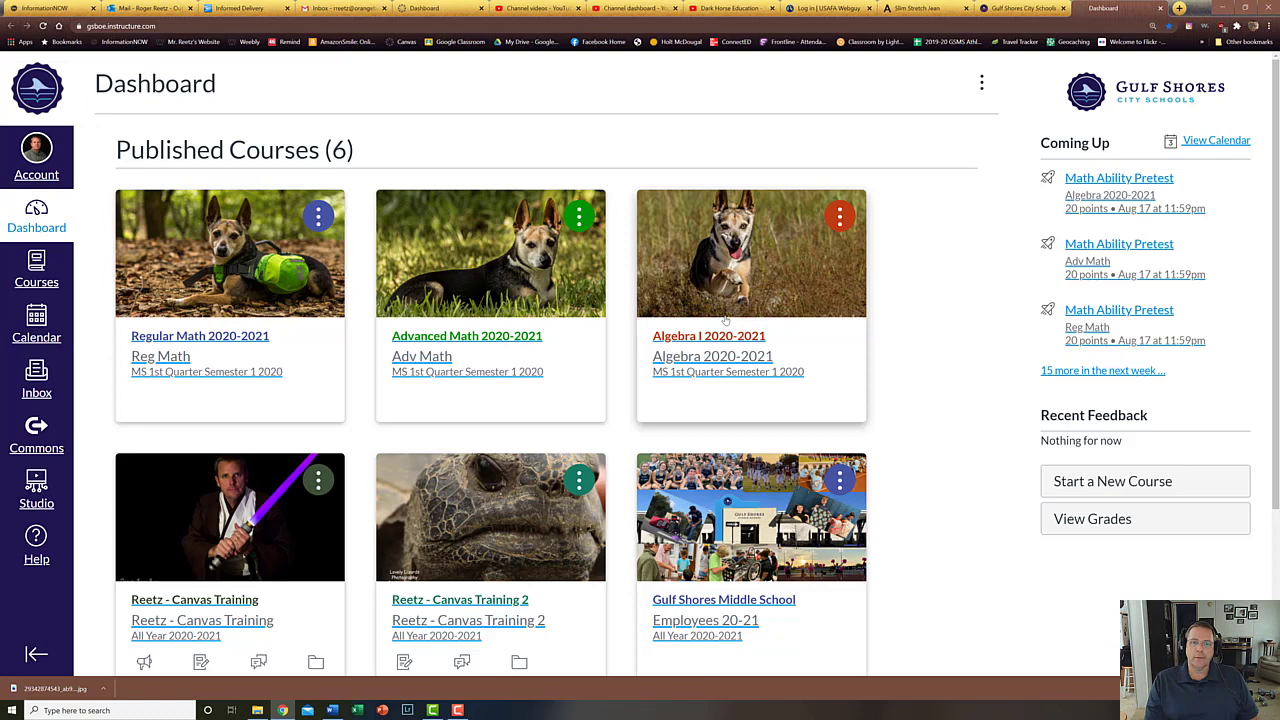
{"action": "mouse_move", "coordinate": [1200, 20]}
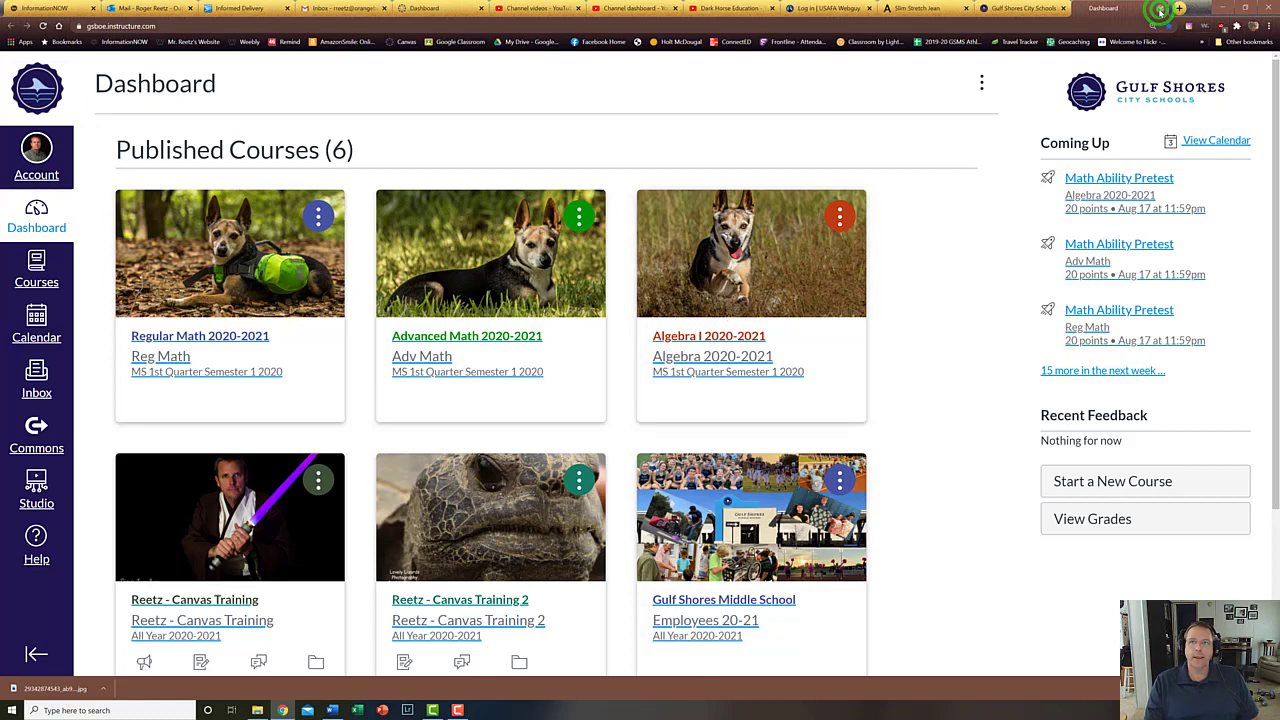
{"action": "left_click", "coordinate": [1110, 8]}
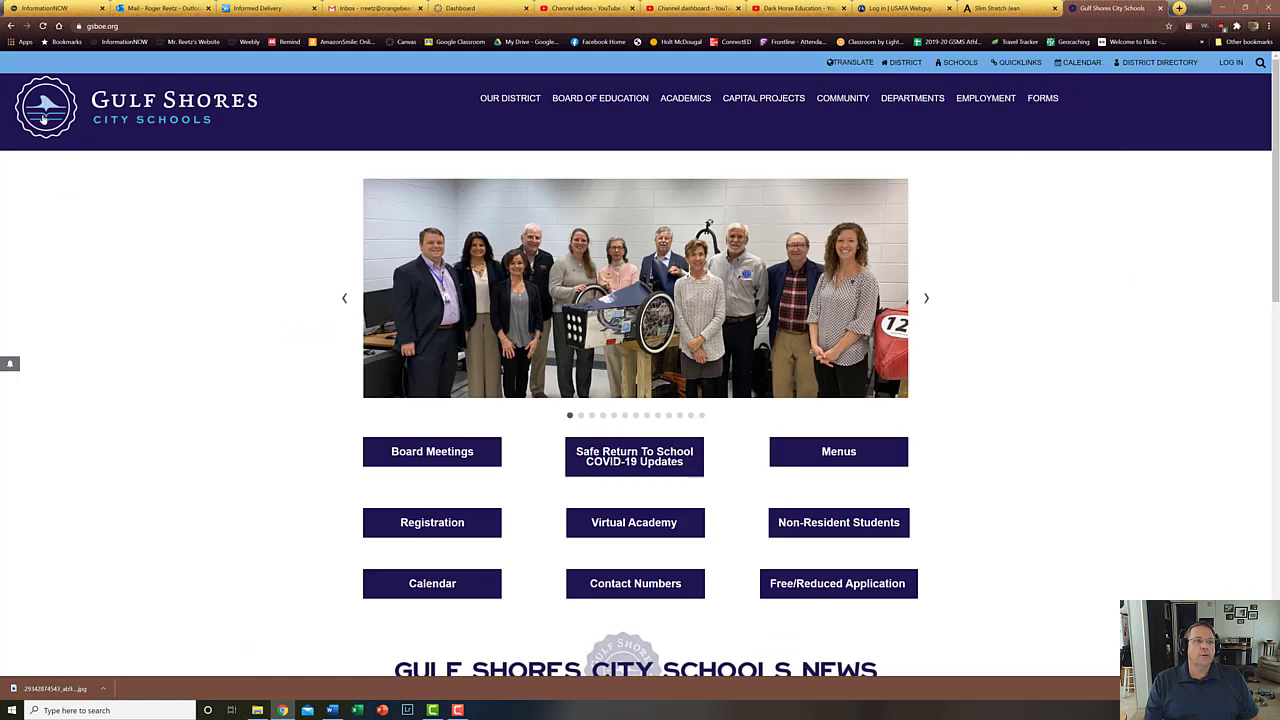
{"action": "left_click", "coordinate": [160, 8]}
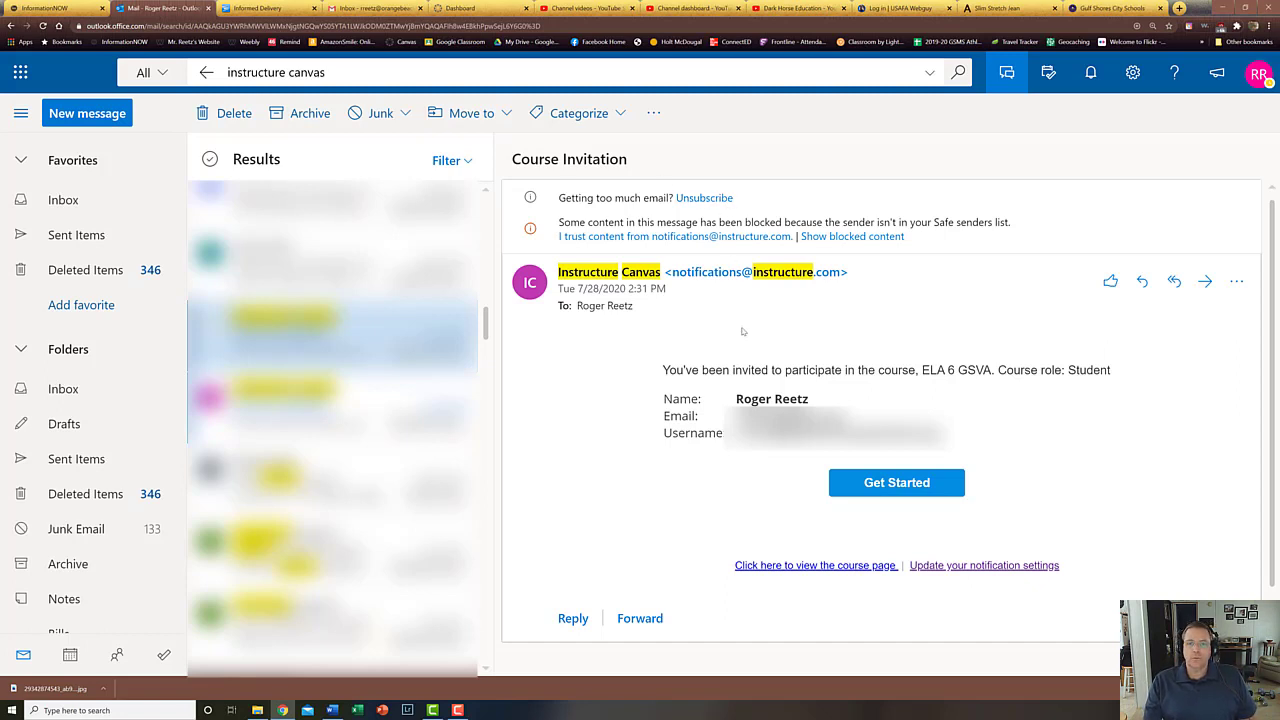
{"action": "mouse_move", "coordinate": [912, 512]}
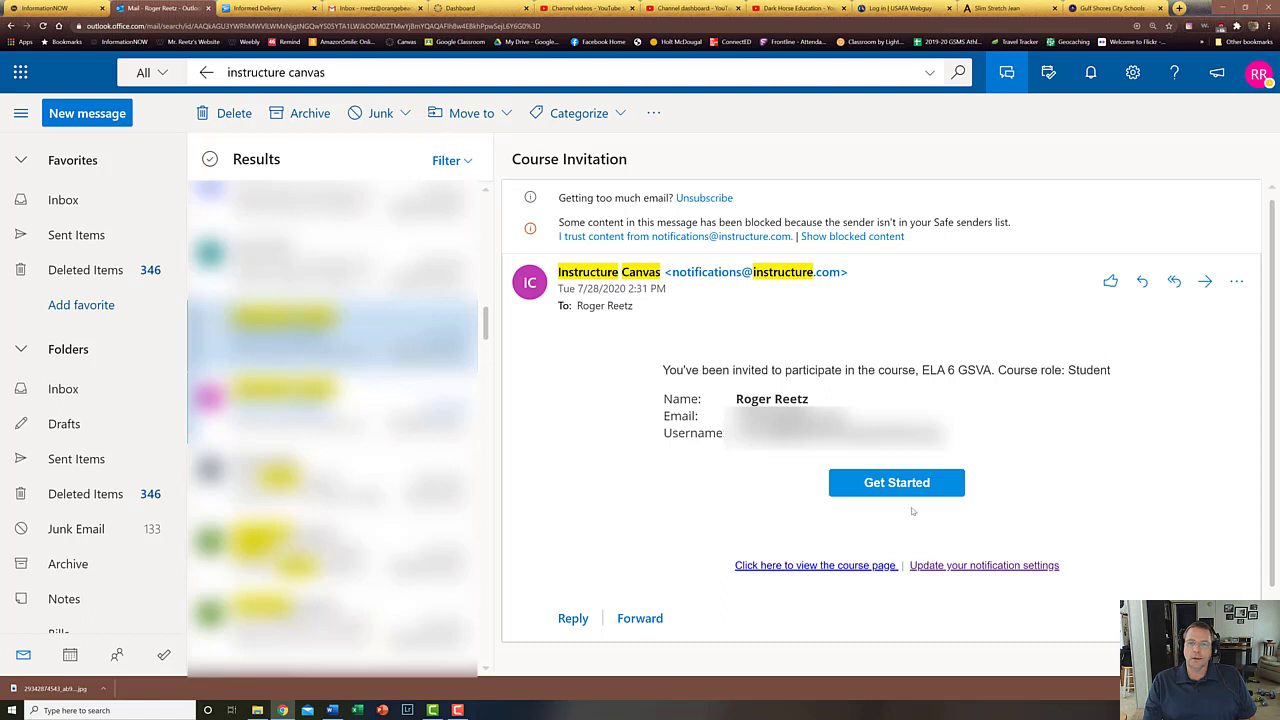
{"action": "mouse_move", "coordinate": [900, 452]}
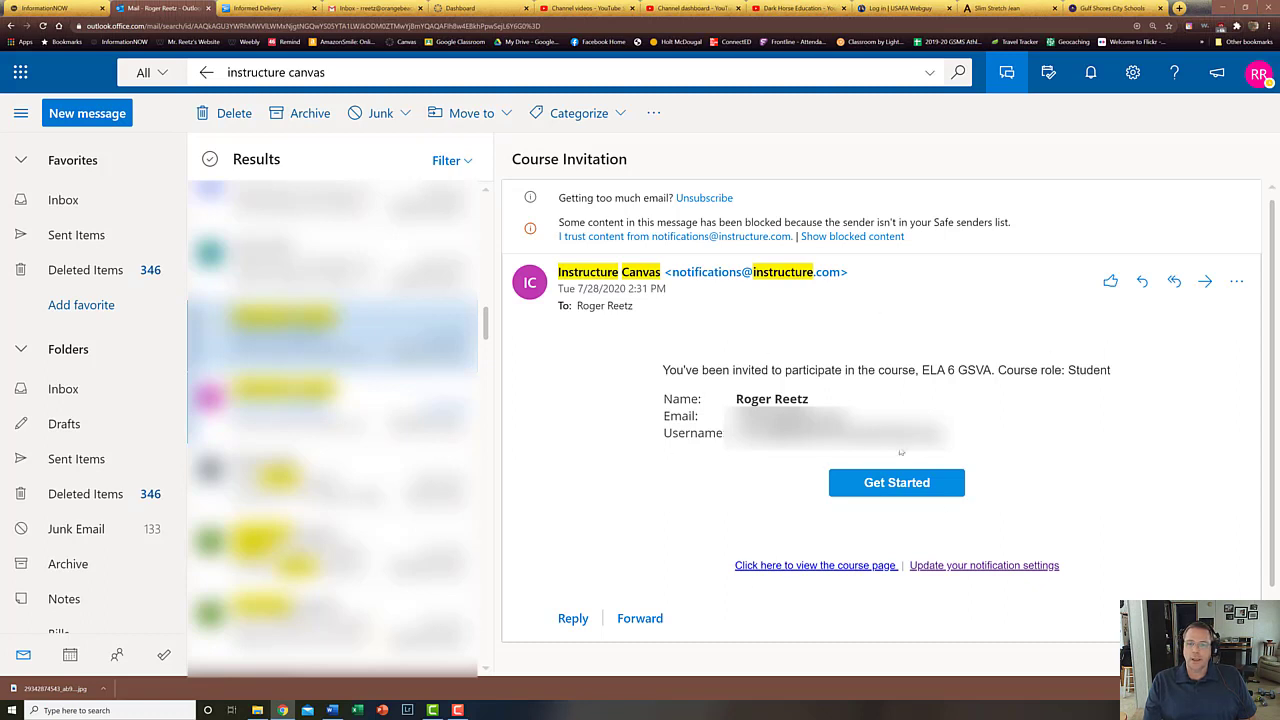
{"action": "mouse_move", "coordinate": [896, 490]}
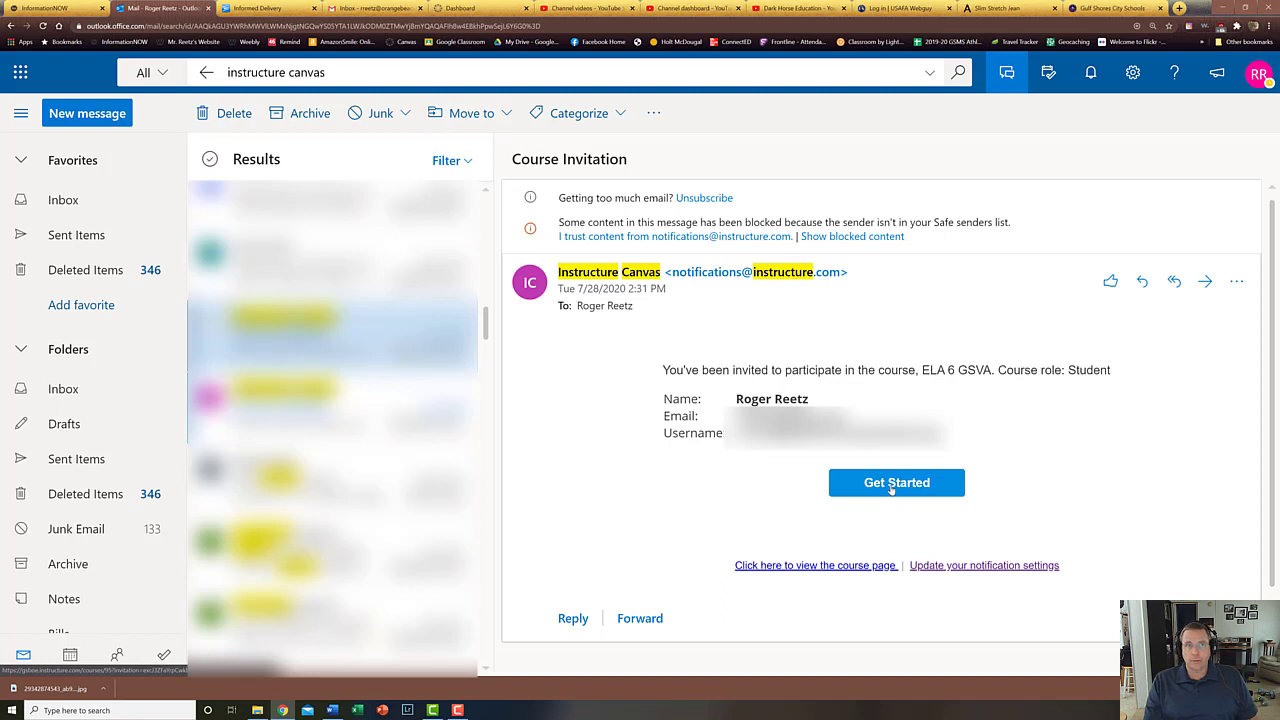
{"action": "mouse_move", "coordinate": [464, 8]}
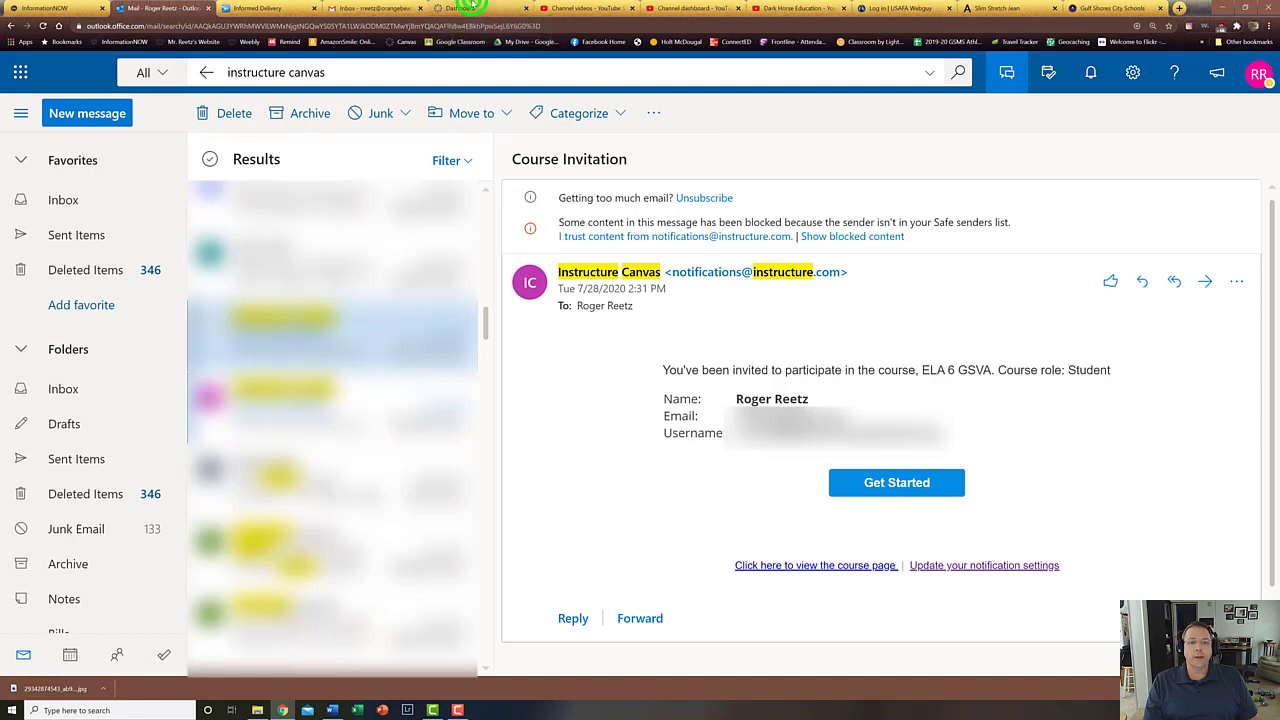
Return from the Outlook course invitation email to the Canvas dashboard
{"action": "left_click", "coordinate": [896, 482]}
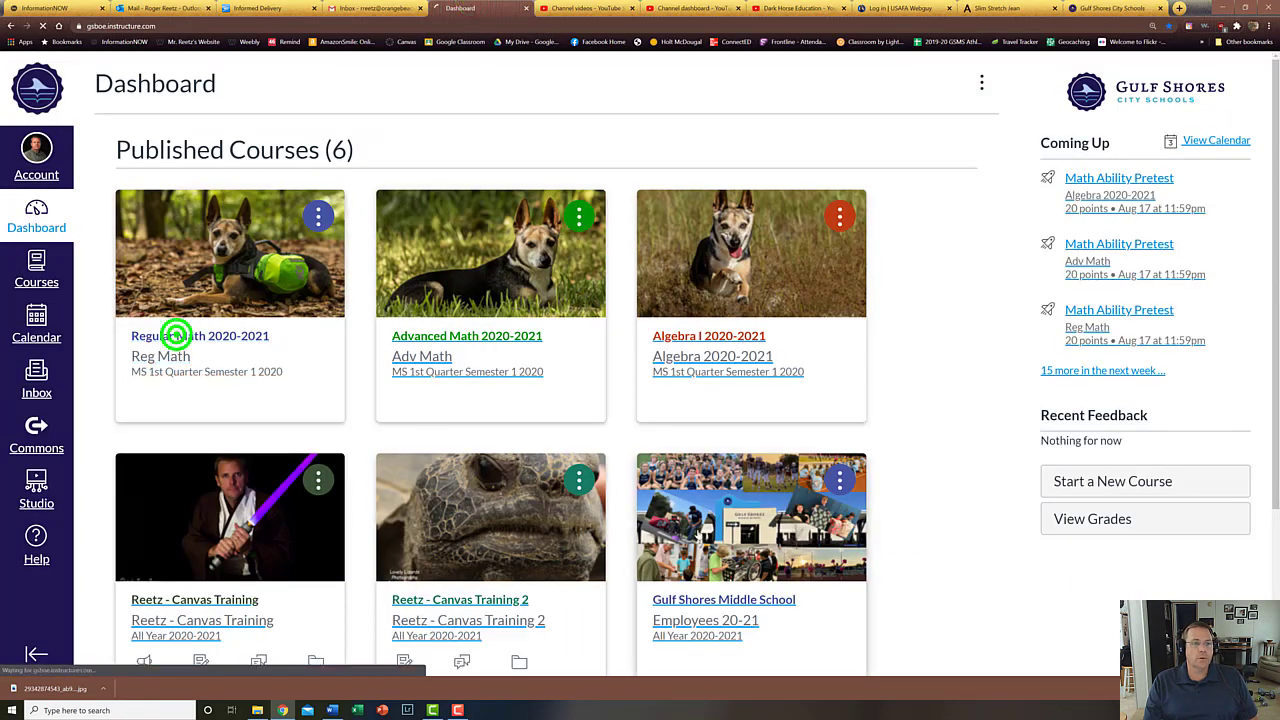
{"action": "left_click", "coordinate": [200, 336]}
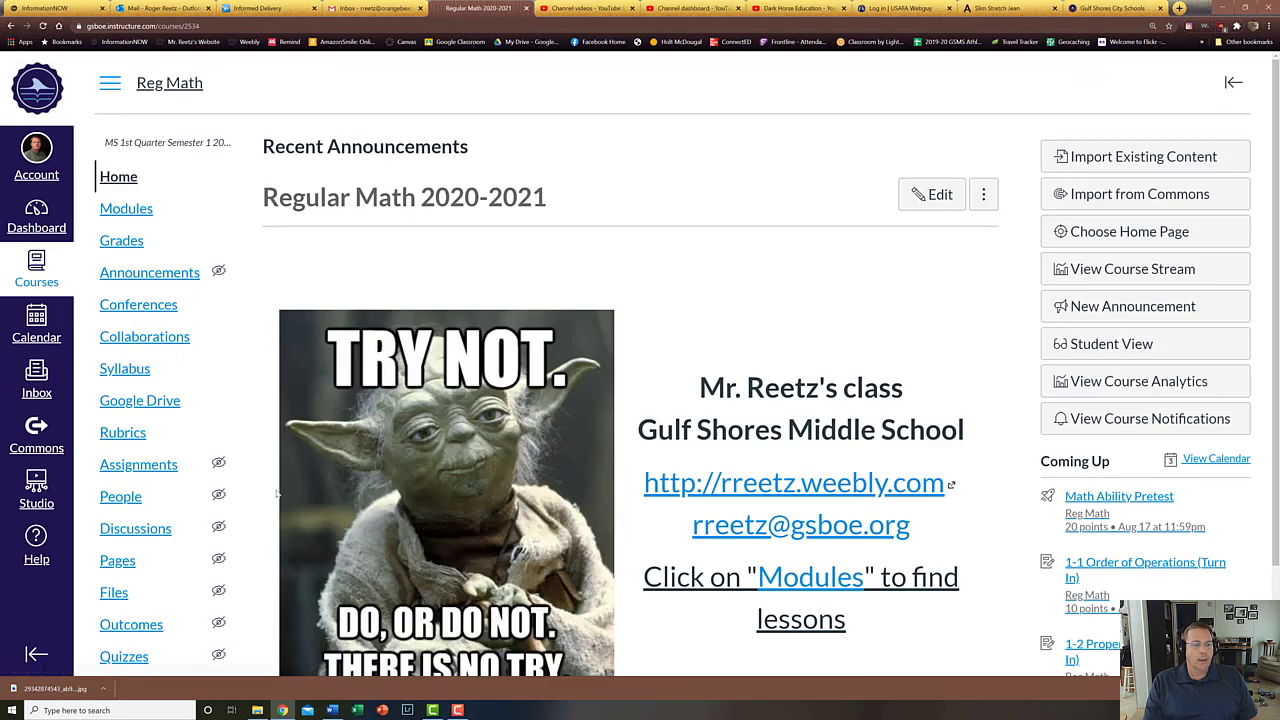
{"action": "scroll", "scroll_direction": "down", "scroll_amount": 3}
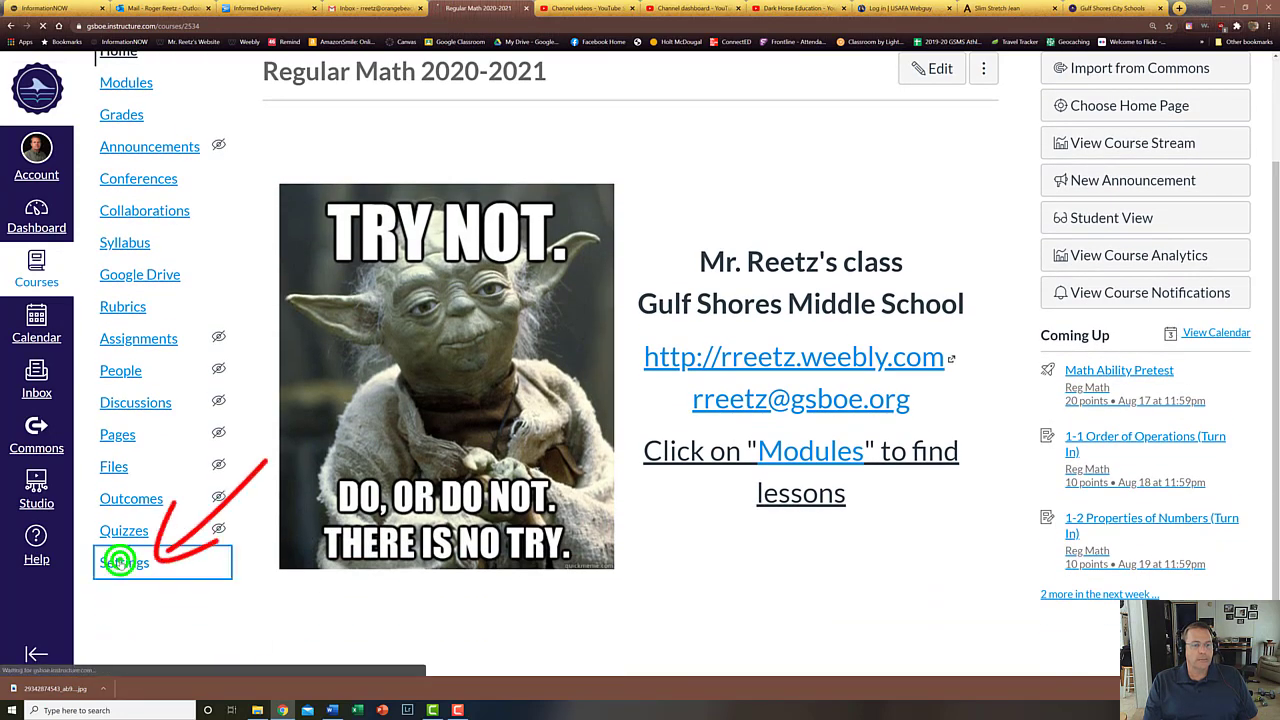
{"action": "left_click", "coordinate": [124, 562]}
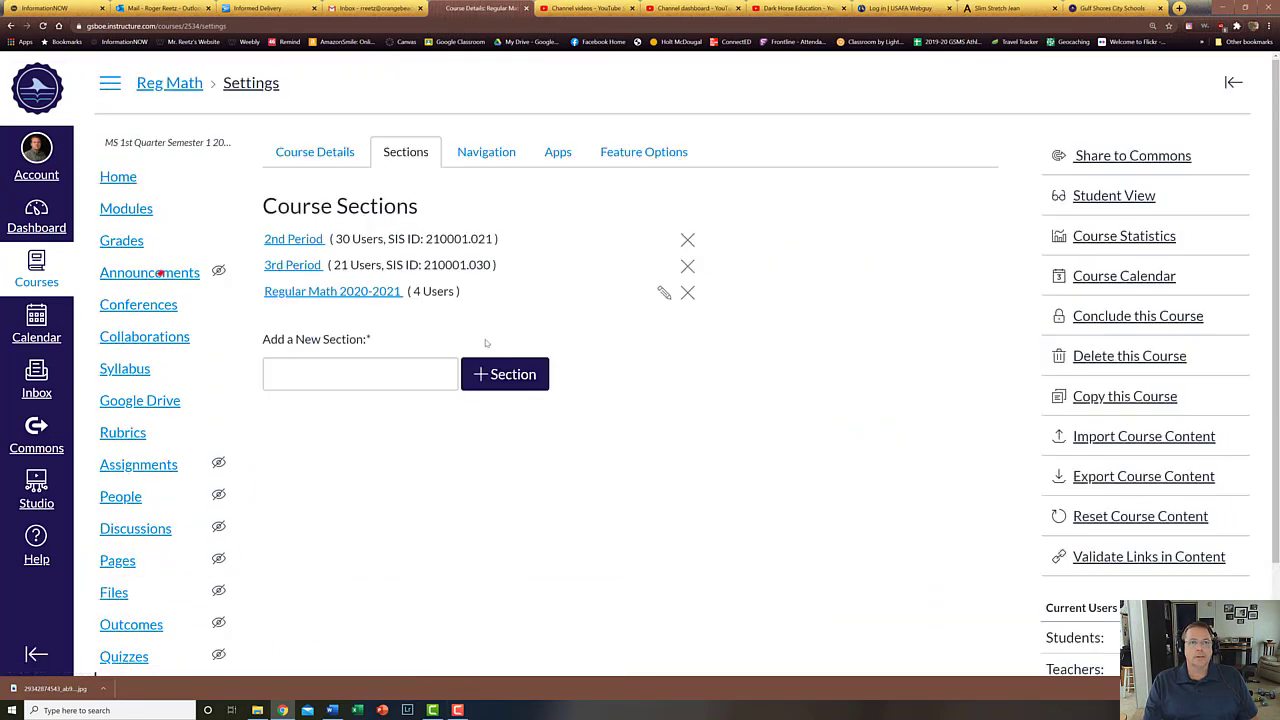
{"action": "left_click", "coordinate": [314, 152]}
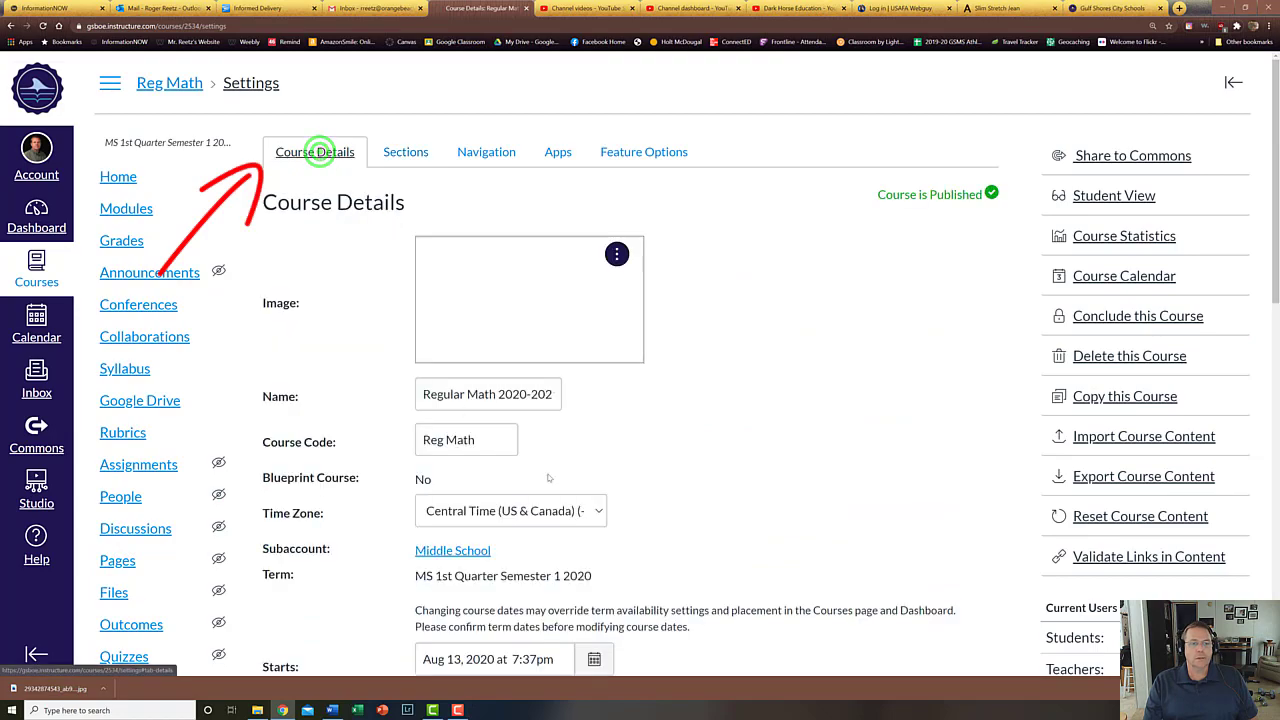
{"action": "scroll", "scroll_direction": "down", "scroll_amount": 3}
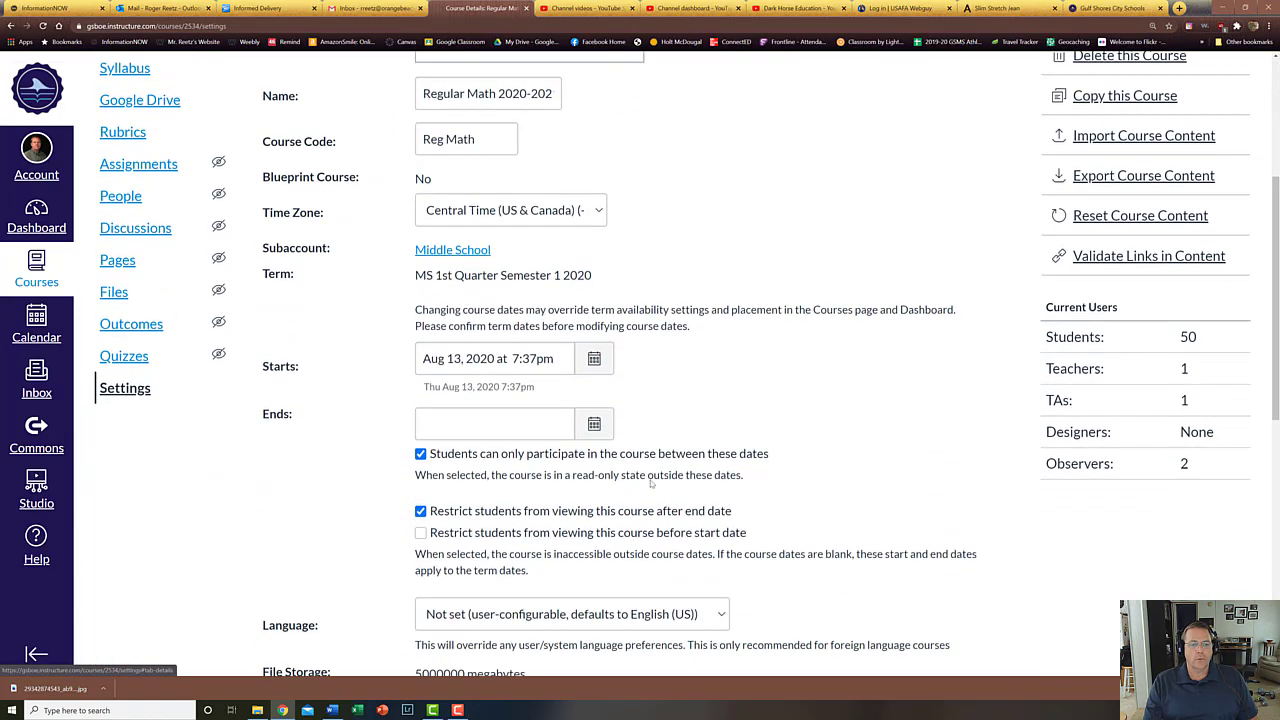
{"action": "scroll", "scroll_direction": "down", "scroll_amount": 3}
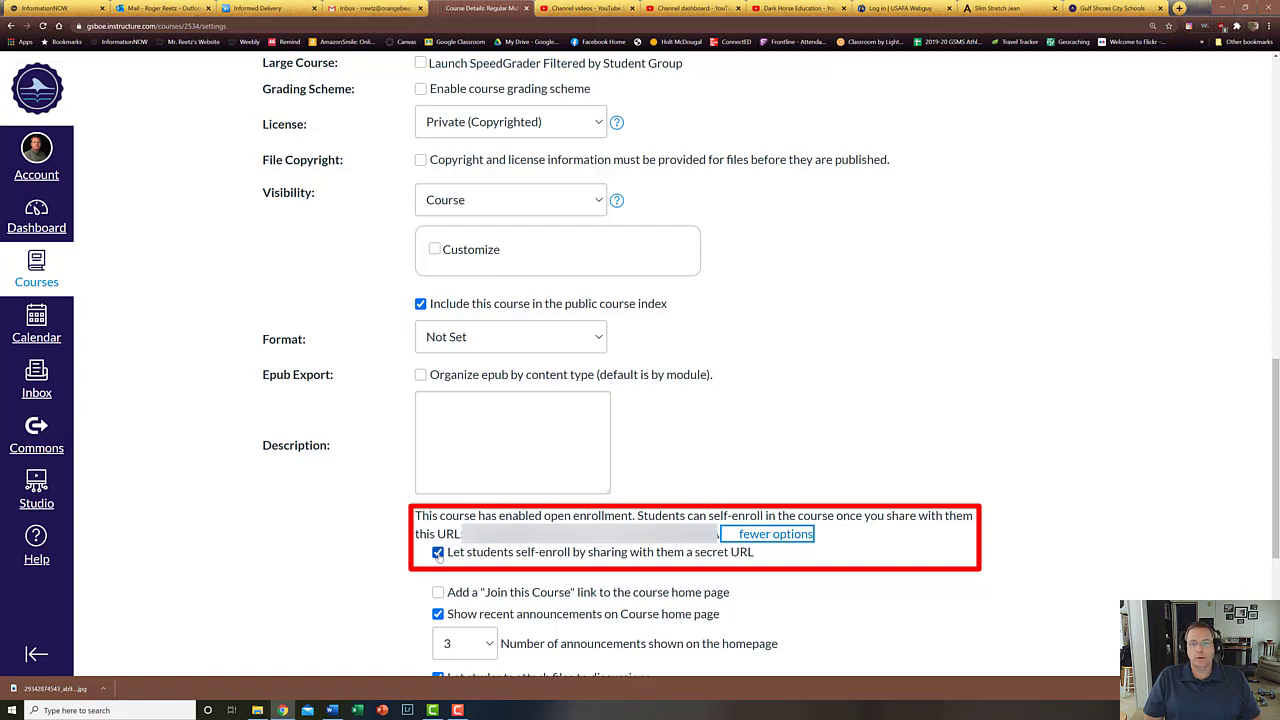
{"action": "scroll", "scroll_direction": "up", "scroll_amount": 3}
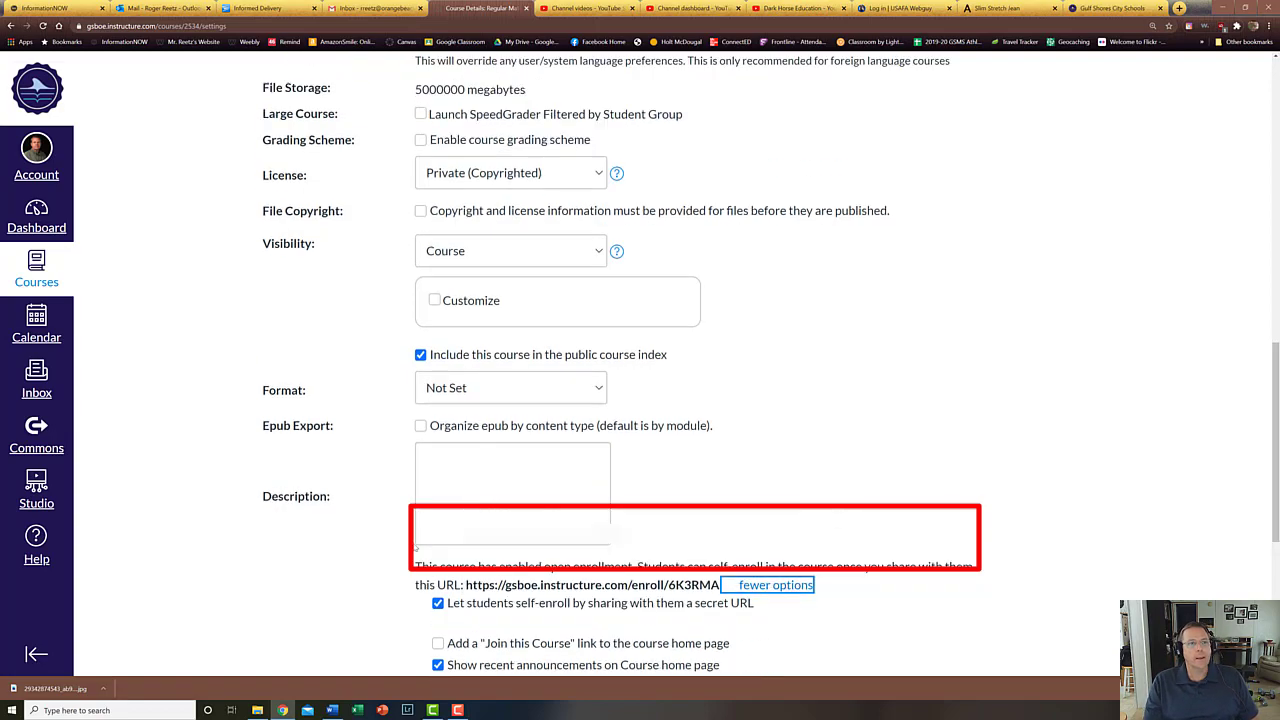
{"action": "scroll", "scroll_direction": "up", "scroll_amount": 3}
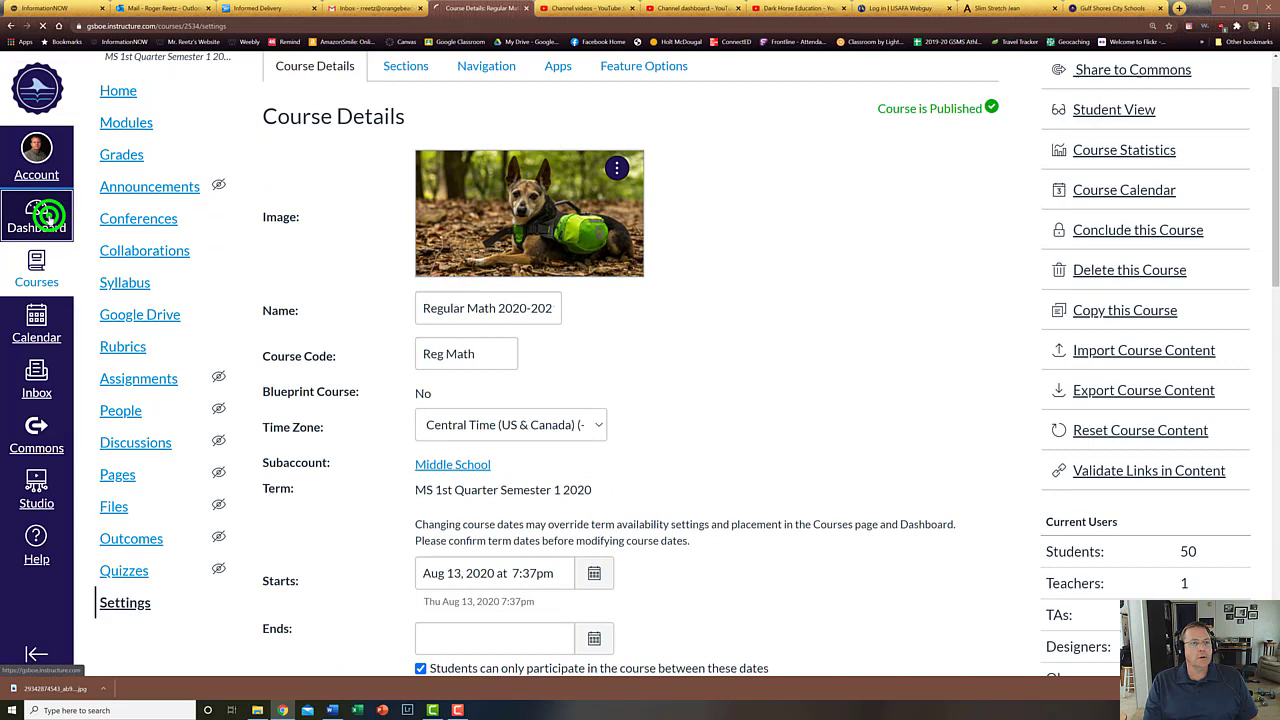
{"action": "left_click", "coordinate": [36, 216]}
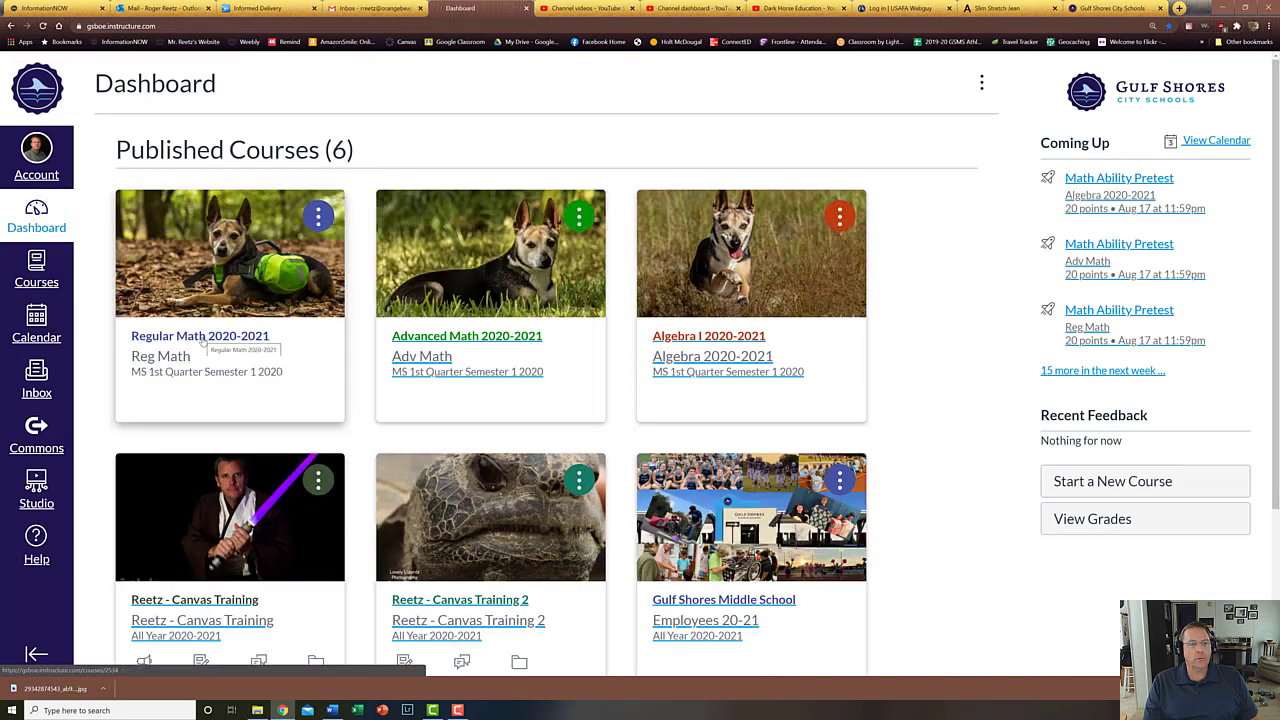
Enter Regular Math 2020-2021 and reach its Modules list via the welcome-text link
{"action": "left_click", "coordinate": [200, 336]}
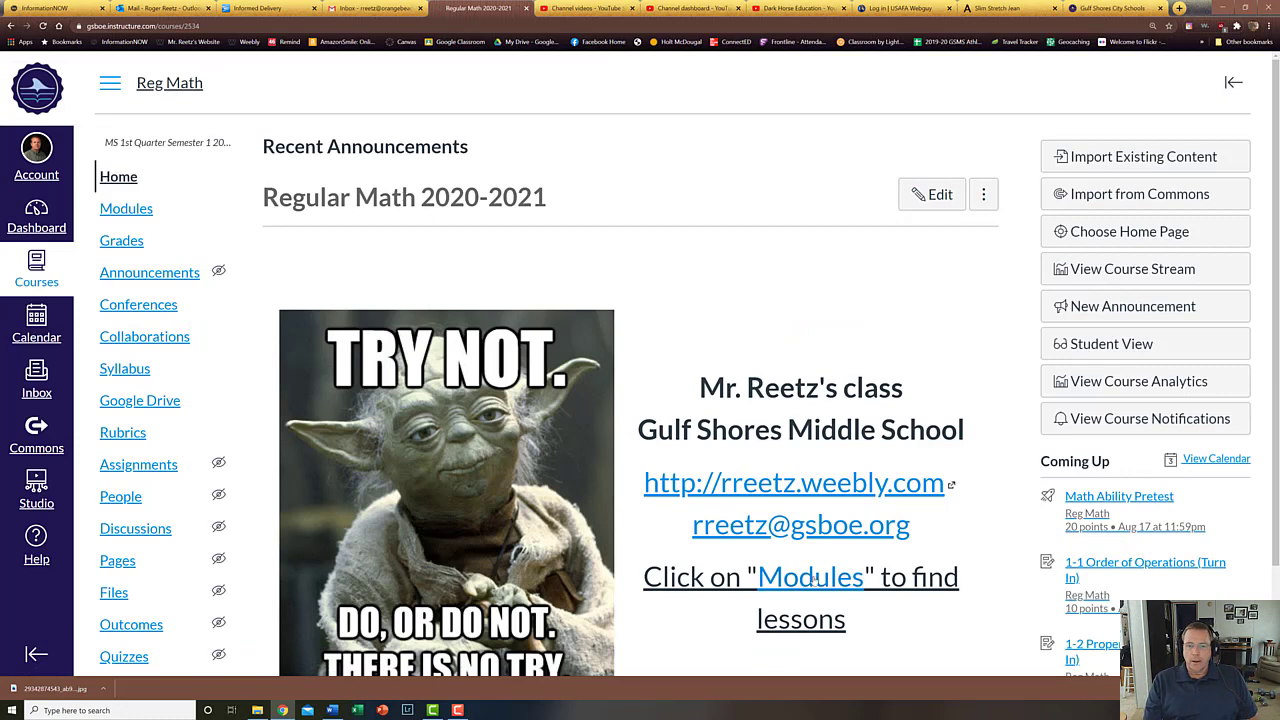
{"action": "scroll", "scroll_direction": "down", "scroll_amount": 3}
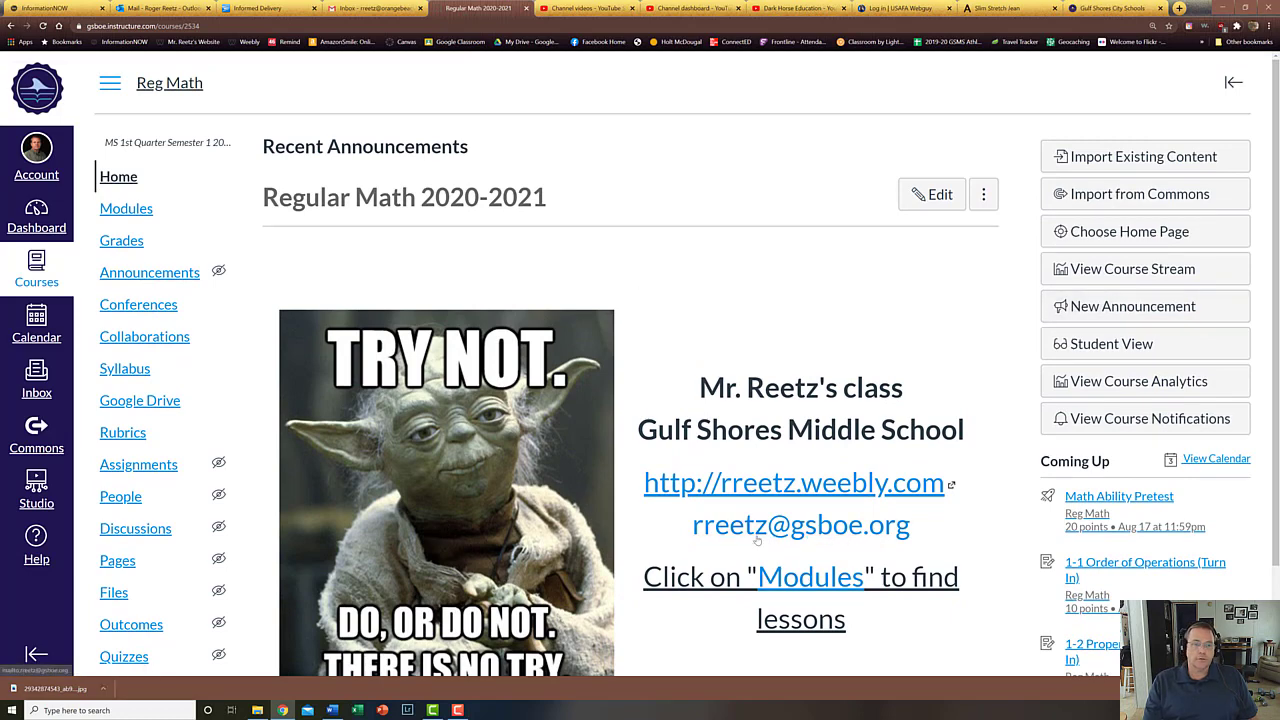
{"action": "scroll", "scroll_direction": "down", "scroll_amount": 3}
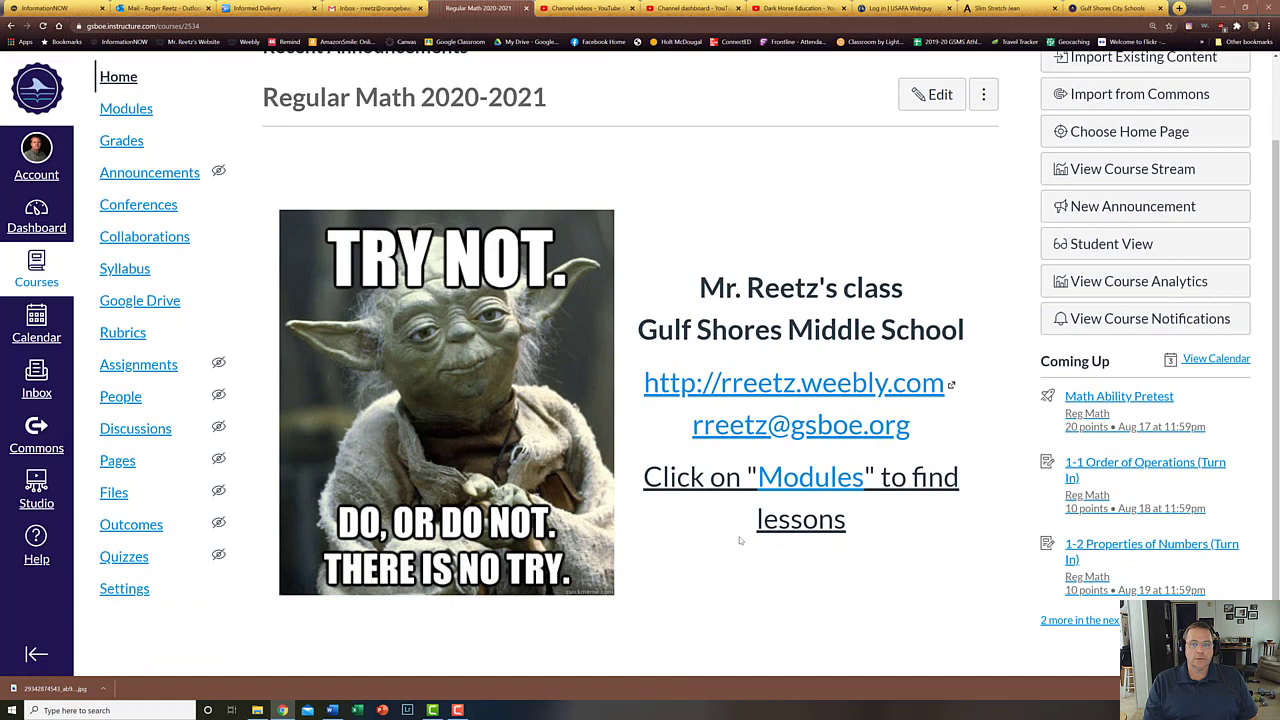
{"action": "mouse_move", "coordinate": [830, 418]}
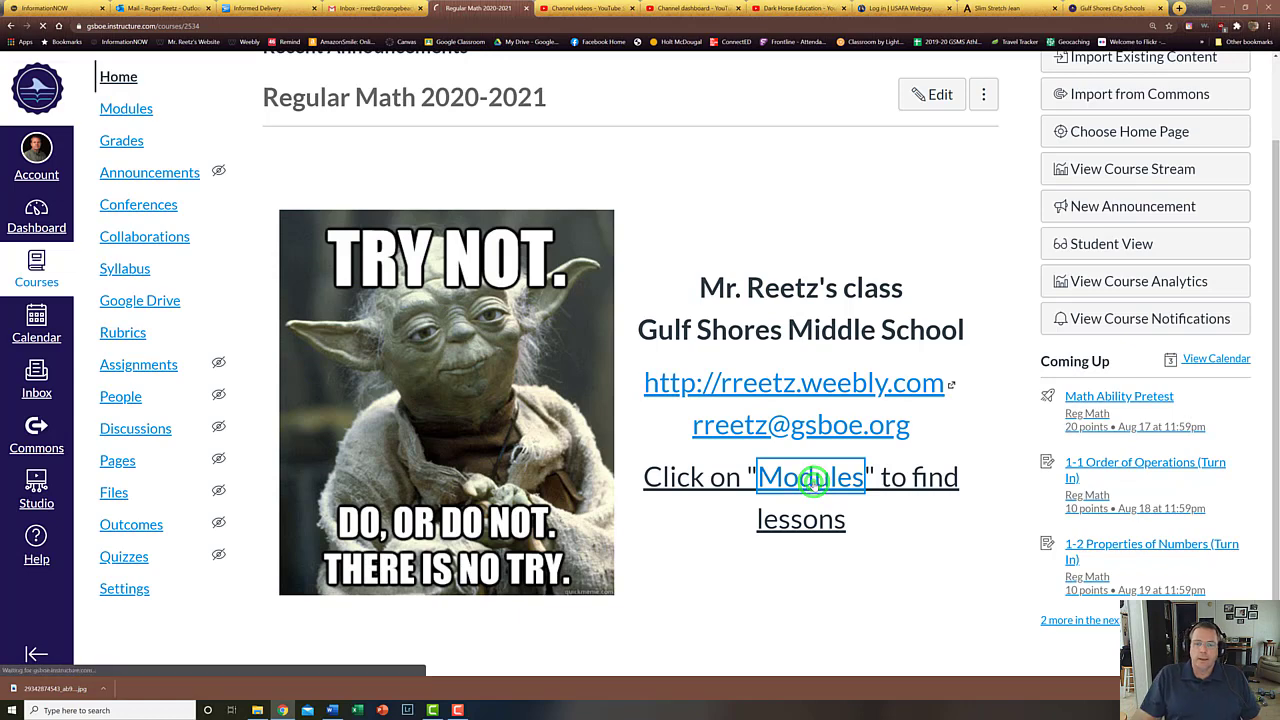
{"action": "left_click", "coordinate": [810, 476]}
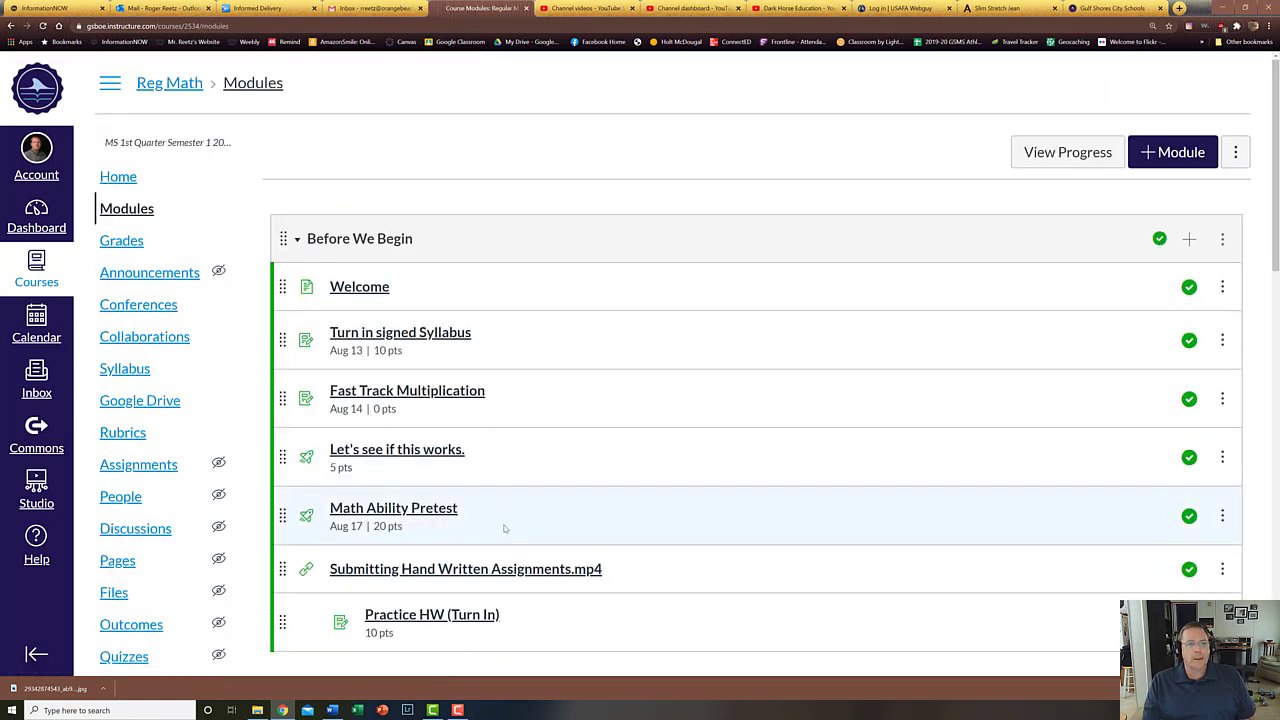
Collapse Before We Begin, expand RM Test Period 1, and load 1-1 Order of Operations (Lesson)
{"action": "scroll", "scroll_direction": "down", "scroll_amount": 3}
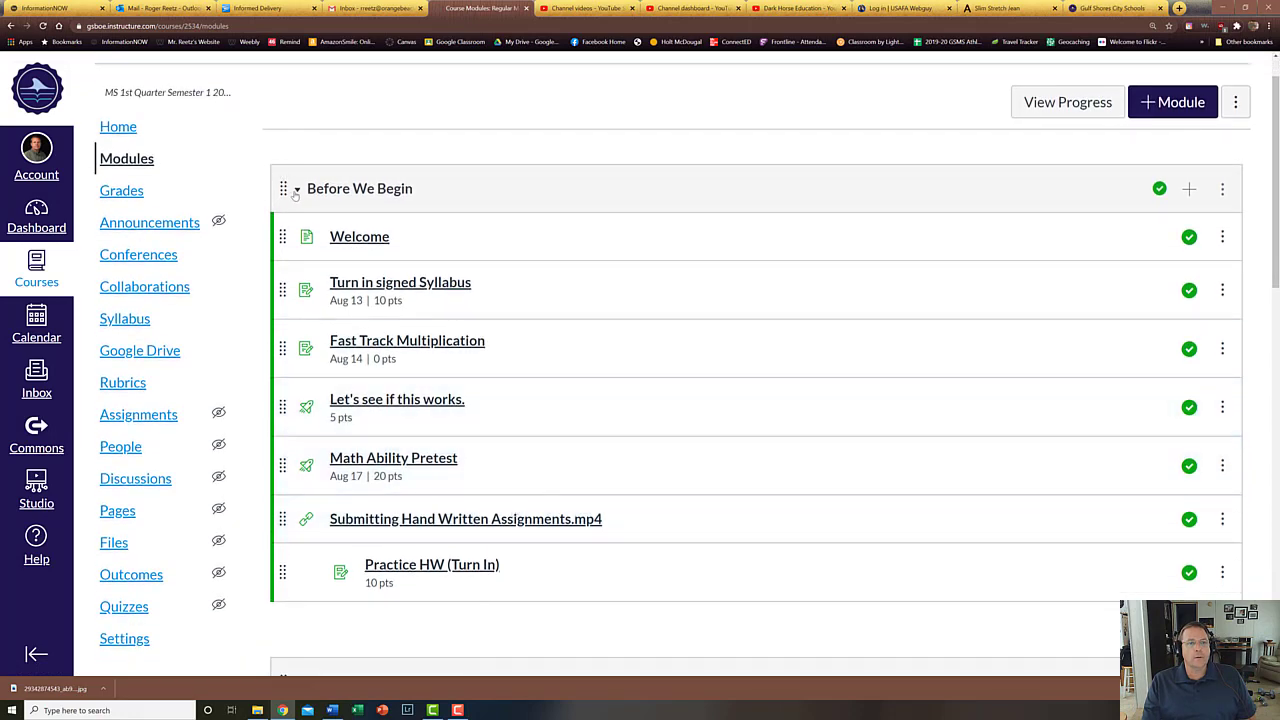
{"action": "left_click", "coordinate": [296, 188]}
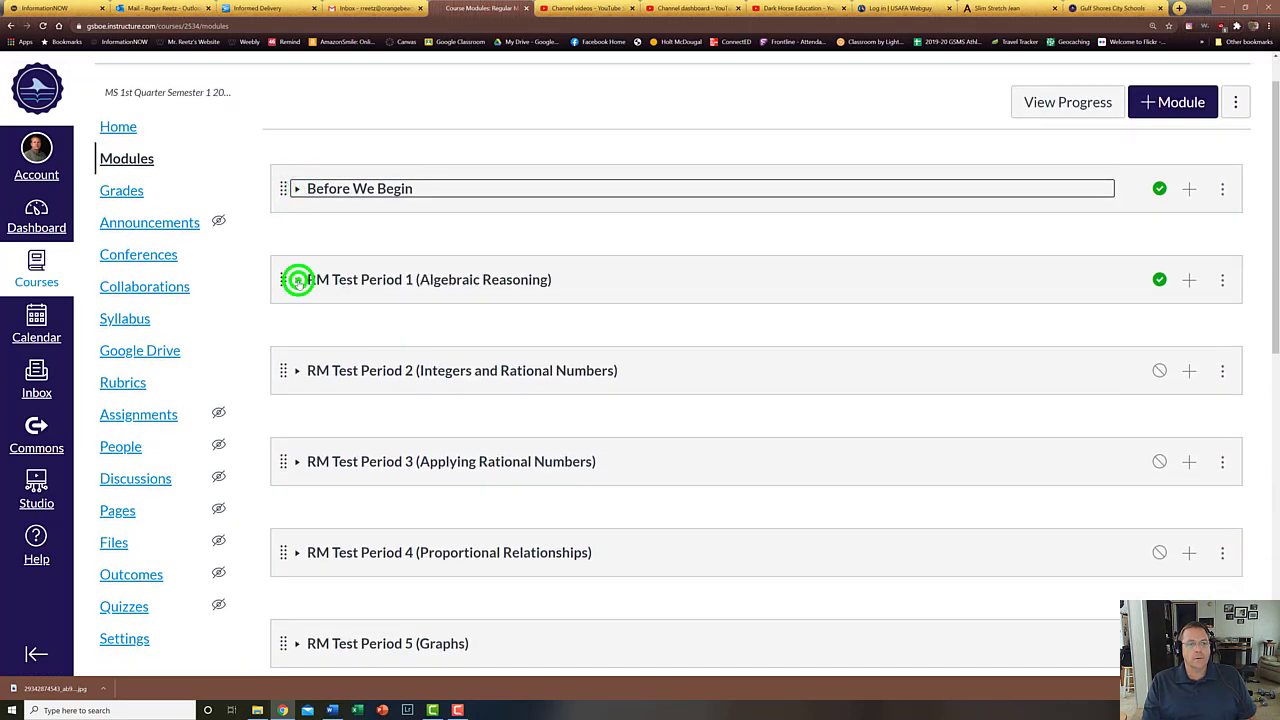
{"action": "left_click", "coordinate": [296, 280]}
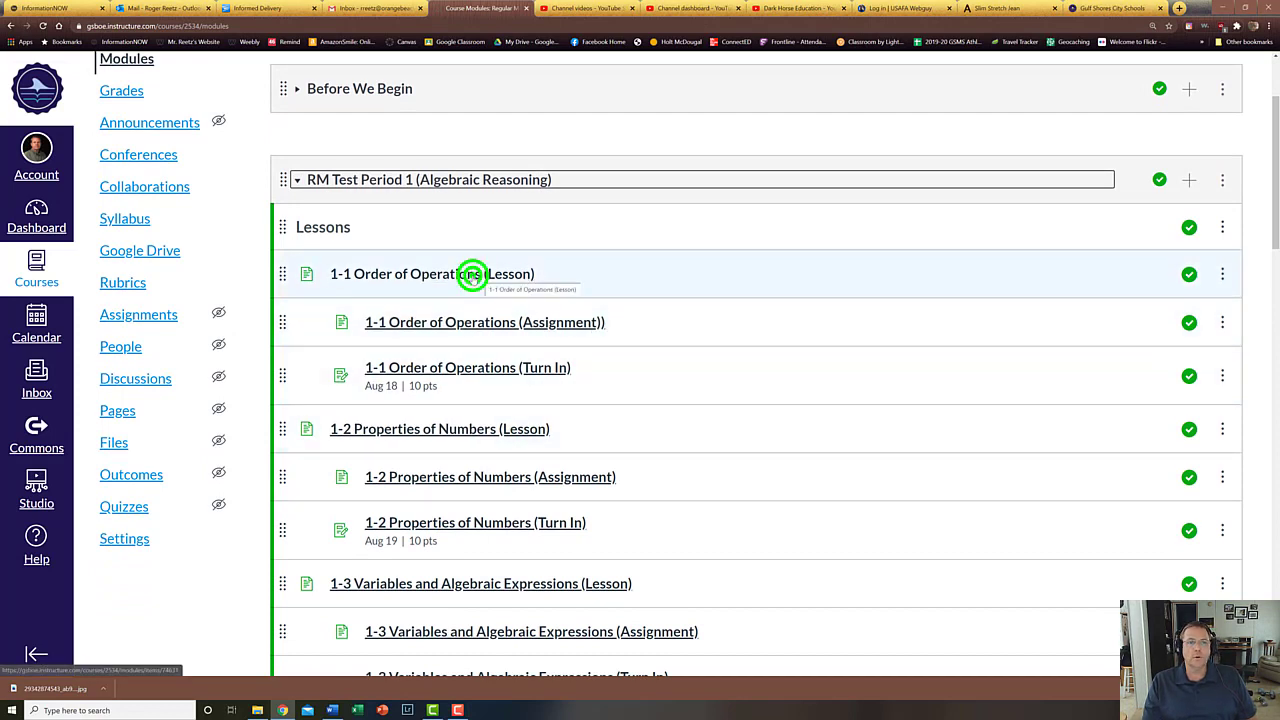
{"action": "left_click", "coordinate": [432, 272]}
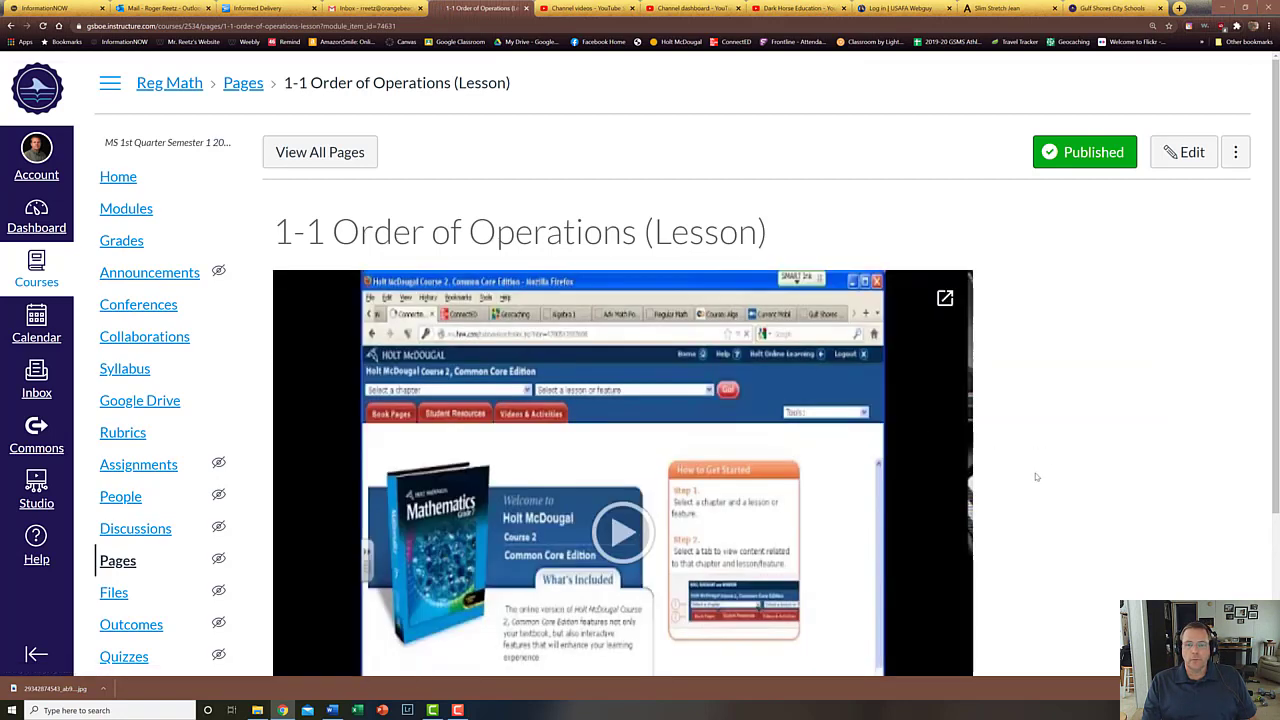
{"action": "mouse_move", "coordinate": [992, 504]}
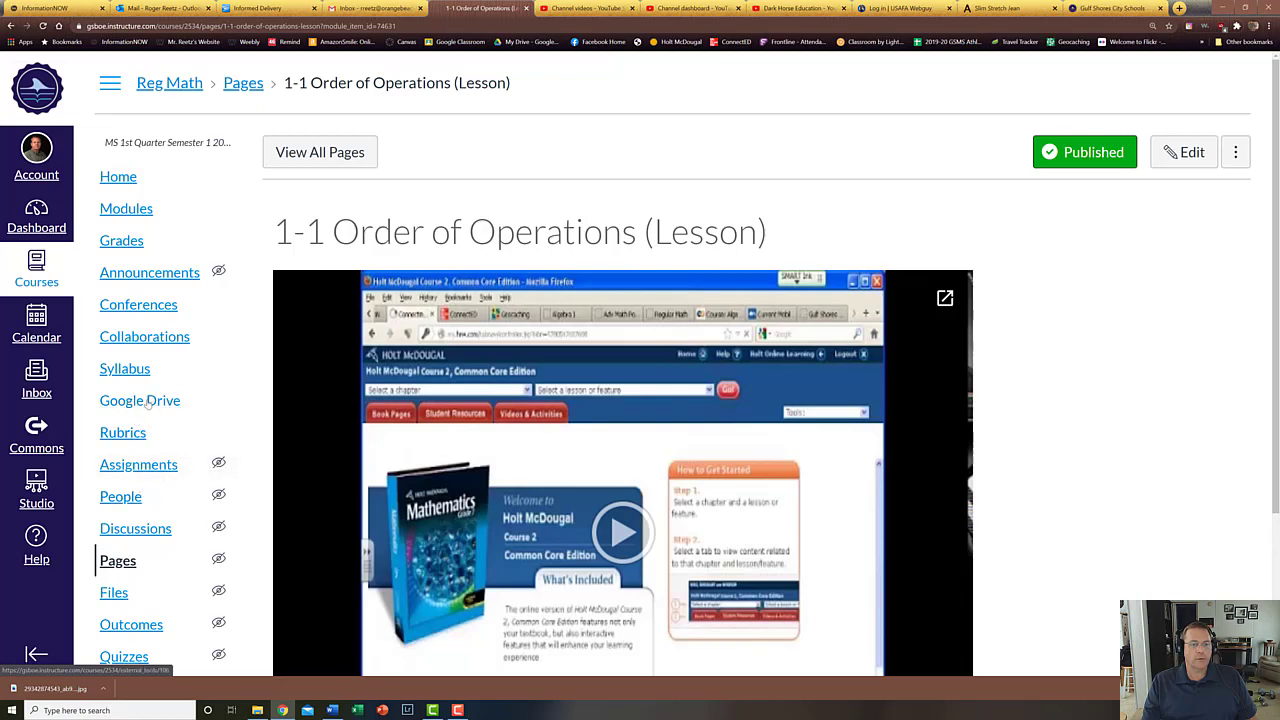
Scroll through the lesson's embedded textbook video content toward the Next link
{"action": "scroll", "scroll_direction": "up", "scroll_amount": 3}
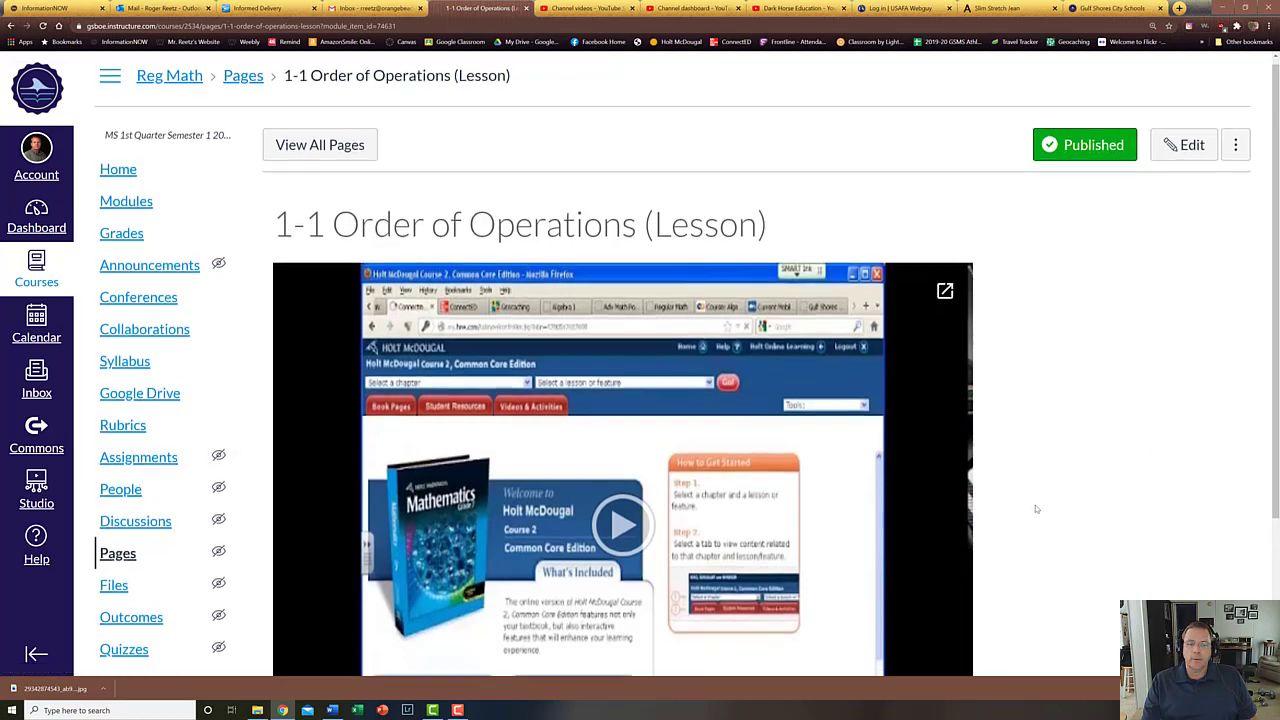
{"action": "scroll", "scroll_direction": "down", "scroll_amount": 3}
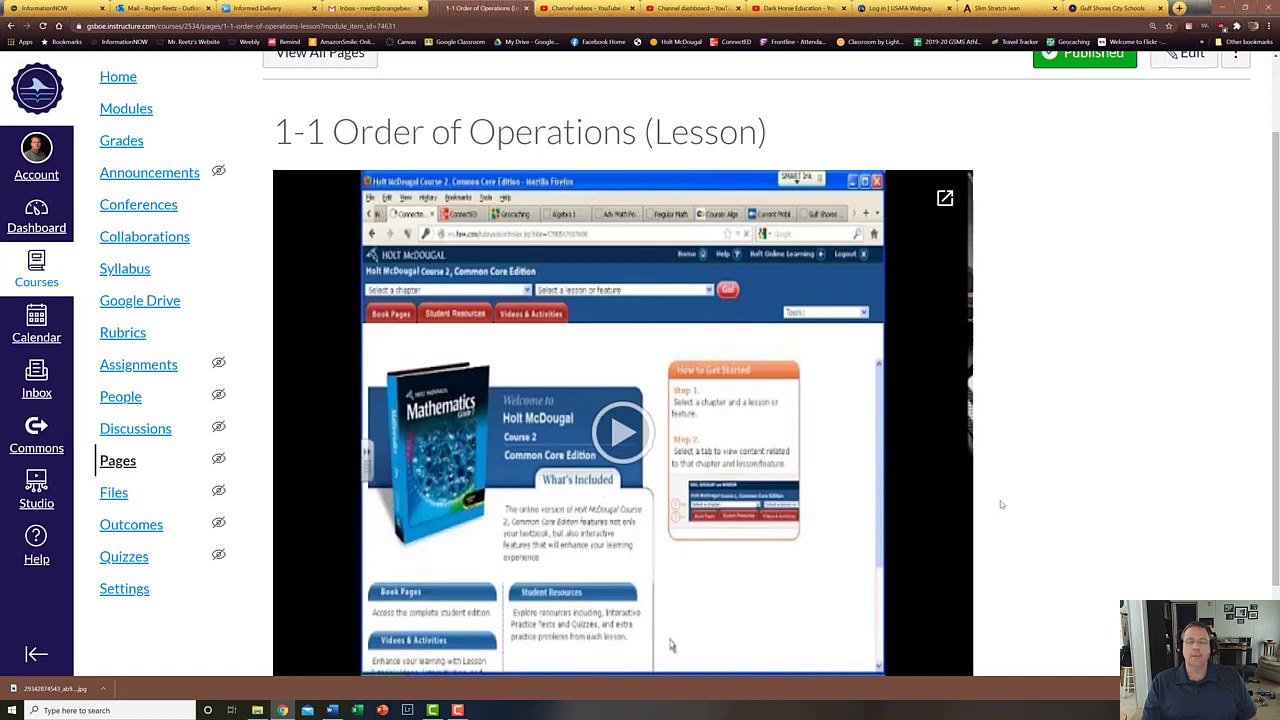
{"action": "scroll", "scroll_direction": "down", "scroll_amount": 3}
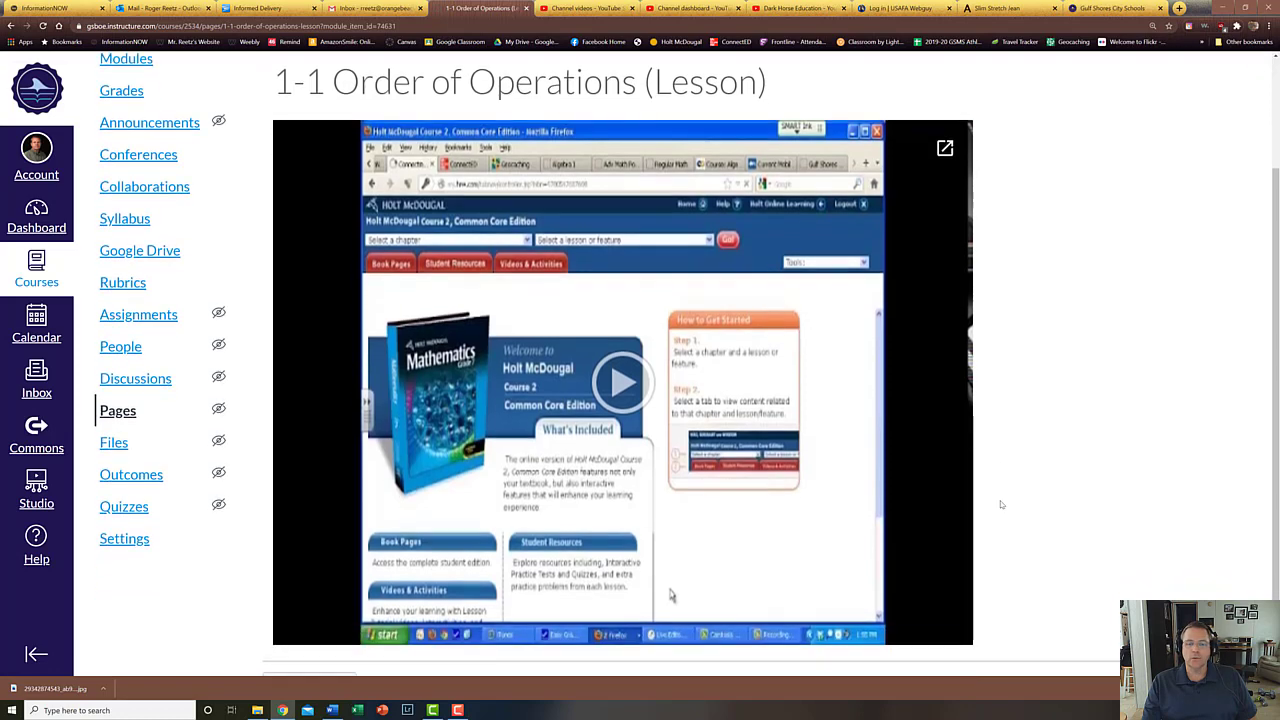
{"action": "scroll", "scroll_direction": "down", "scroll_amount": 3}
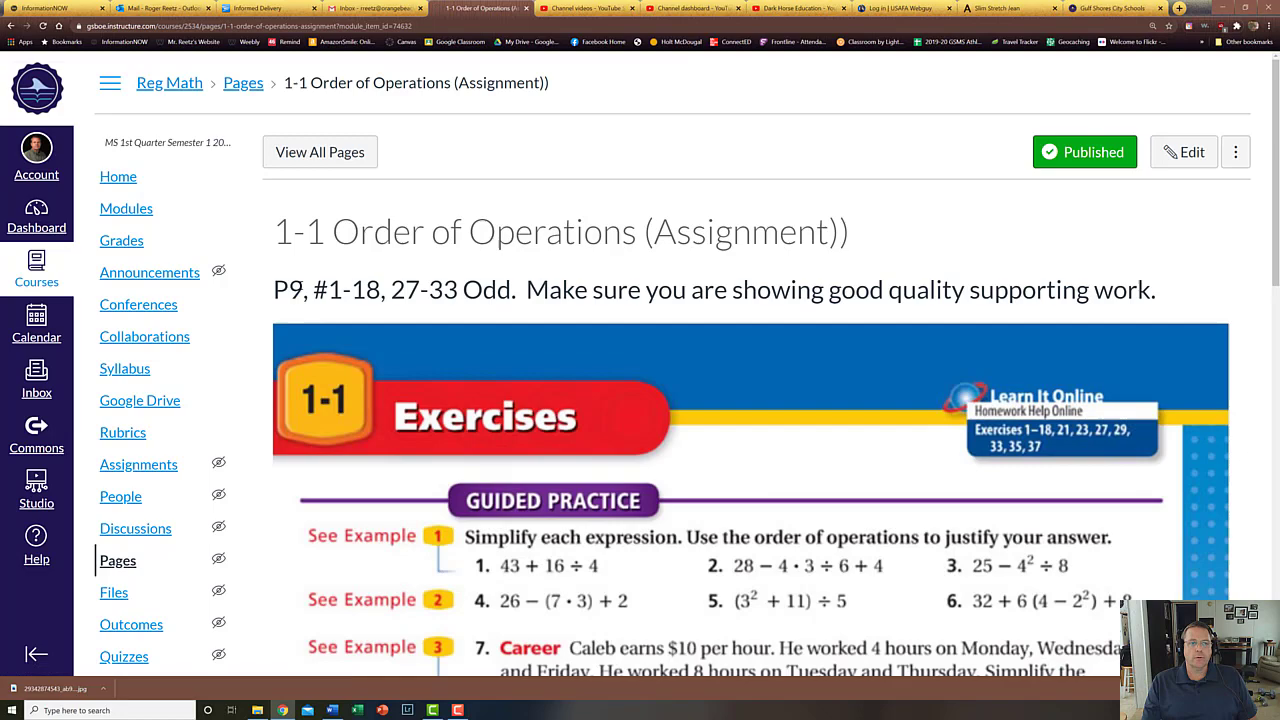
{"action": "mouse_move", "coordinate": [664, 556]}
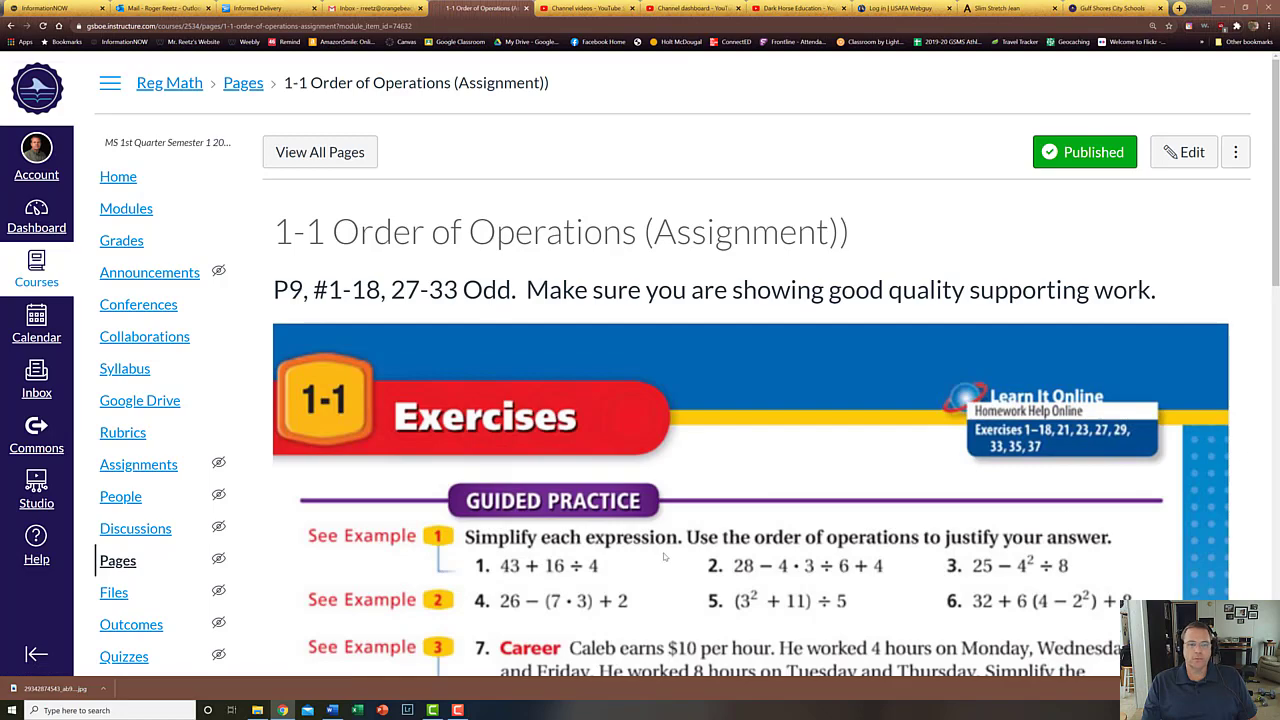
Scroll through the P9 #1-18 and 27-33 odd exercises on the assignment page
{"action": "scroll", "scroll_direction": "down", "scroll_amount": 3}
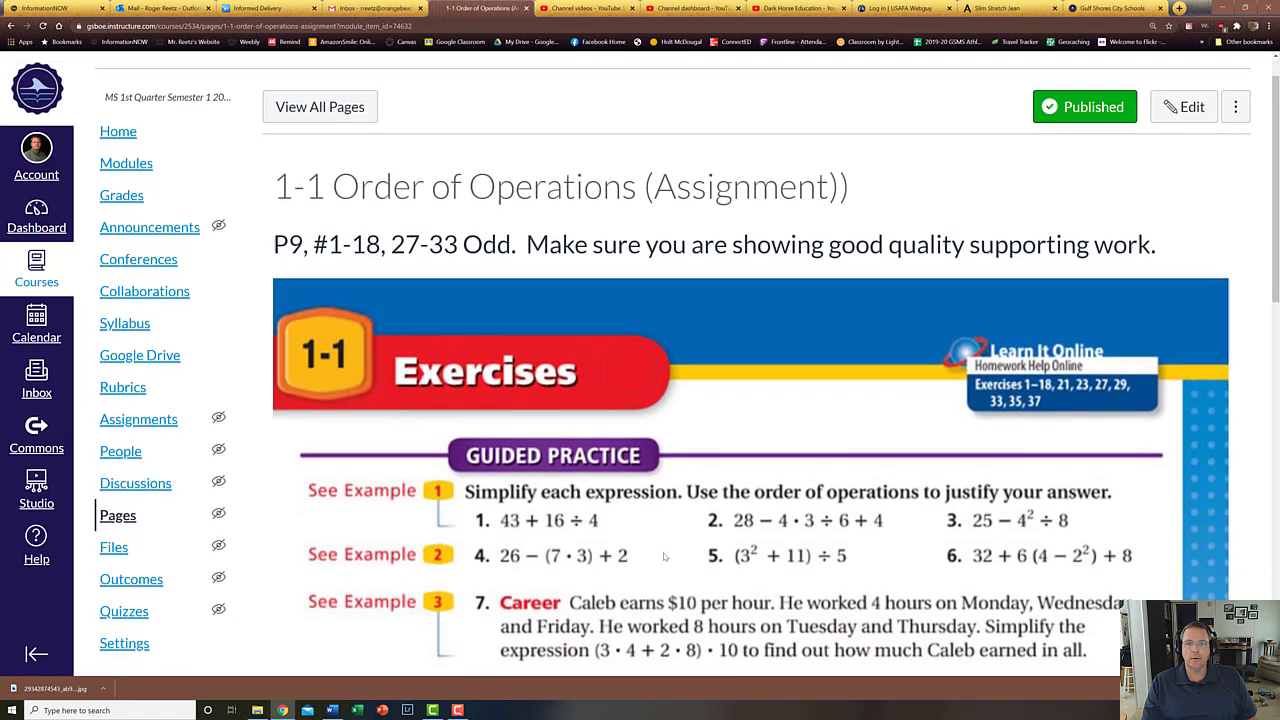
{"action": "scroll", "scroll_direction": "down", "scroll_amount": 3}
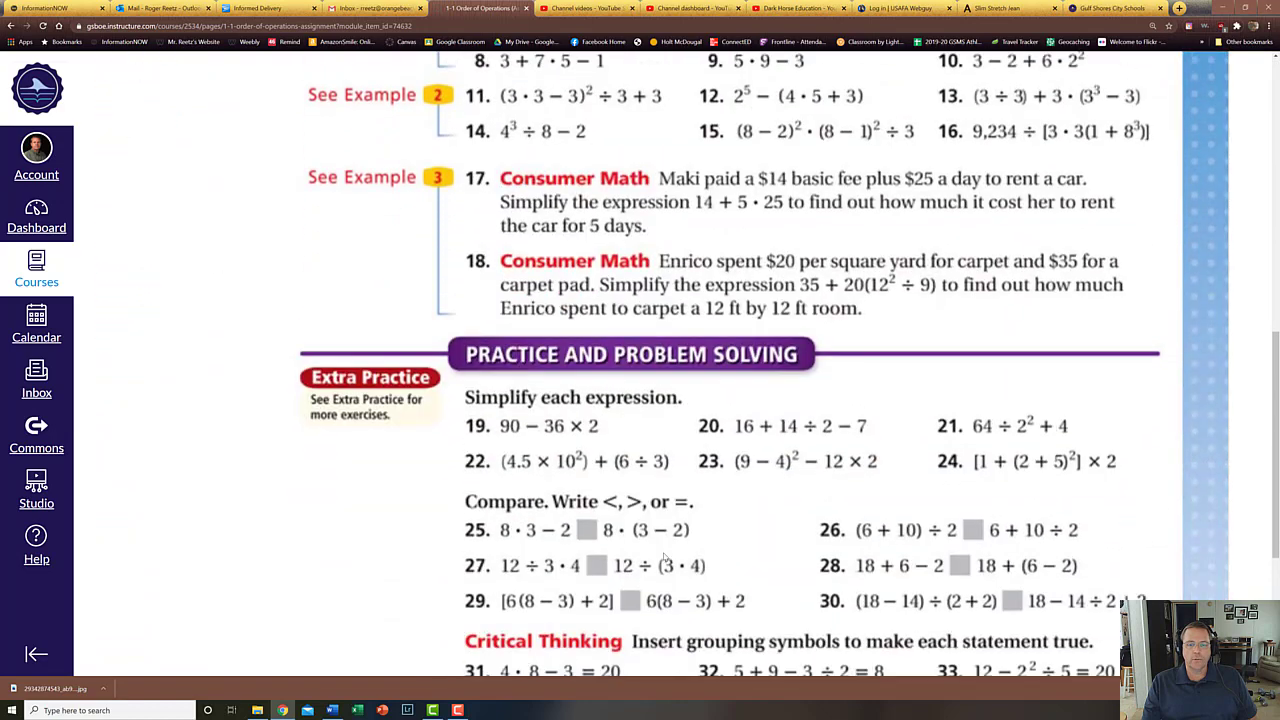
{"action": "scroll", "scroll_direction": "up", "scroll_amount": 3}
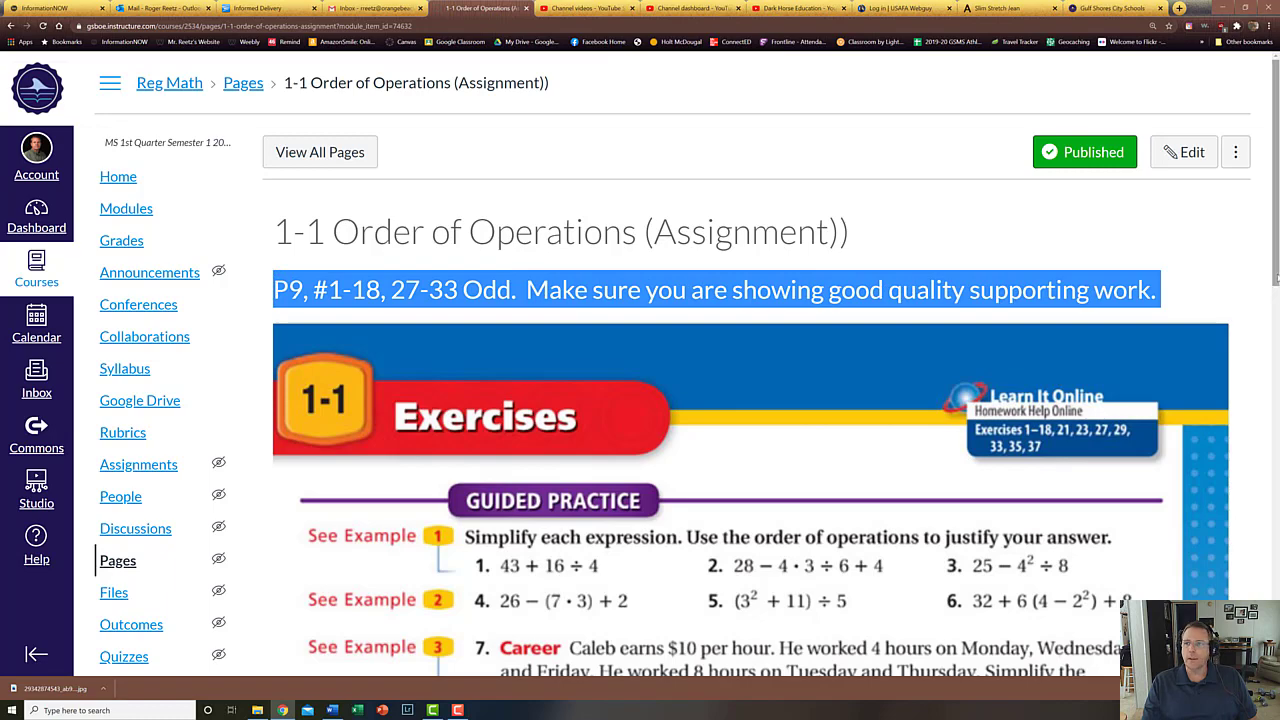
{"action": "scroll", "scroll_direction": "down", "scroll_amount": 3}
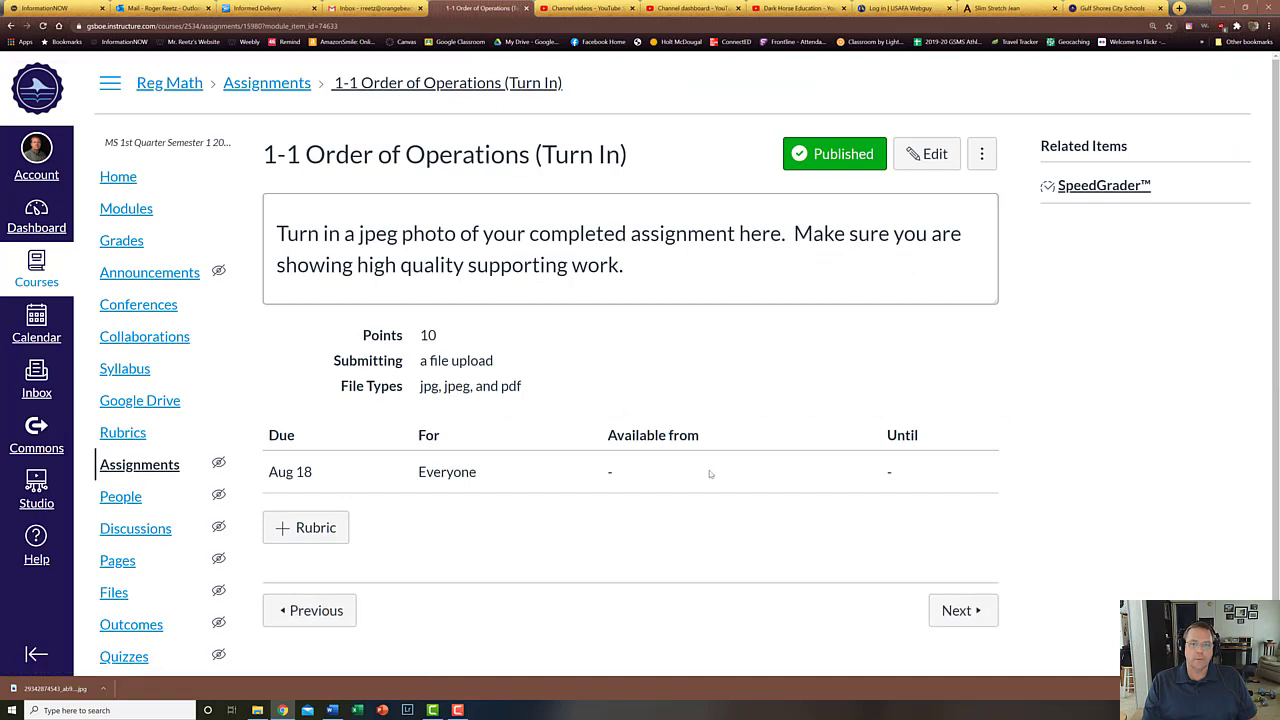
{"action": "mouse_move", "coordinate": [664, 488]}
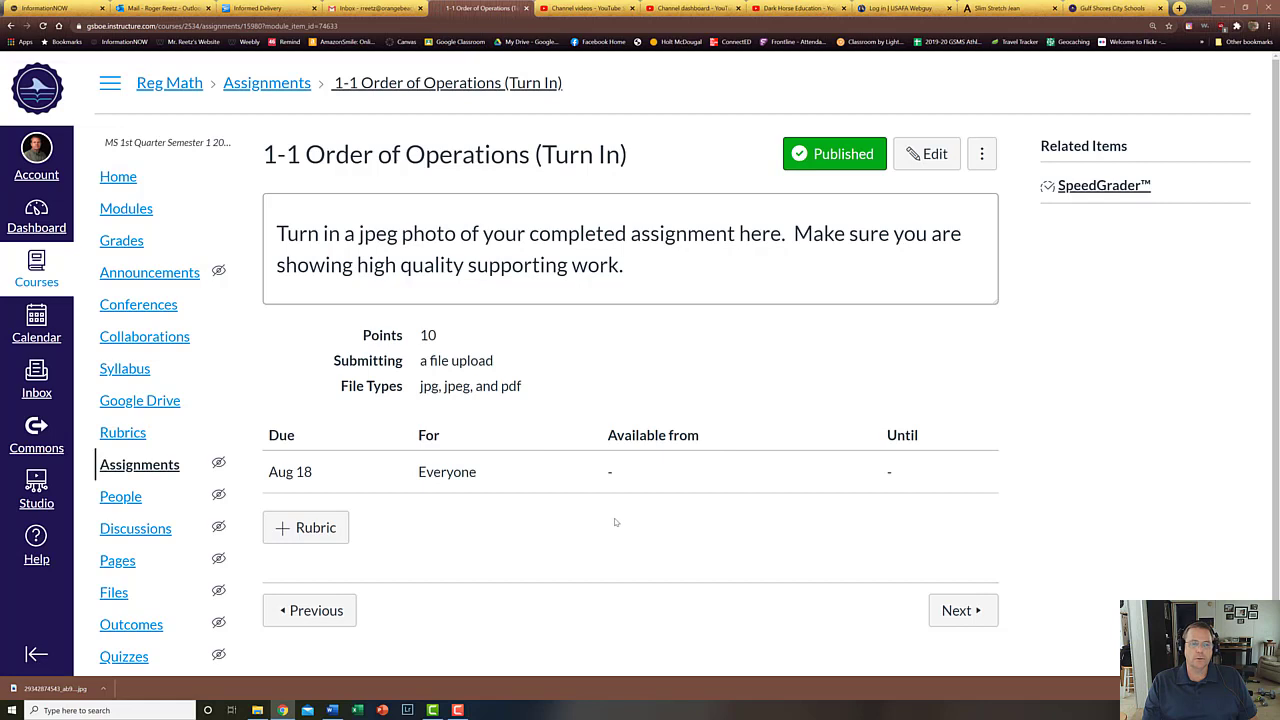
{"action": "mouse_move", "coordinate": [556, 384]}
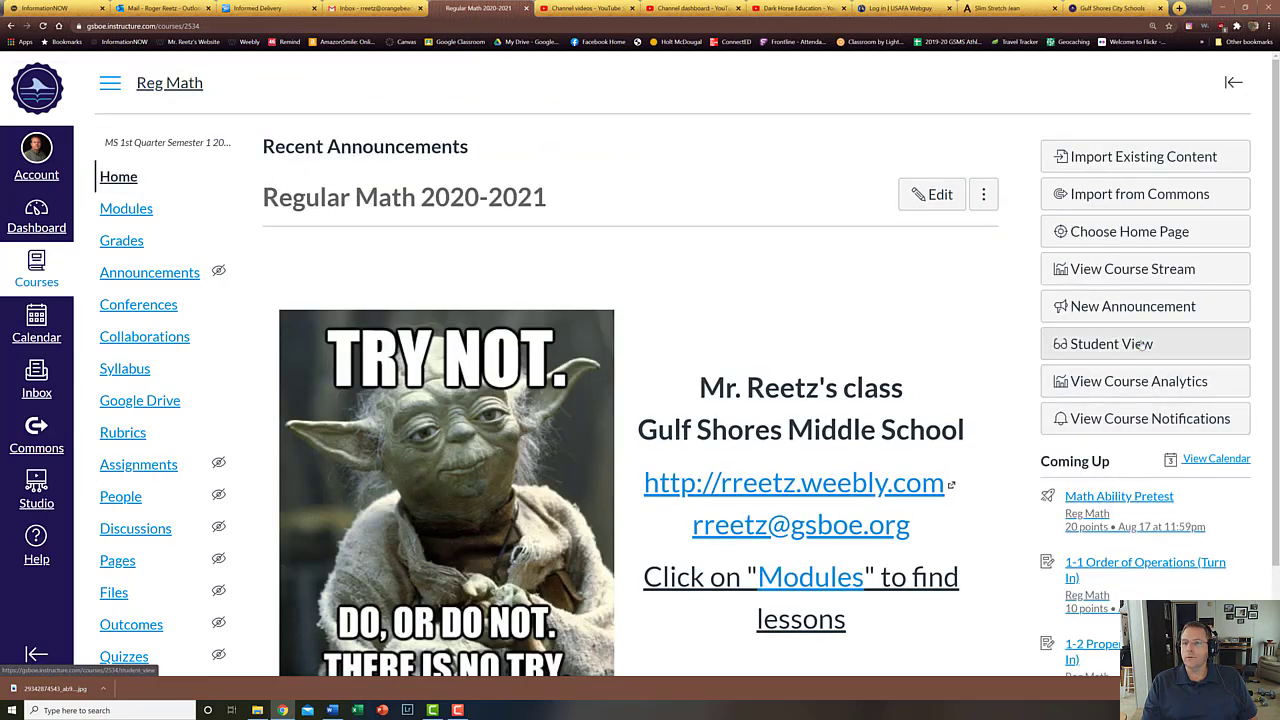
Enter Student View and load the 1-1 Order of Operations lesson from the modules as the test student
{"action": "left_click", "coordinate": [1112, 344]}
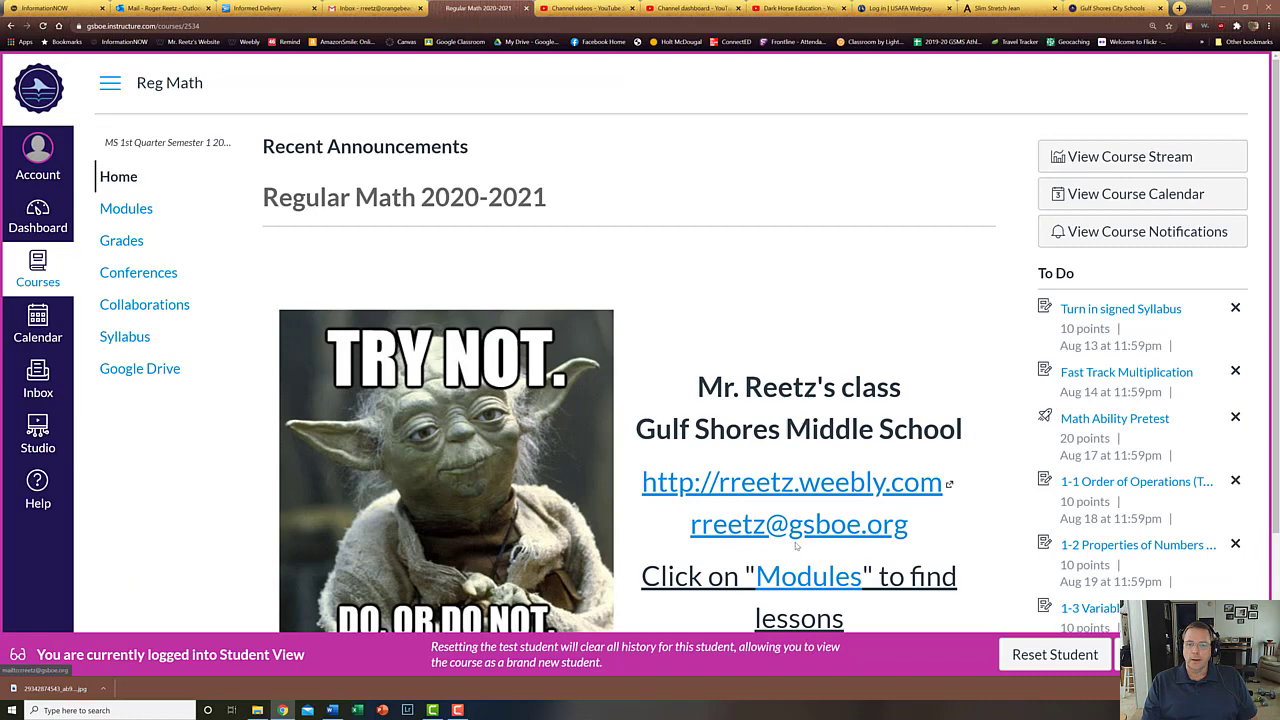
{"action": "left_click", "coordinate": [126, 208]}
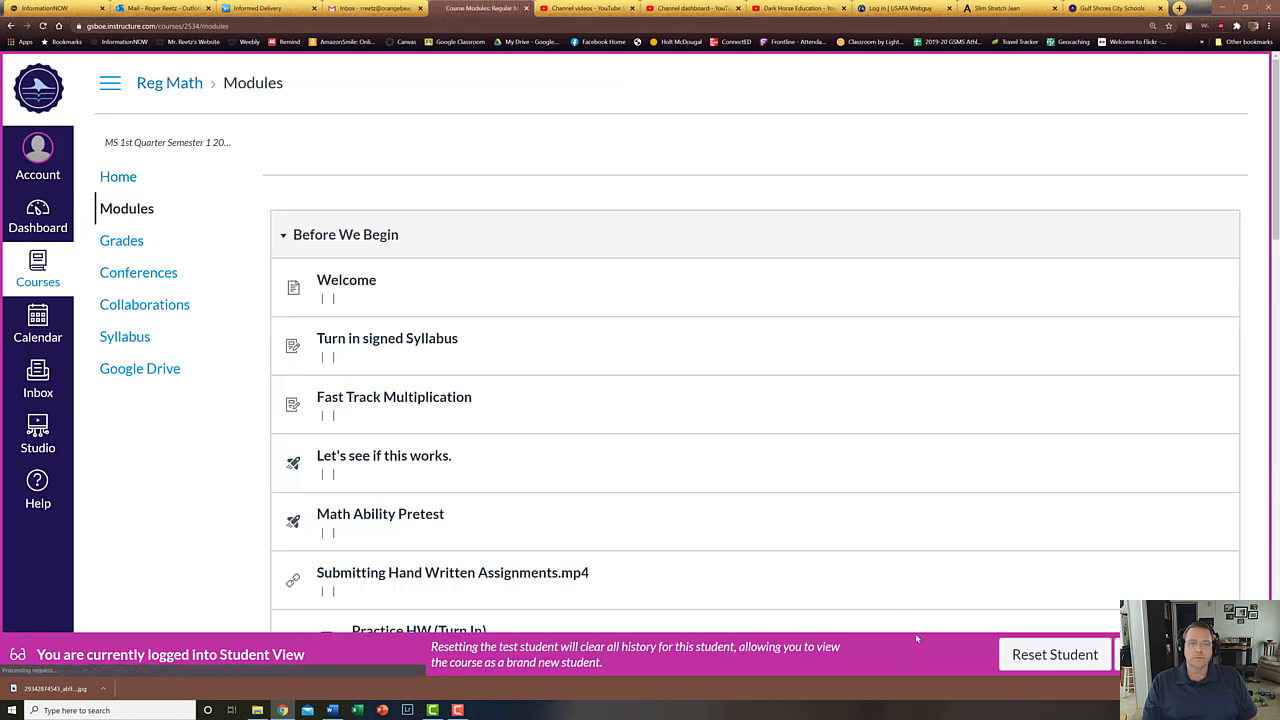
{"action": "scroll", "scroll_direction": "down", "scroll_amount": 3}
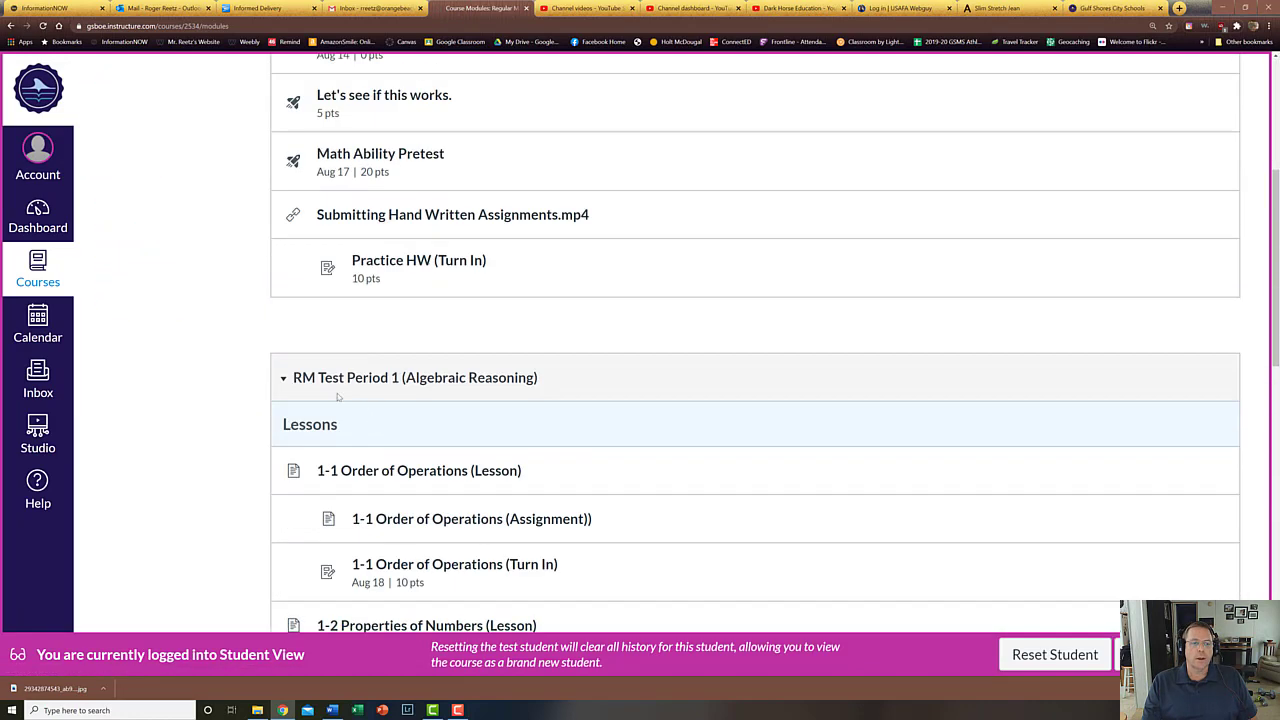
{"action": "left_click", "coordinate": [418, 470]}
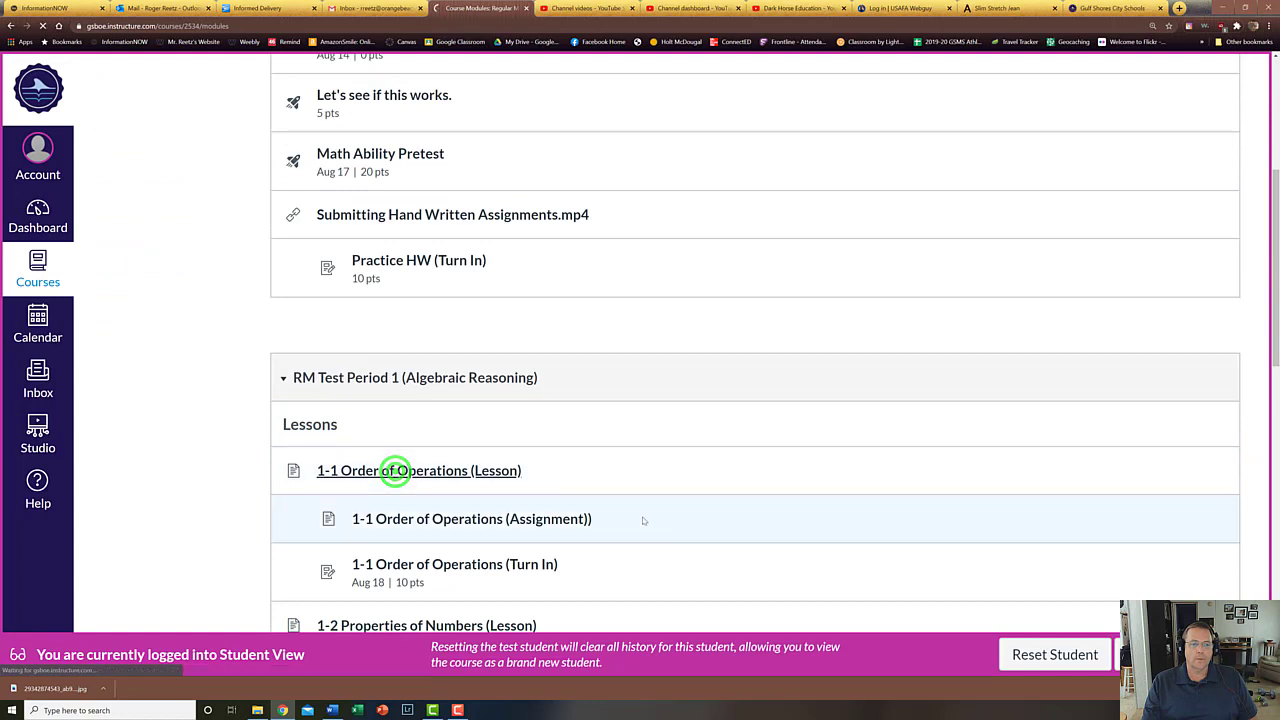
{"action": "left_click", "coordinate": [418, 470]}
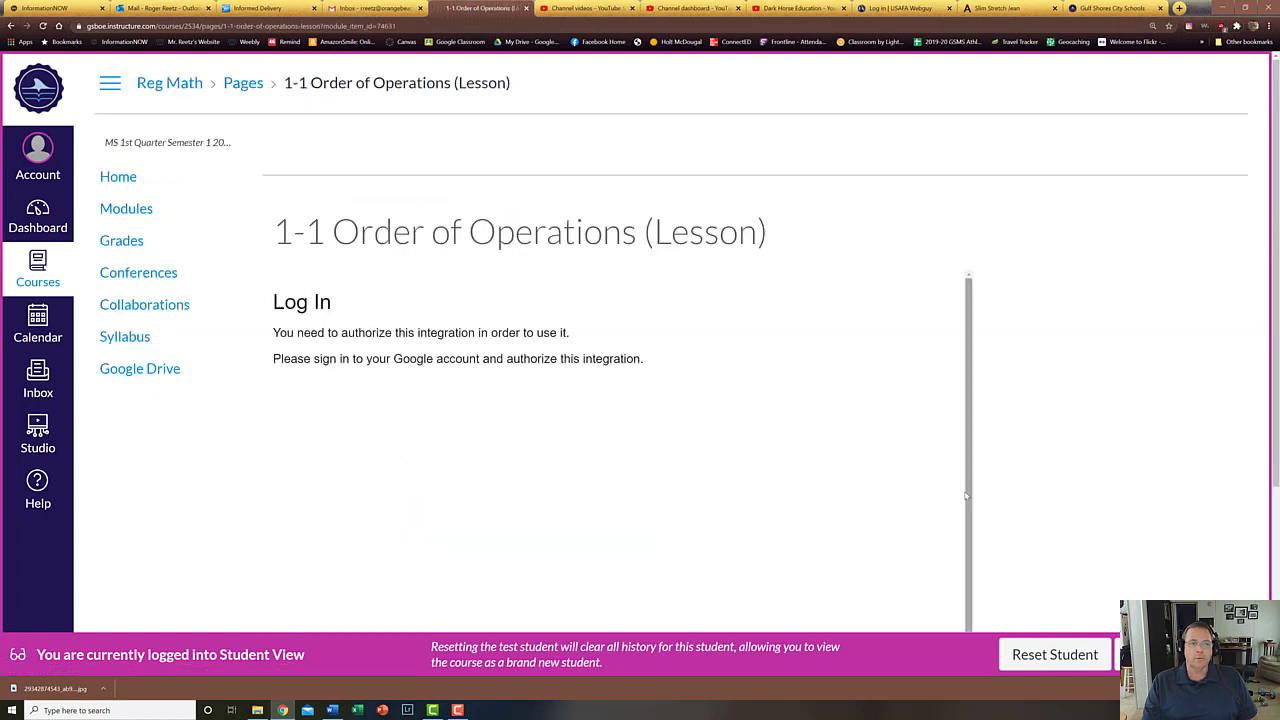
{"action": "mouse_move", "coordinate": [466, 378]}
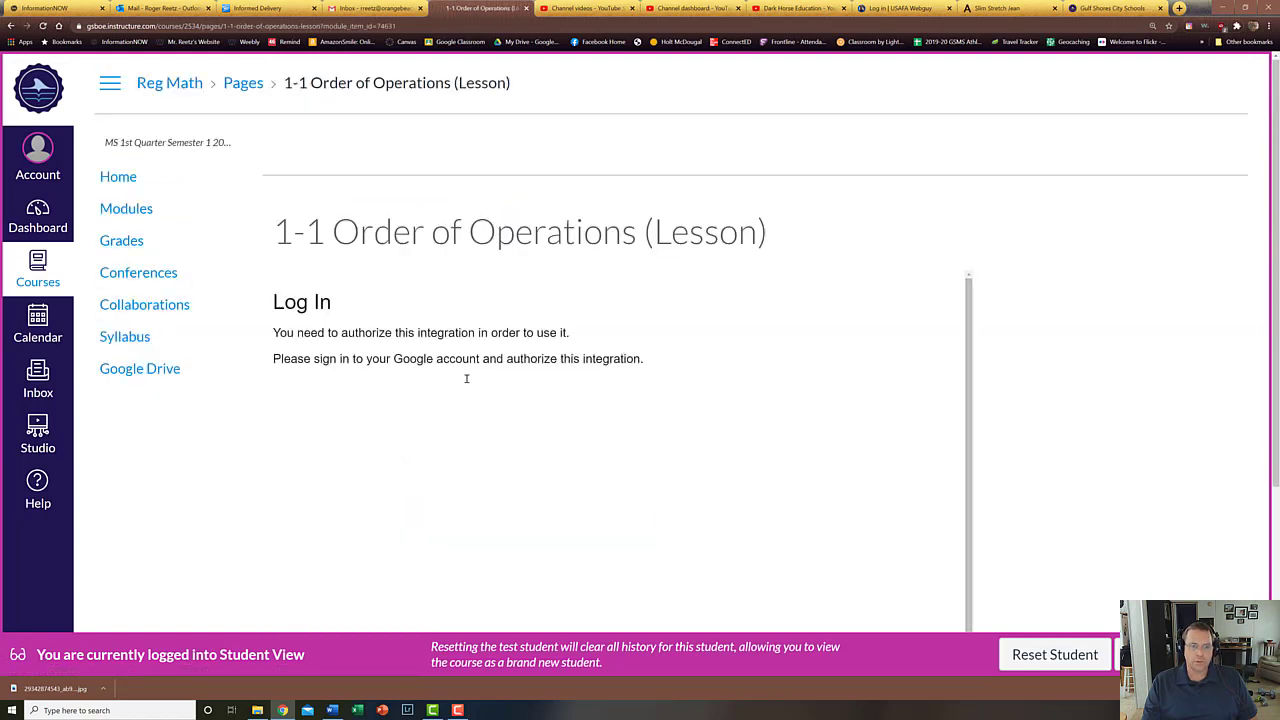
{"action": "mouse_move", "coordinate": [1168, 432]}
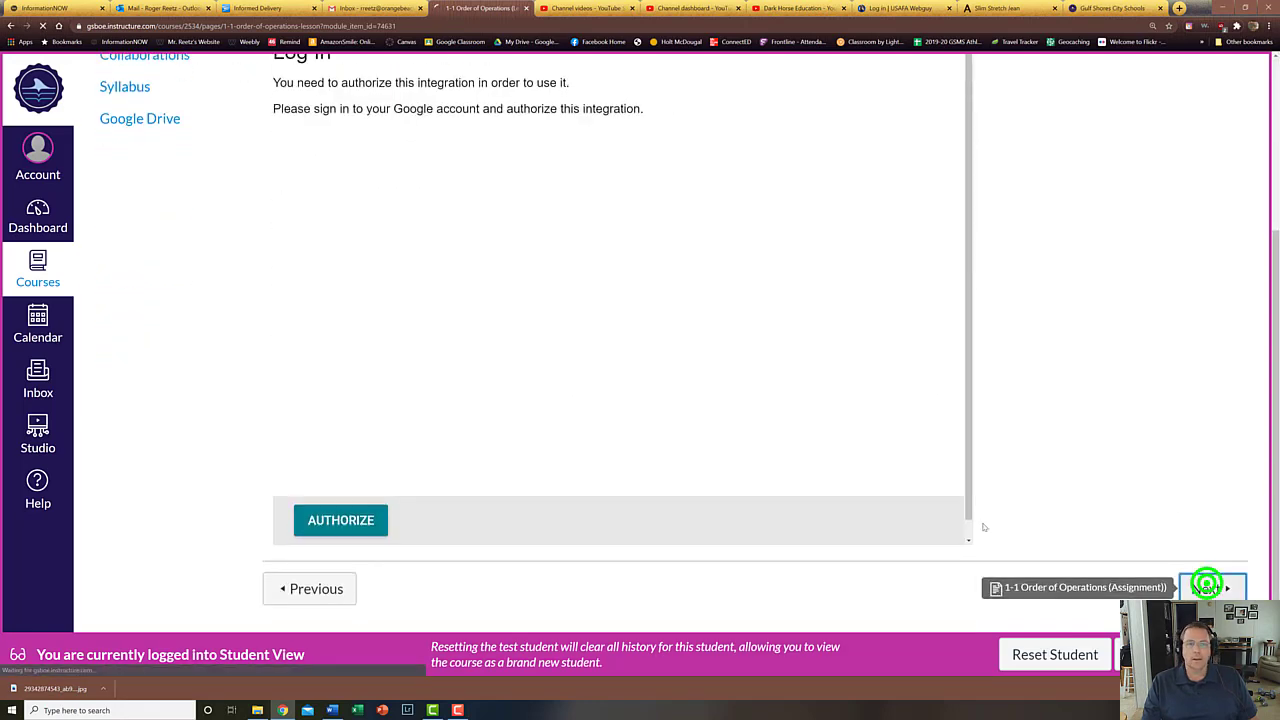
Step through the 1-1 assignment and Turn In pages as a student, then leave Student View
{"action": "left_click", "coordinate": [1210, 588]}
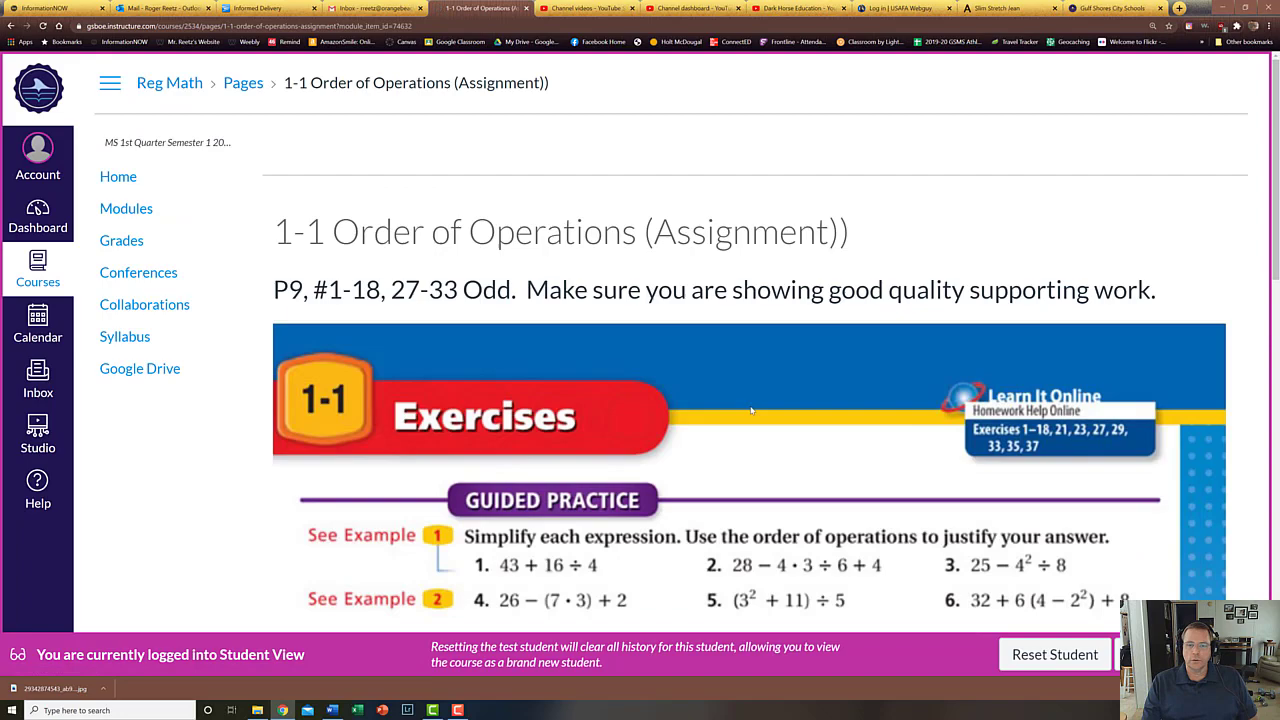
{"action": "scroll", "scroll_direction": "down", "scroll_amount": 3}
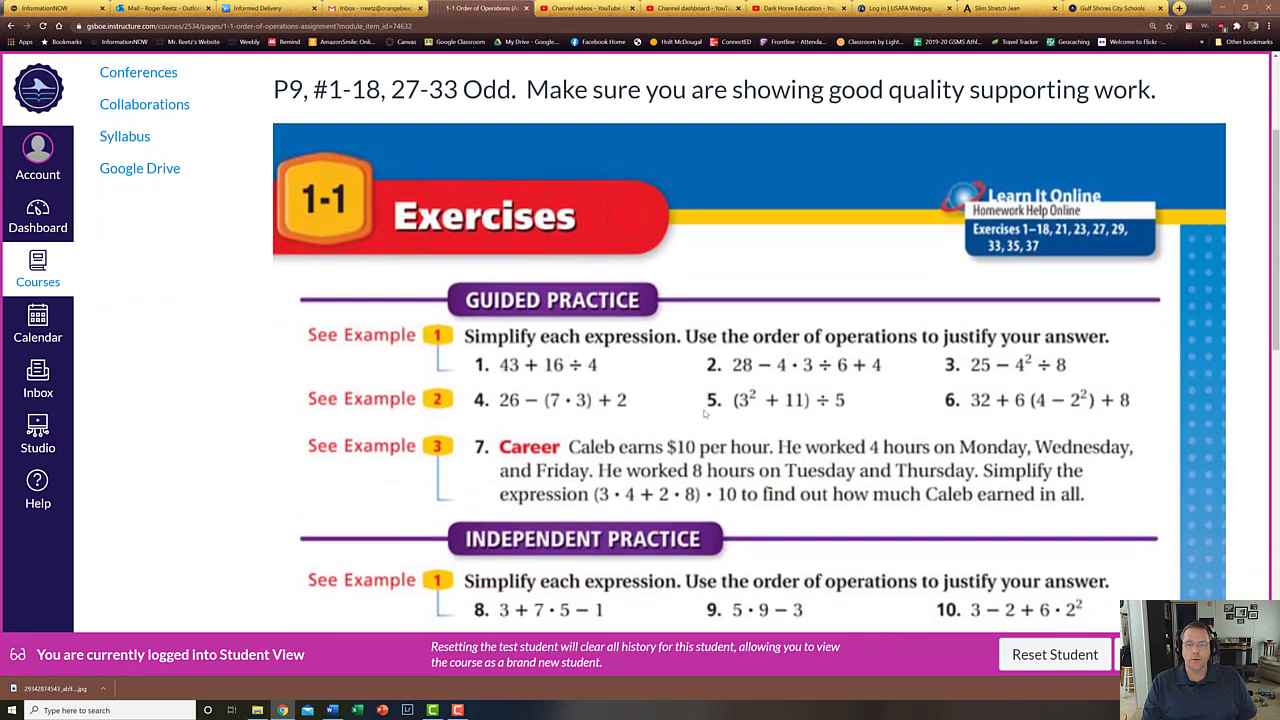
{"action": "scroll", "scroll_direction": "down", "scroll_amount": 3}
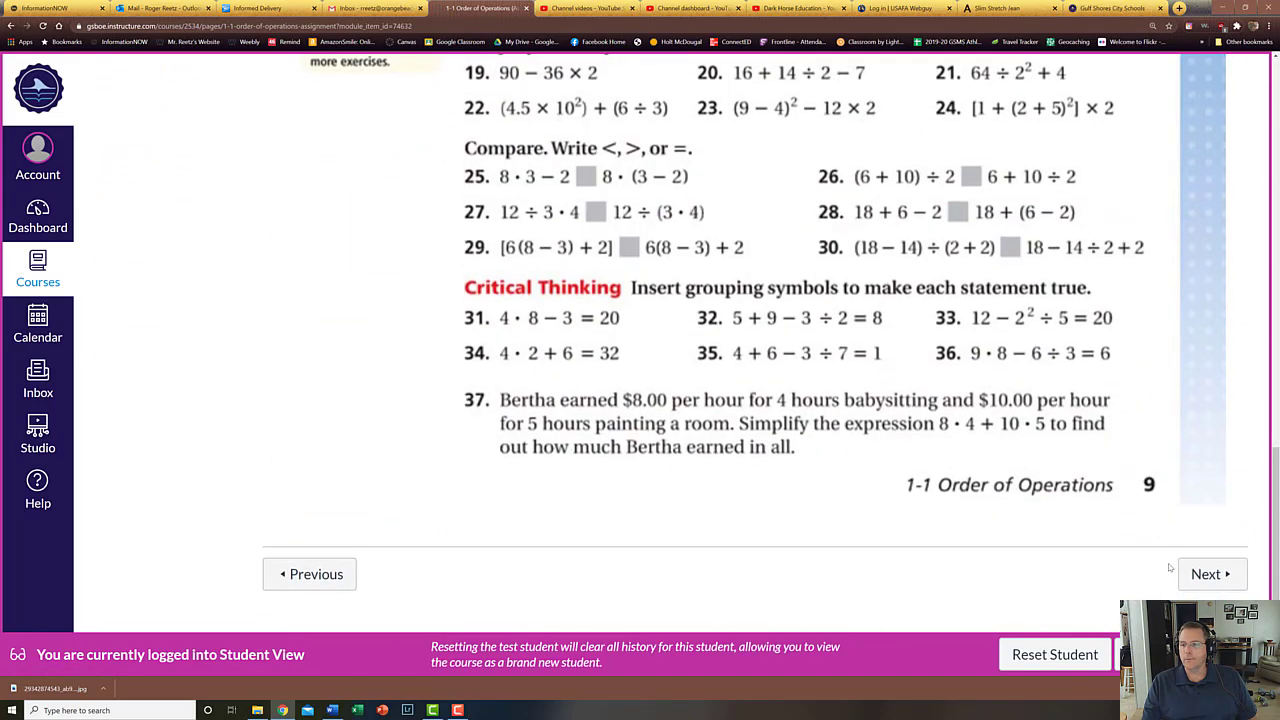
{"action": "left_click", "coordinate": [1212, 572]}
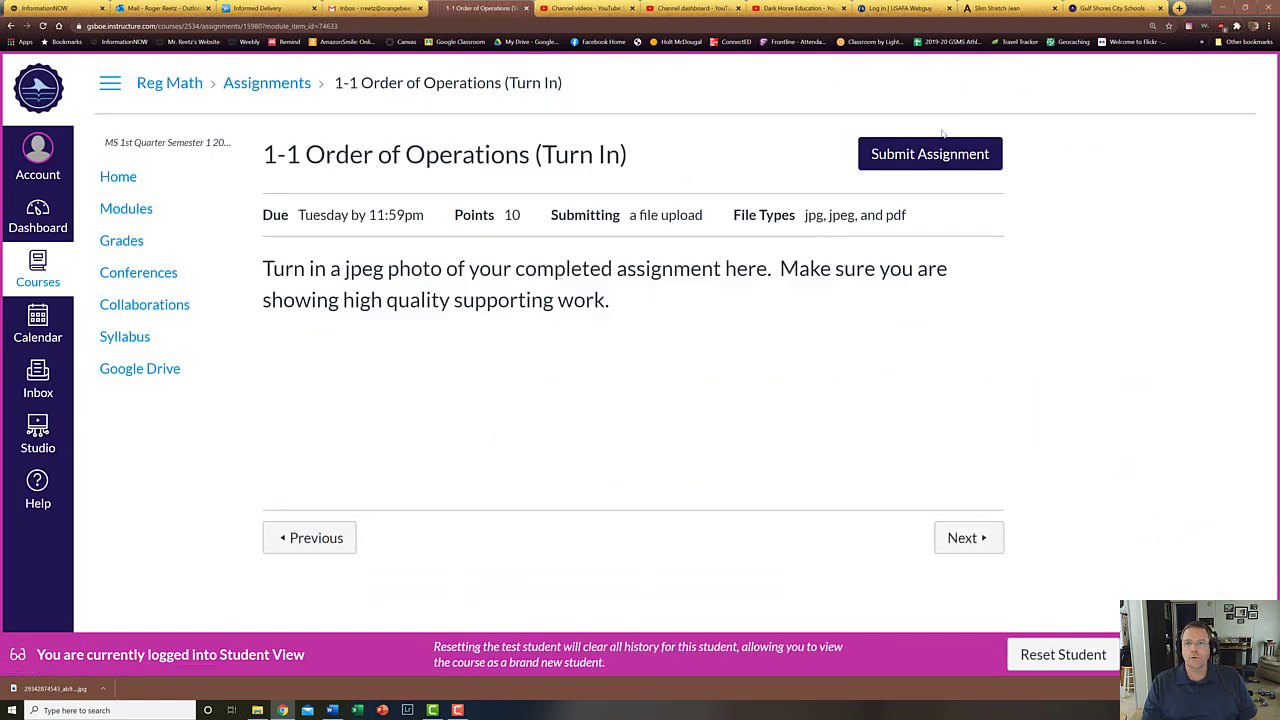
{"action": "mouse_move", "coordinate": [926, 160]}
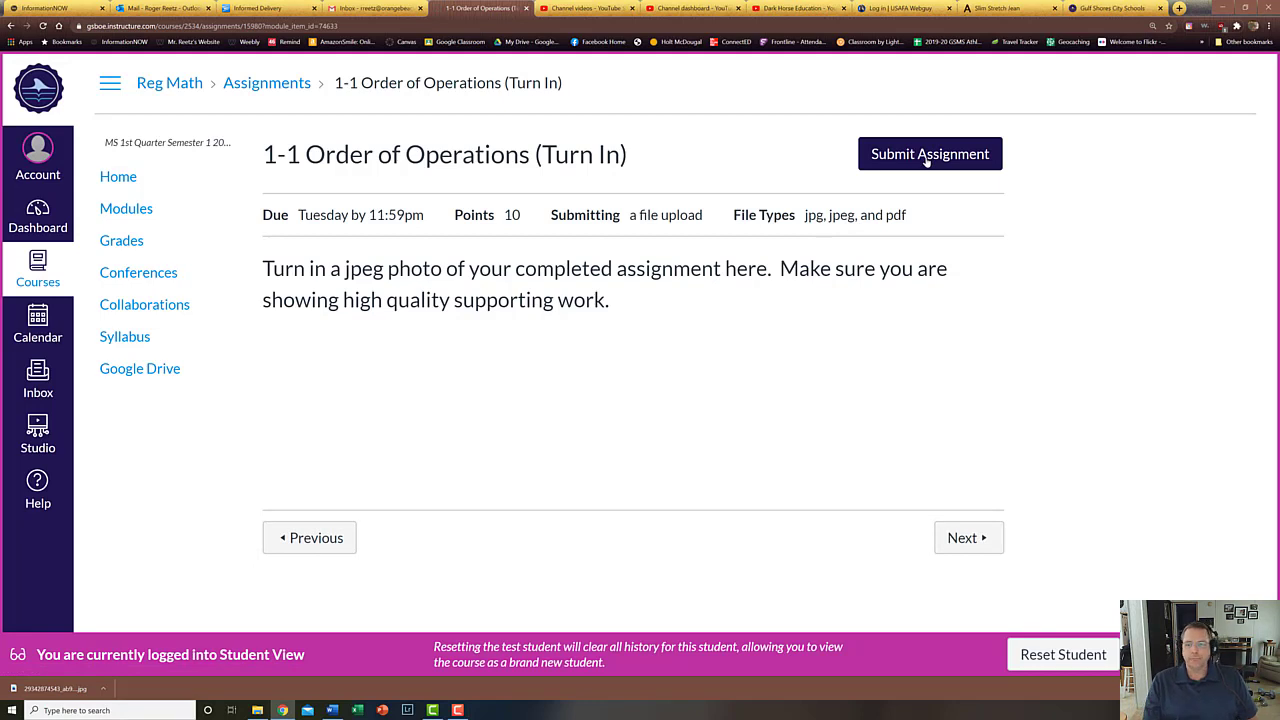
{"action": "left_click", "coordinate": [928, 154]}
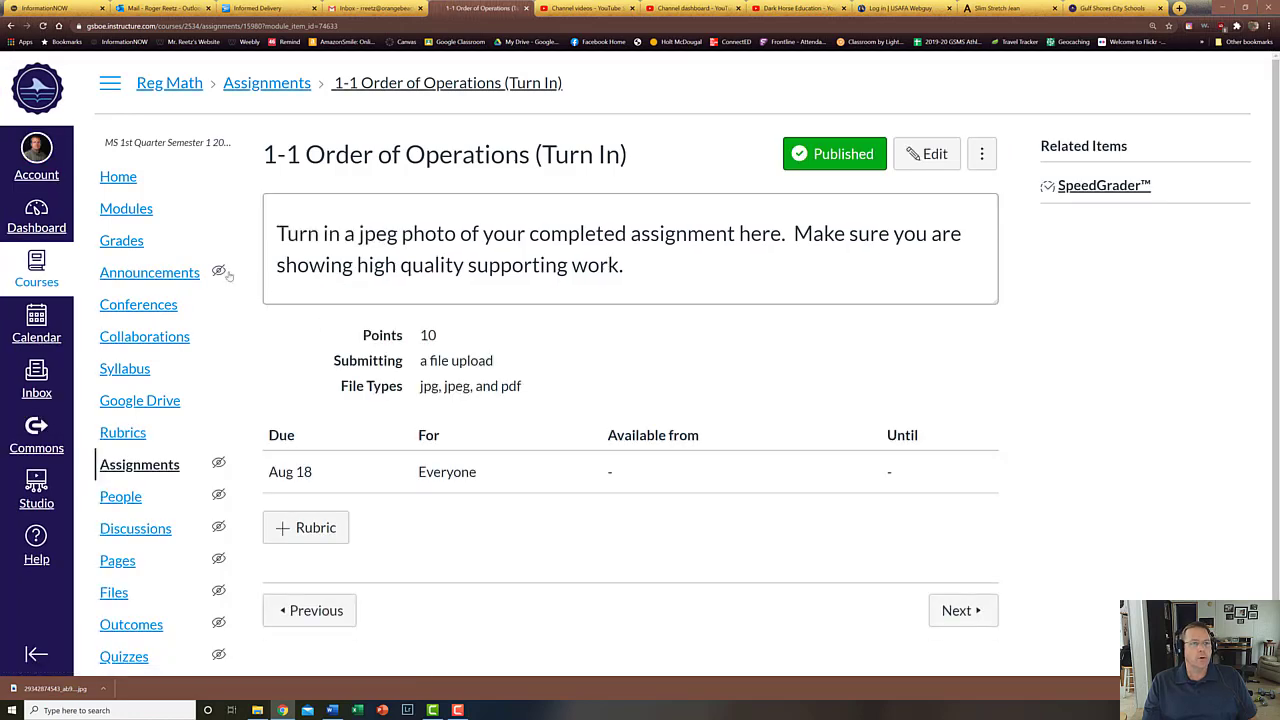
Scroll the Modules list to Reviews and load Vocabulary Quiz Chapter 1 (Practice)
{"action": "left_click", "coordinate": [126, 208]}
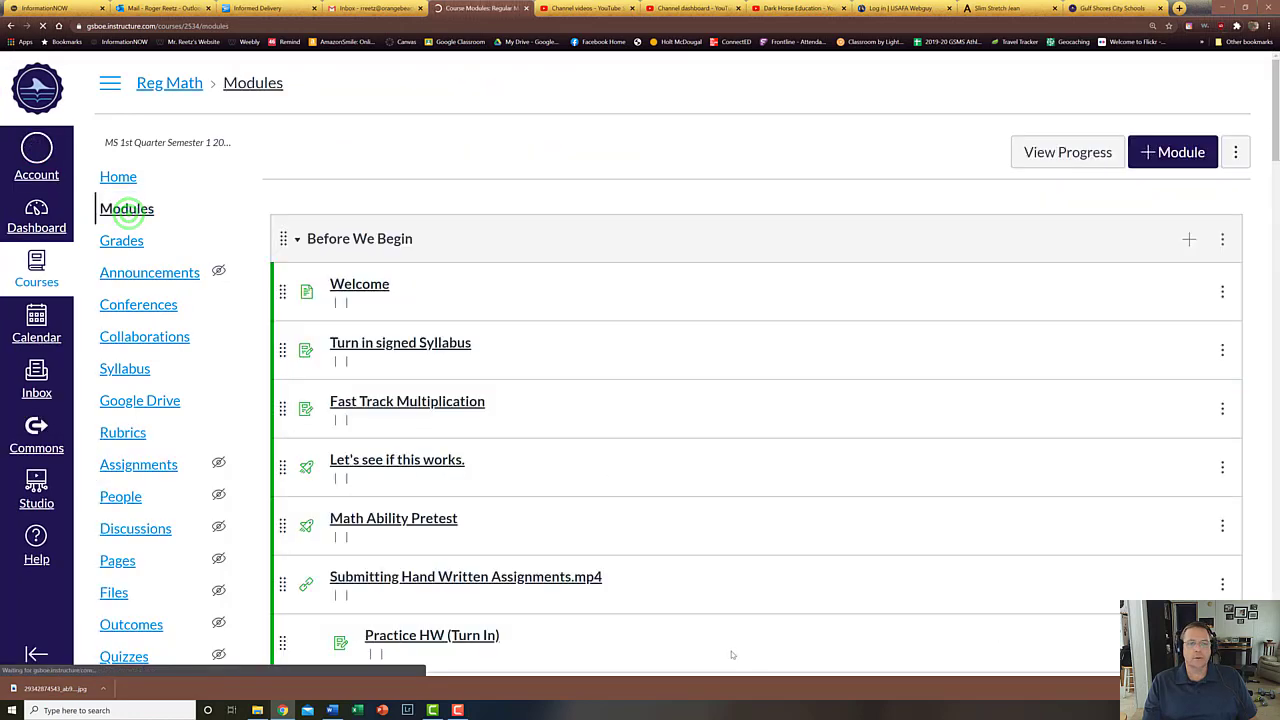
{"action": "scroll", "scroll_direction": "down", "scroll_amount": 3}
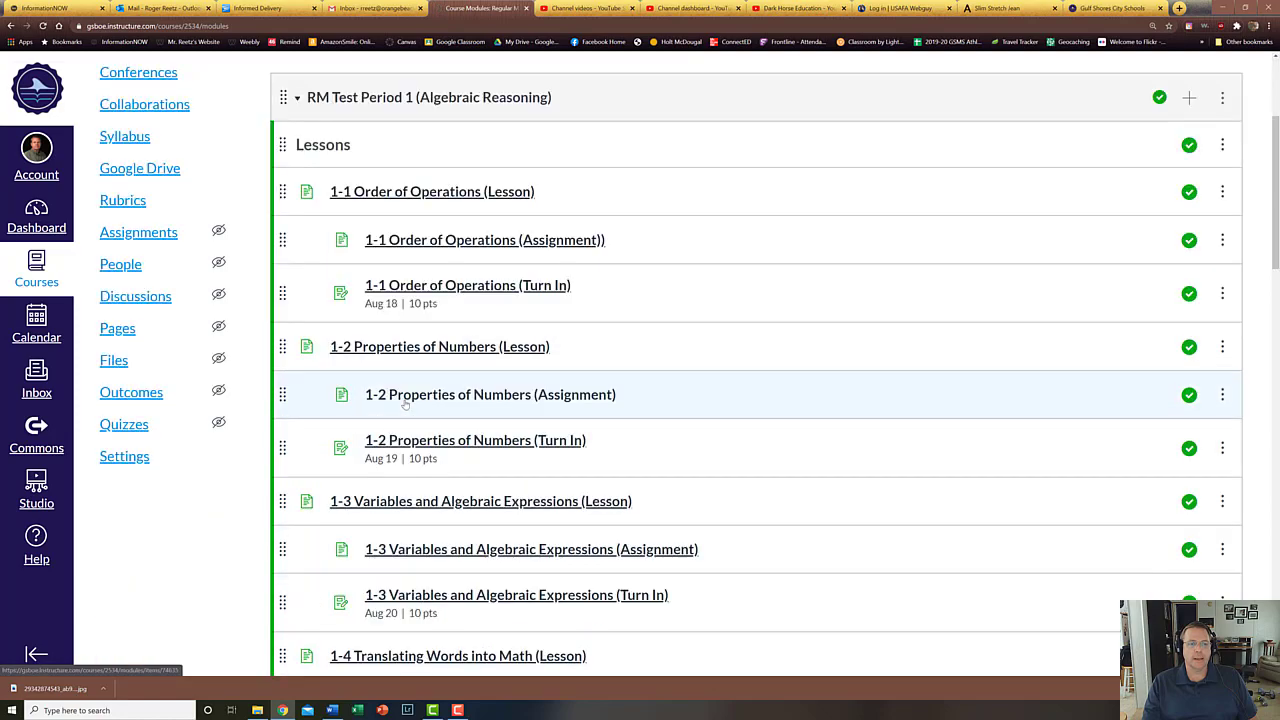
{"action": "scroll", "scroll_direction": "down", "scroll_amount": 3}
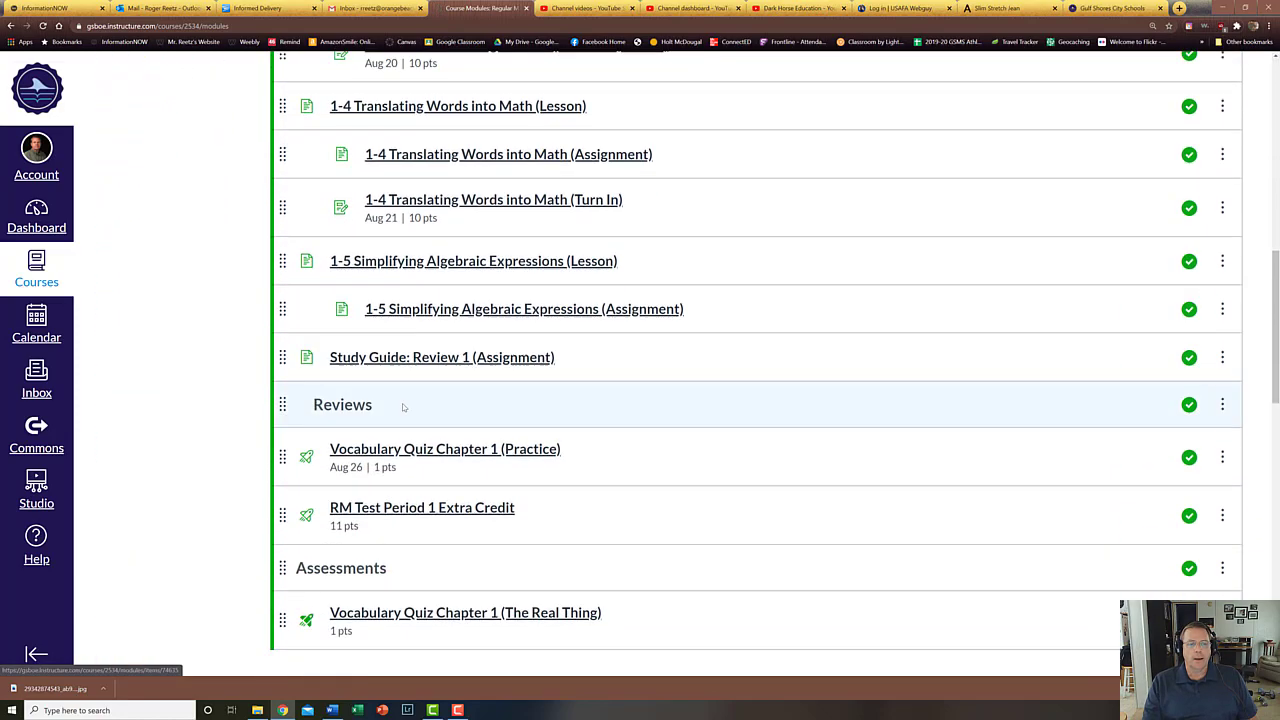
{"action": "scroll", "scroll_direction": "down", "scroll_amount": 3}
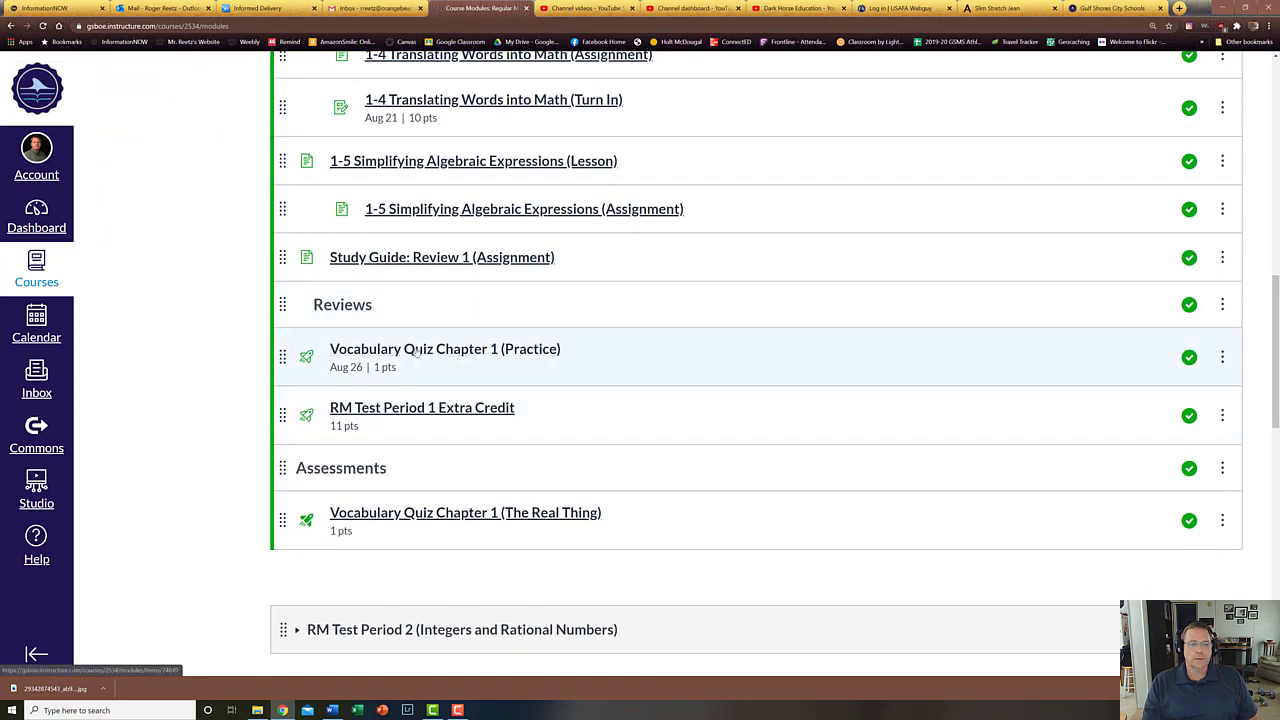
{"action": "left_click", "coordinate": [444, 348]}
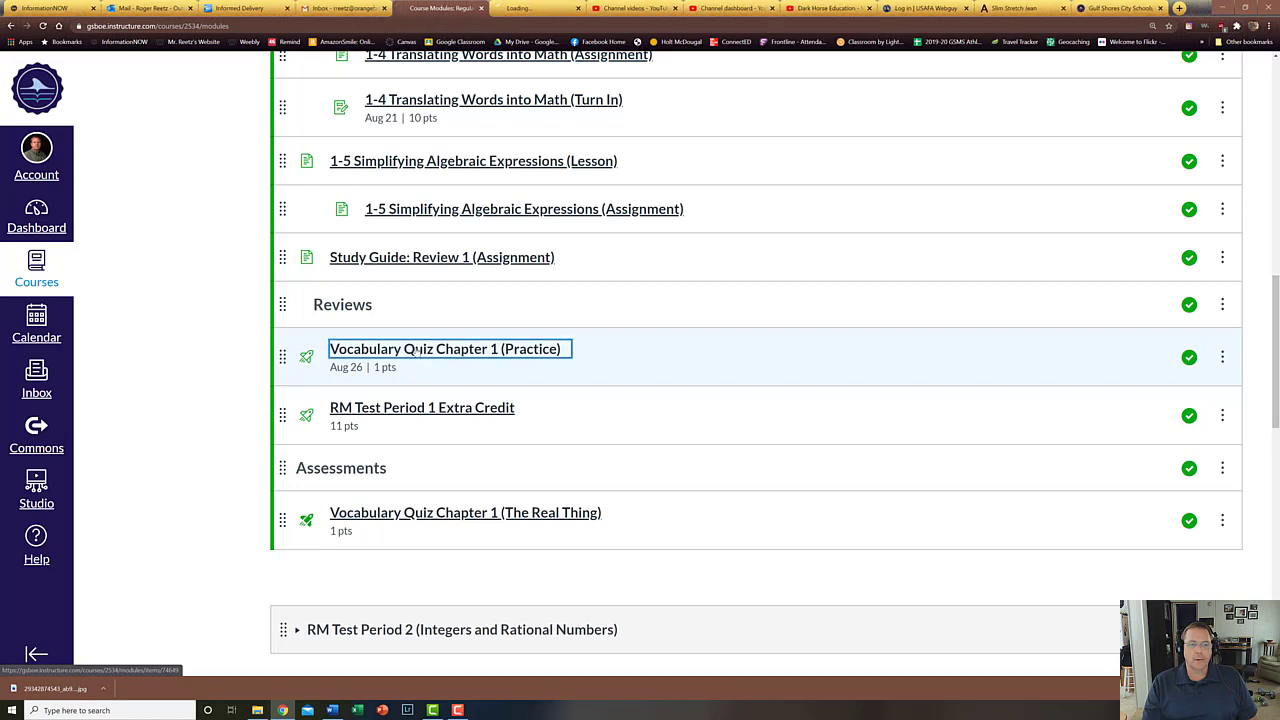
{"action": "left_click", "coordinate": [444, 348]}
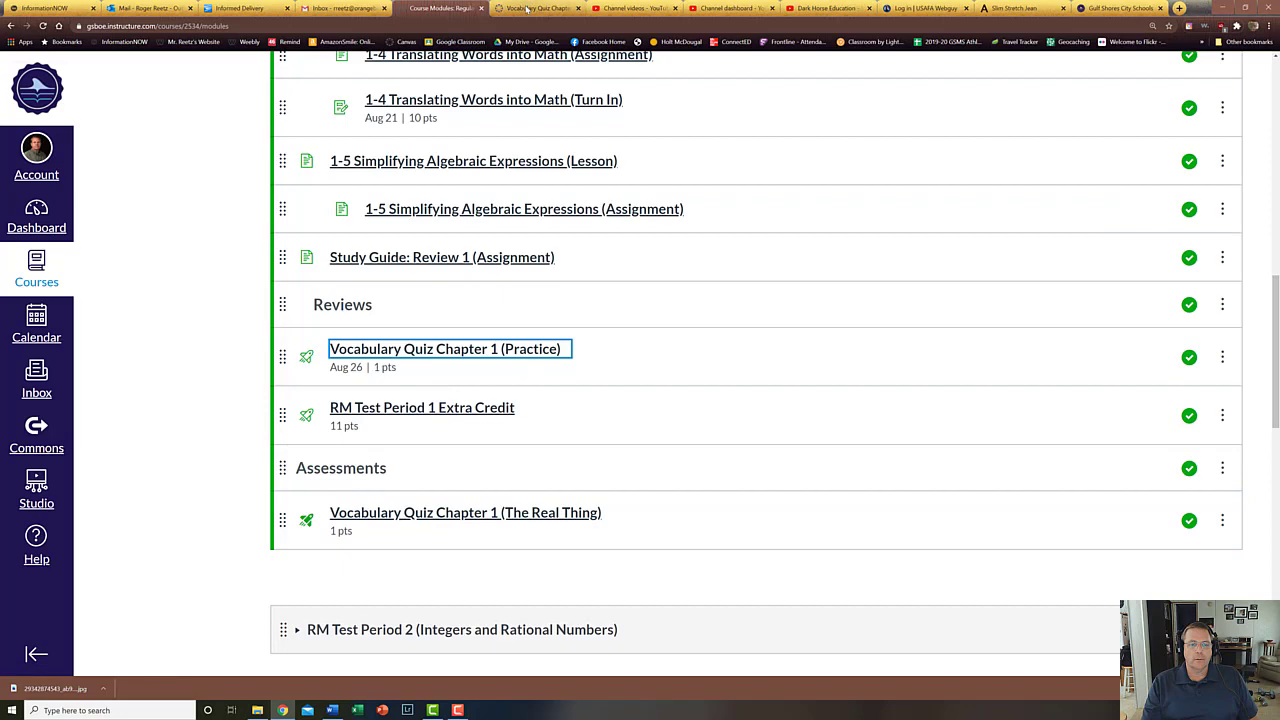
{"action": "left_click", "coordinate": [446, 348]}
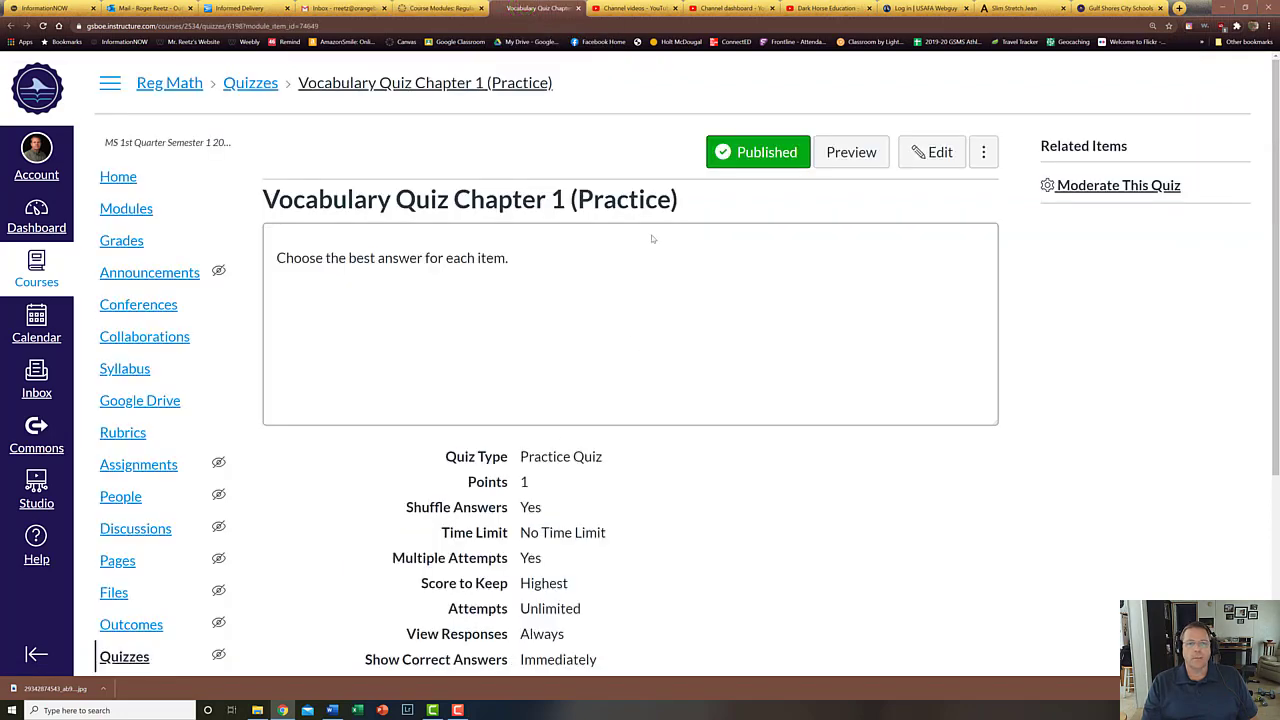
Preview the practice vocabulary quiz's questions, then load RM Test Period 1 Extra Credit from Modules
{"action": "left_click", "coordinate": [852, 152]}
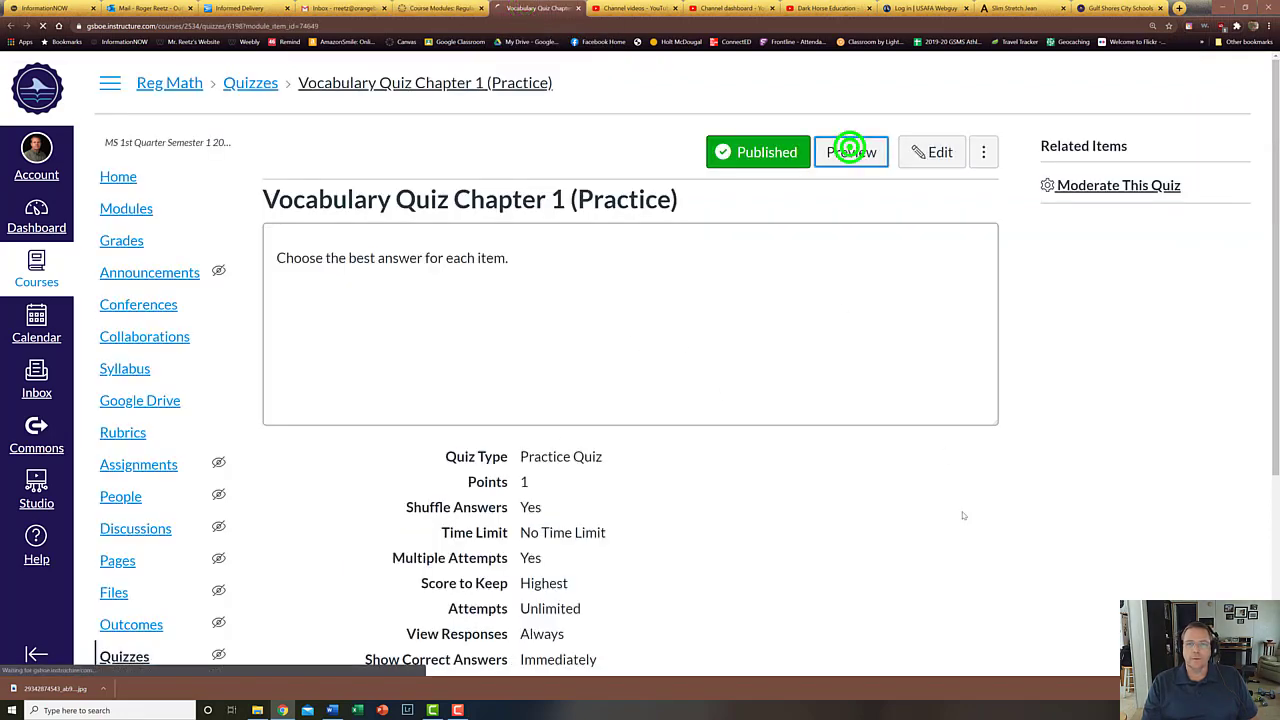
{"action": "left_click", "coordinate": [852, 152]}
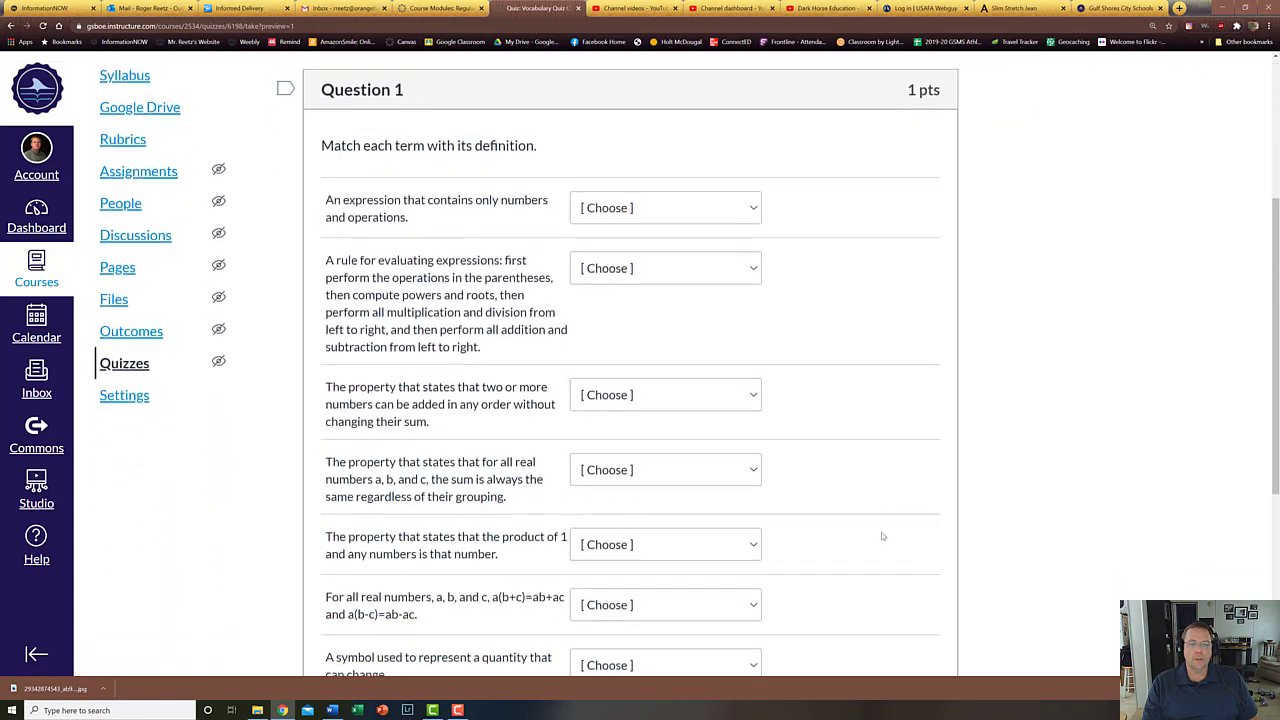
{"action": "scroll", "scroll_direction": "down", "scroll_amount": 3}
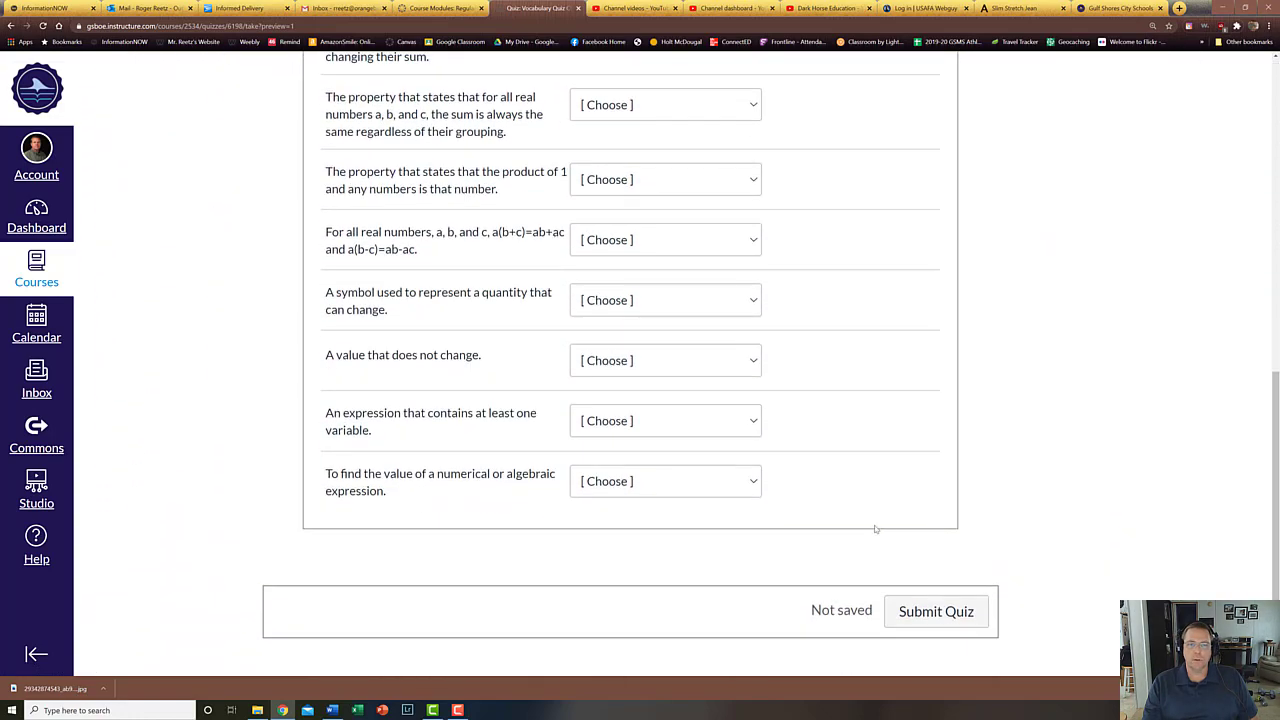
{"action": "scroll", "scroll_direction": "up", "scroll_amount": 3}
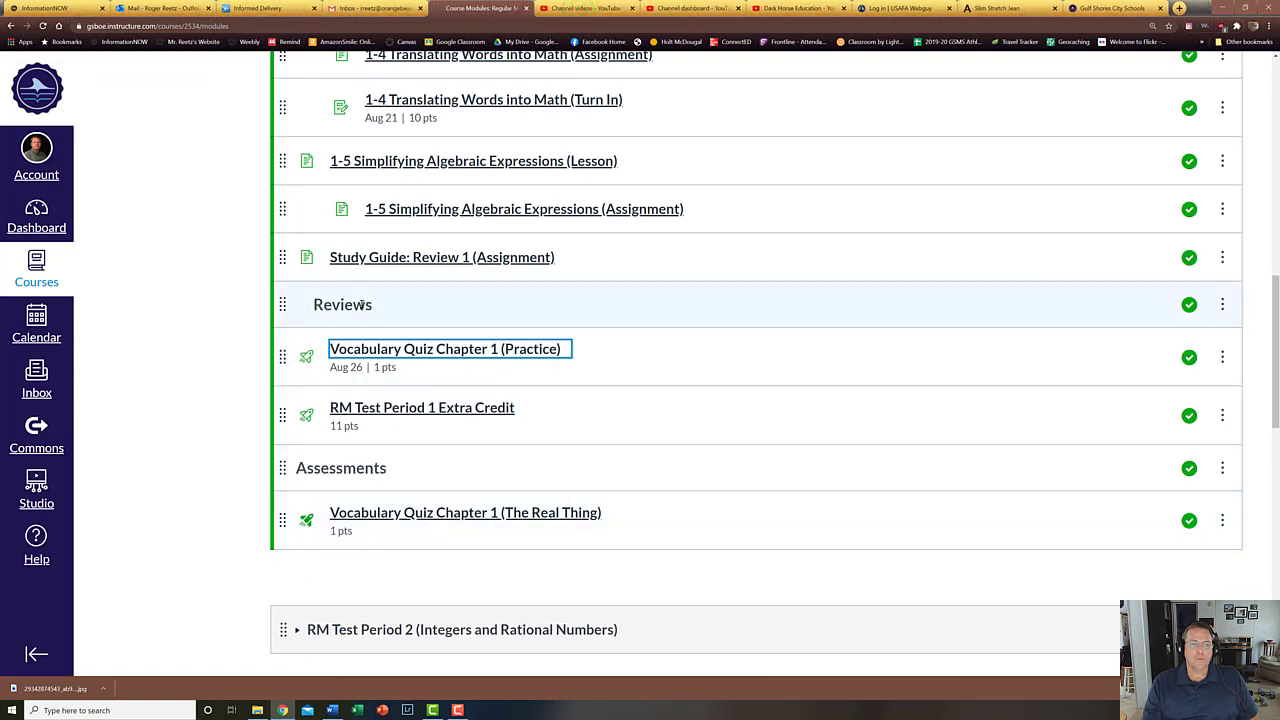
{"action": "mouse_move", "coordinate": [384, 520]}
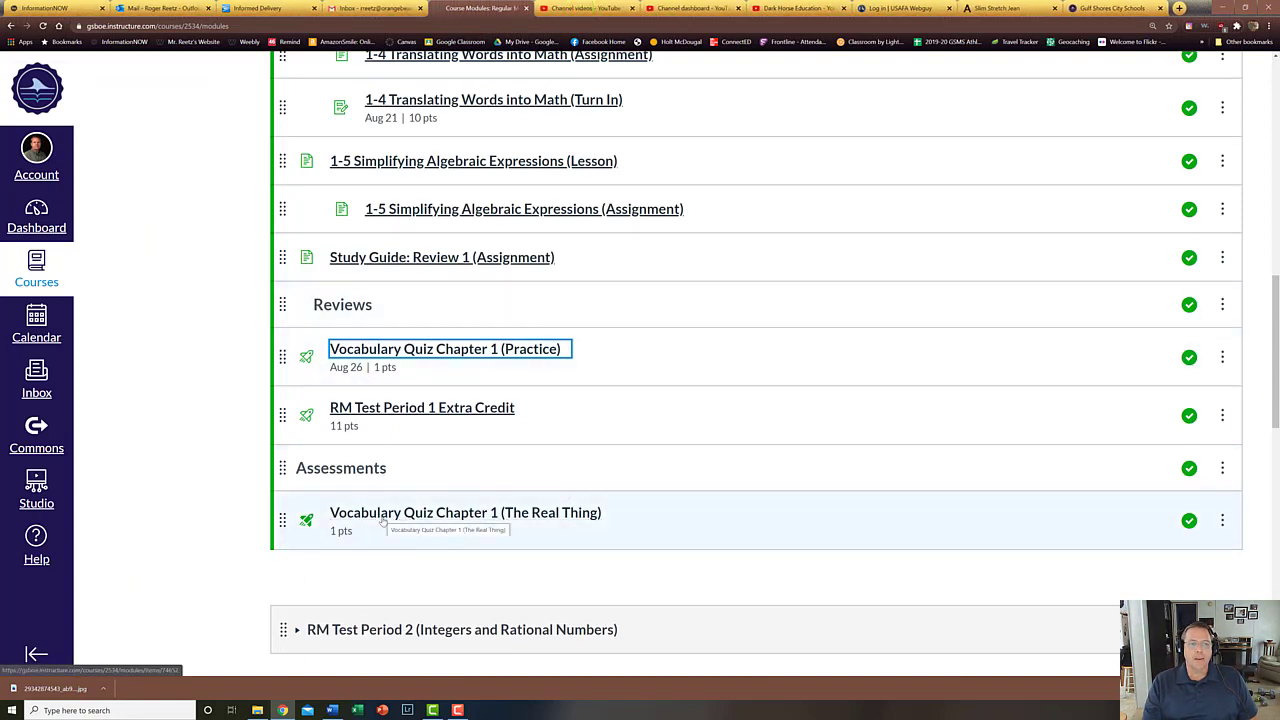
{"action": "mouse_move", "coordinate": [420, 414]}
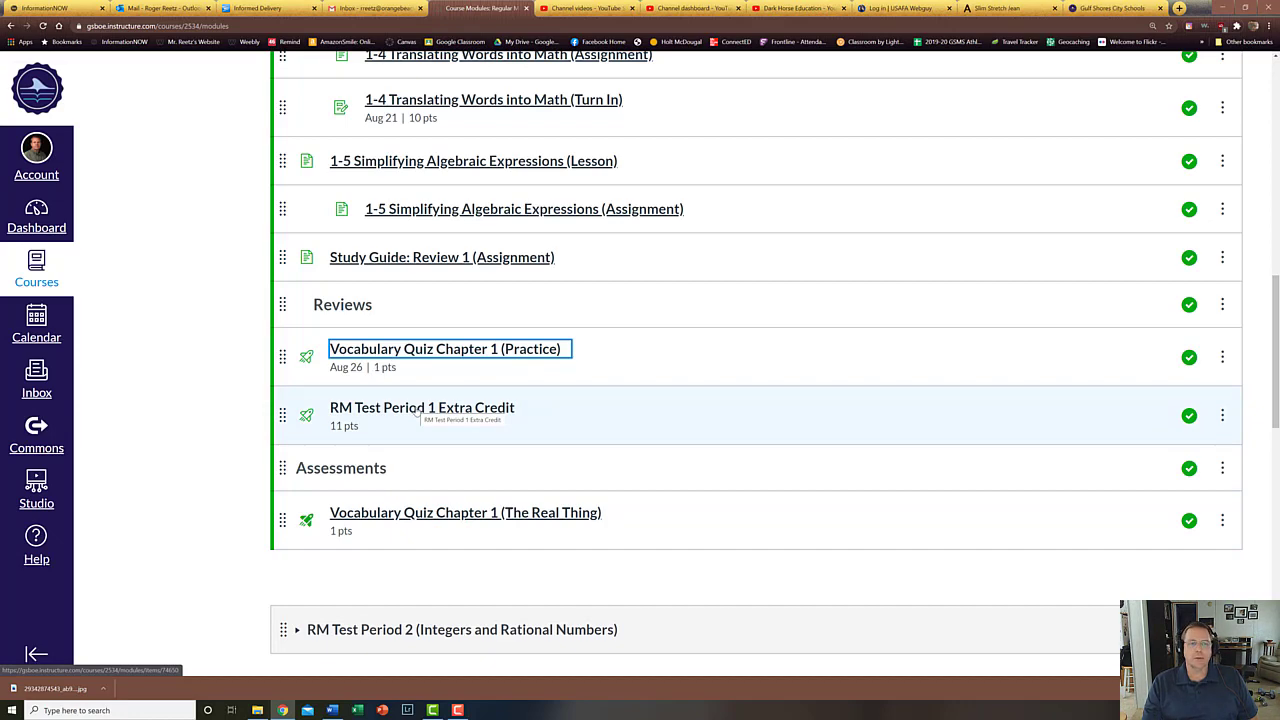
{"action": "left_click", "coordinate": [422, 408]}
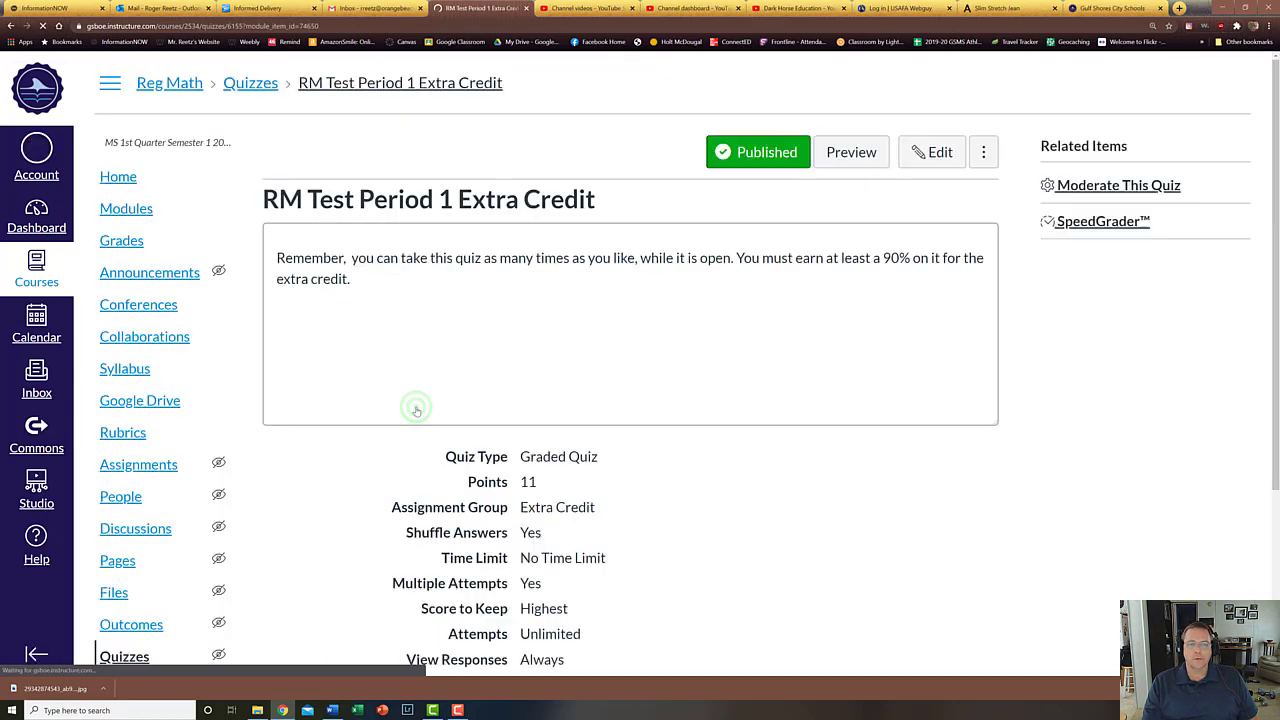
Run a preview of the Extra Credit quiz and scroll through its 11 one-point questions
{"action": "left_click", "coordinate": [852, 152]}
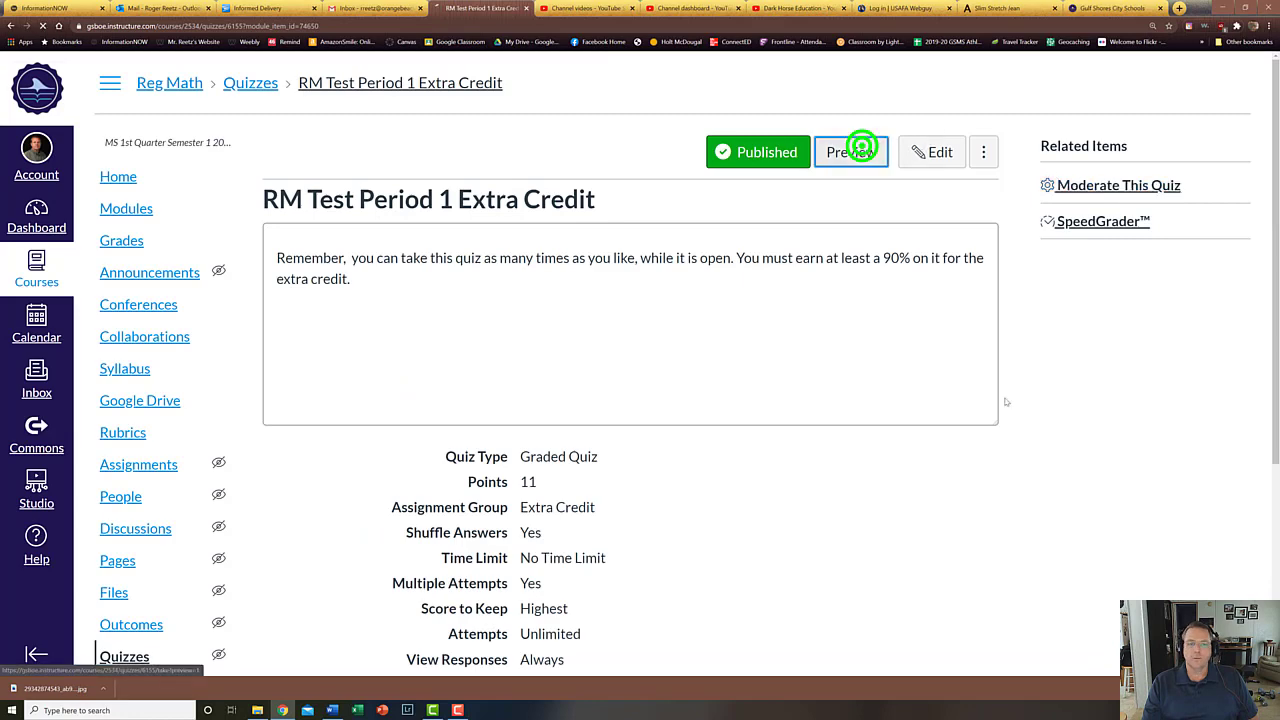
{"action": "left_click", "coordinate": [852, 152]}
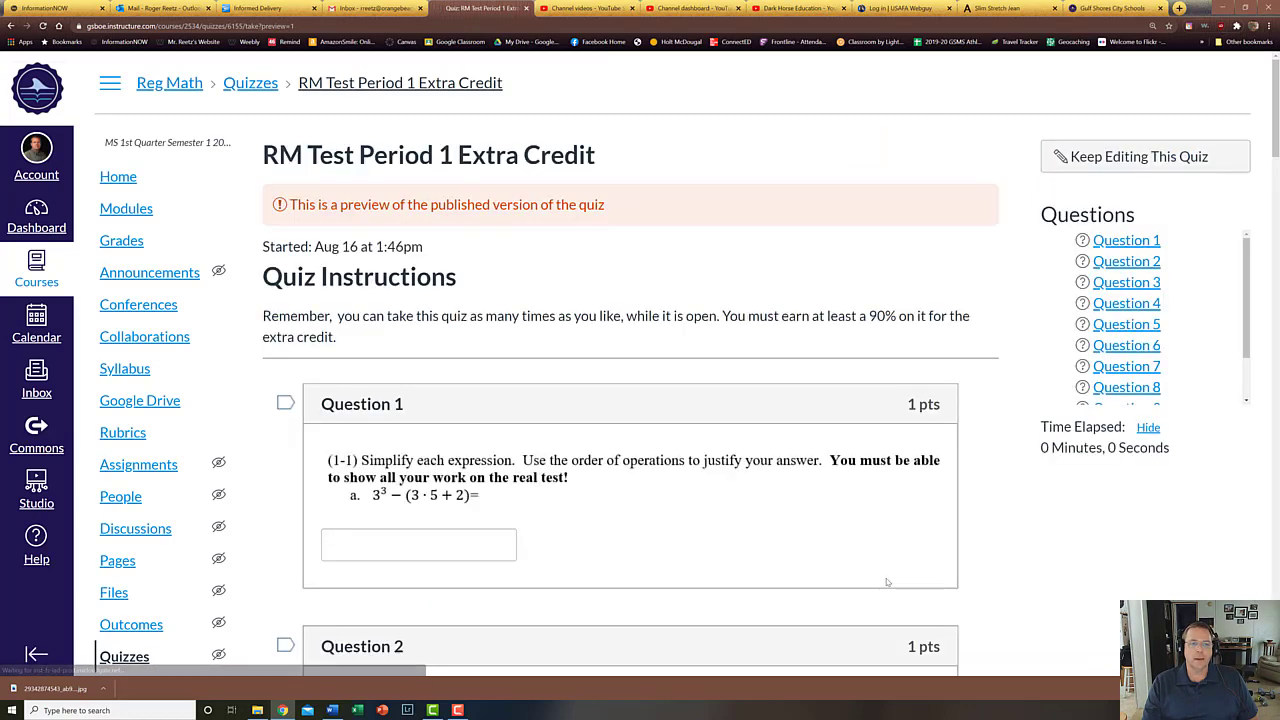
{"action": "scroll", "scroll_direction": "down", "scroll_amount": 3}
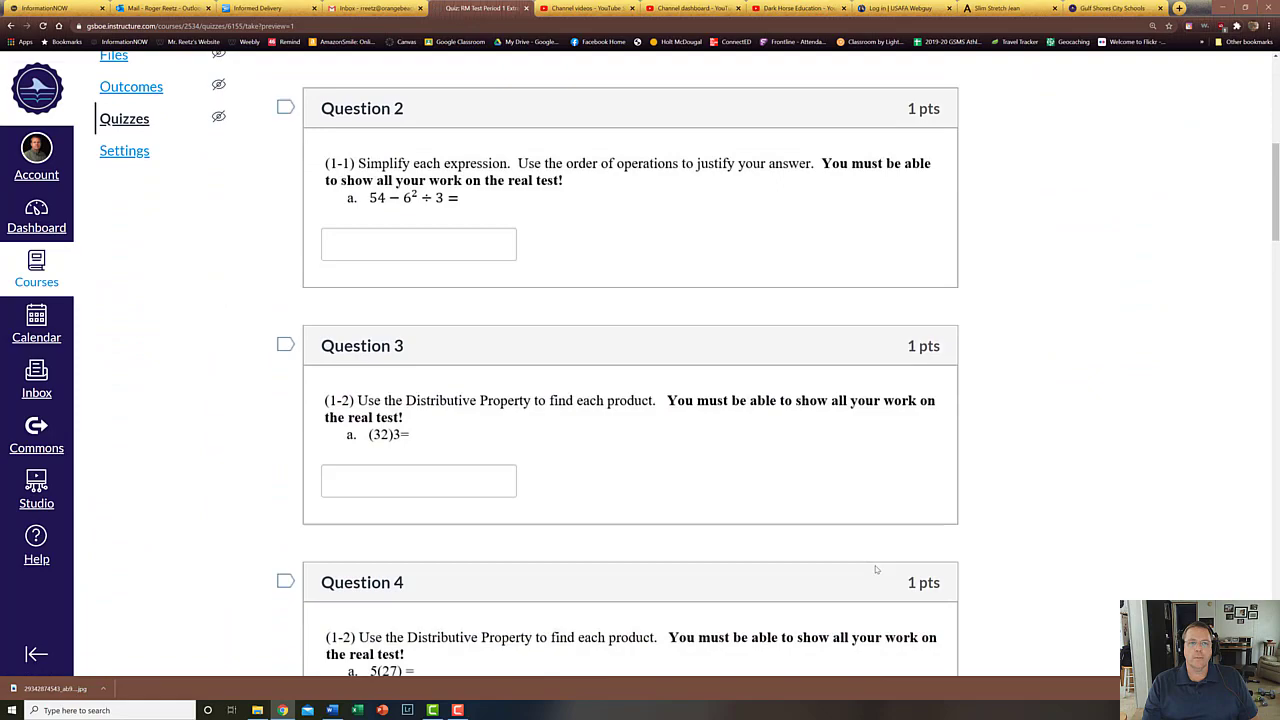
{"action": "scroll", "scroll_direction": "down", "scroll_amount": 3}
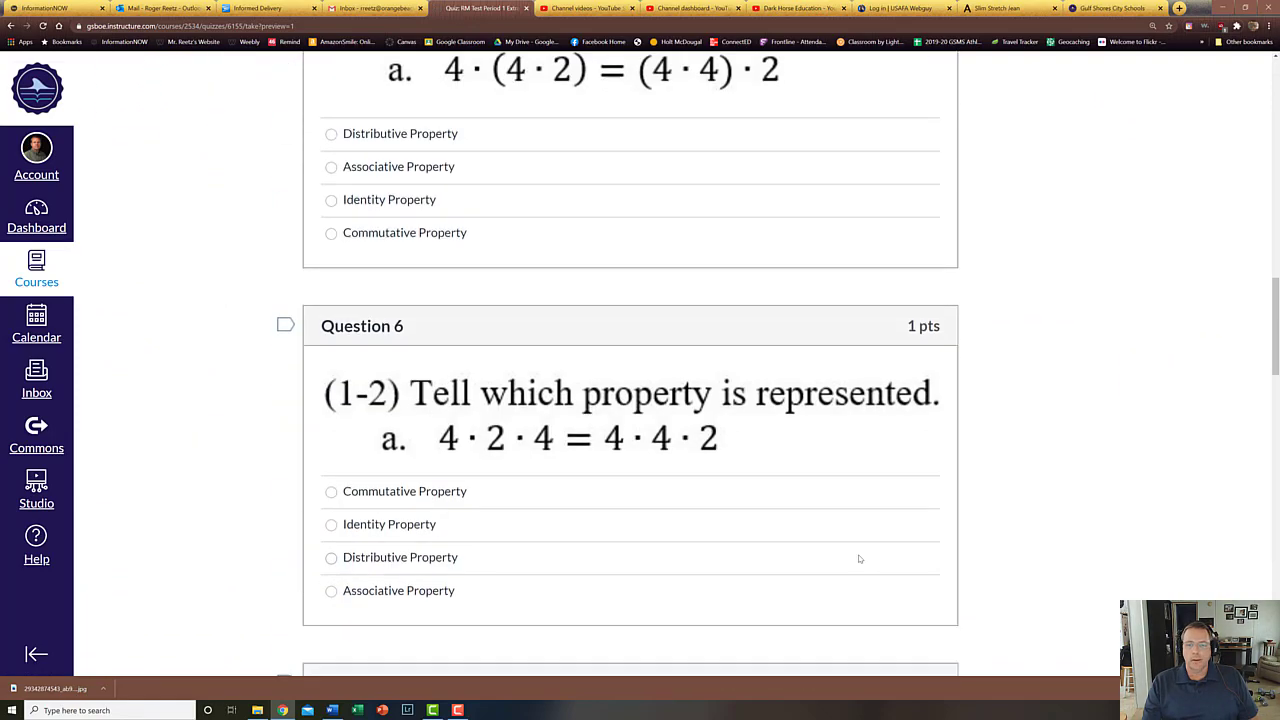
{"action": "scroll", "scroll_direction": "down", "scroll_amount": 3}
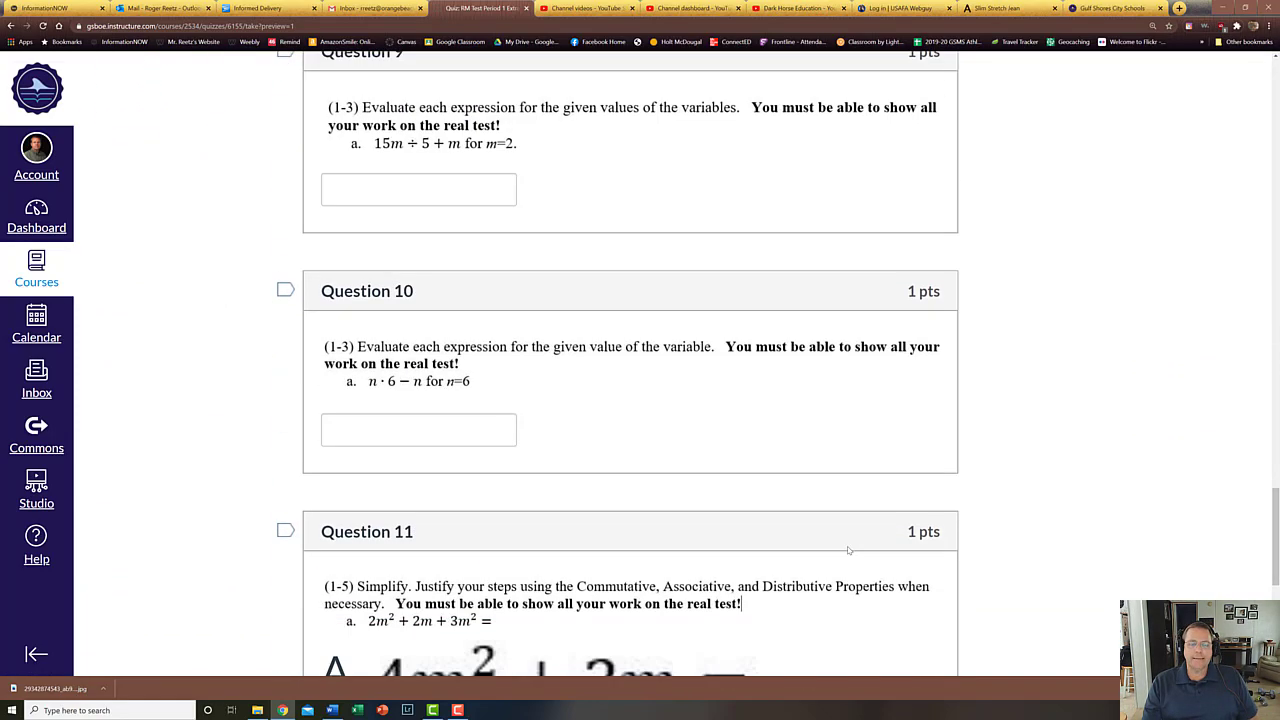
{"action": "scroll", "scroll_direction": "down", "scroll_amount": 3}
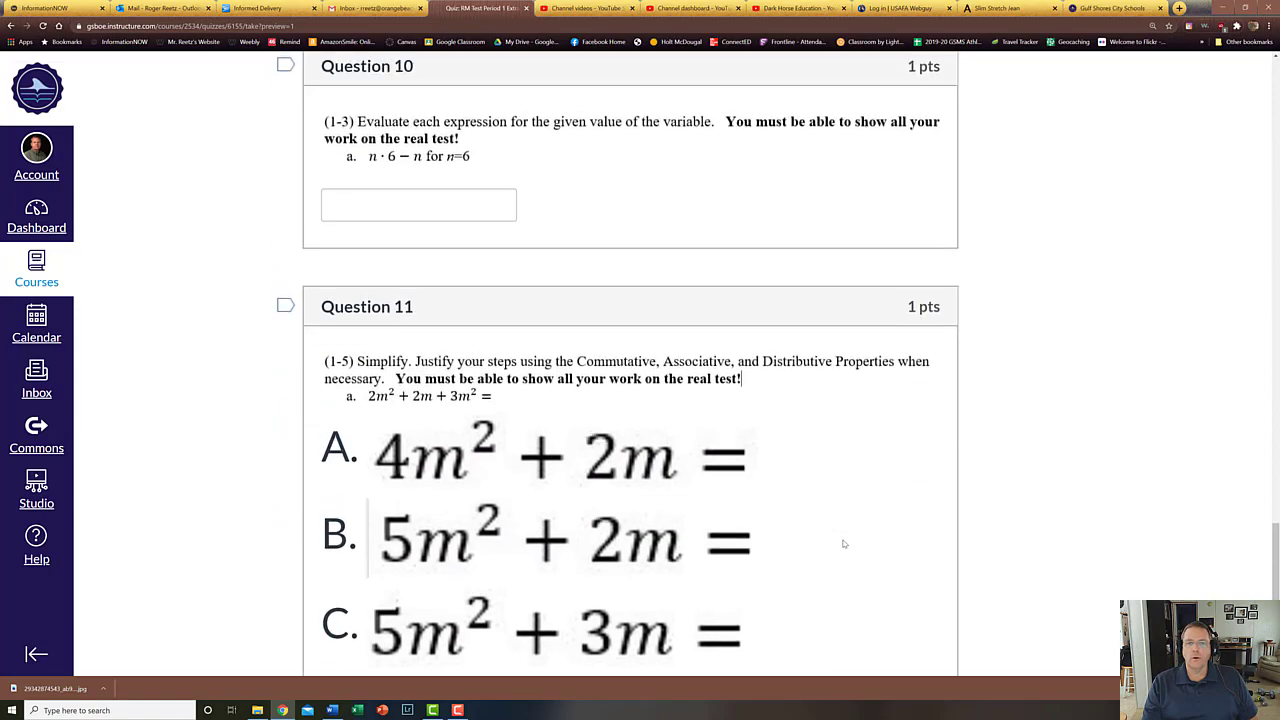
{"action": "scroll", "scroll_direction": "up", "scroll_amount": 3}
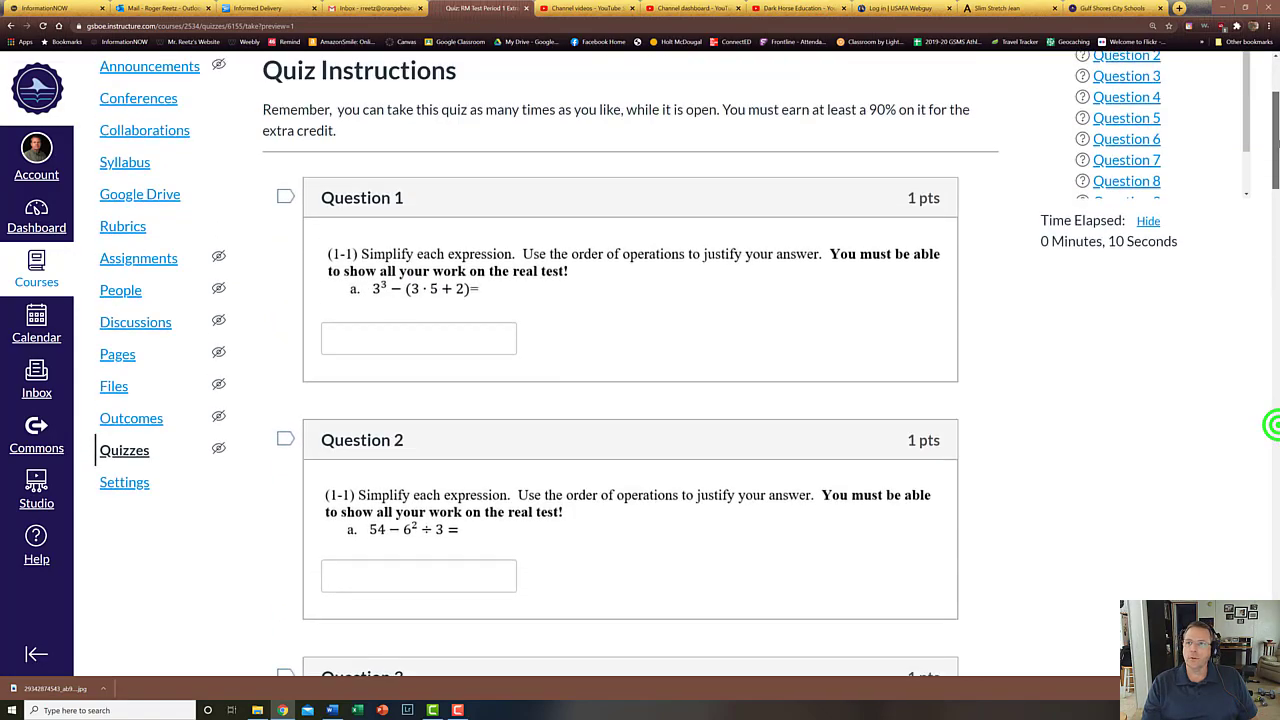